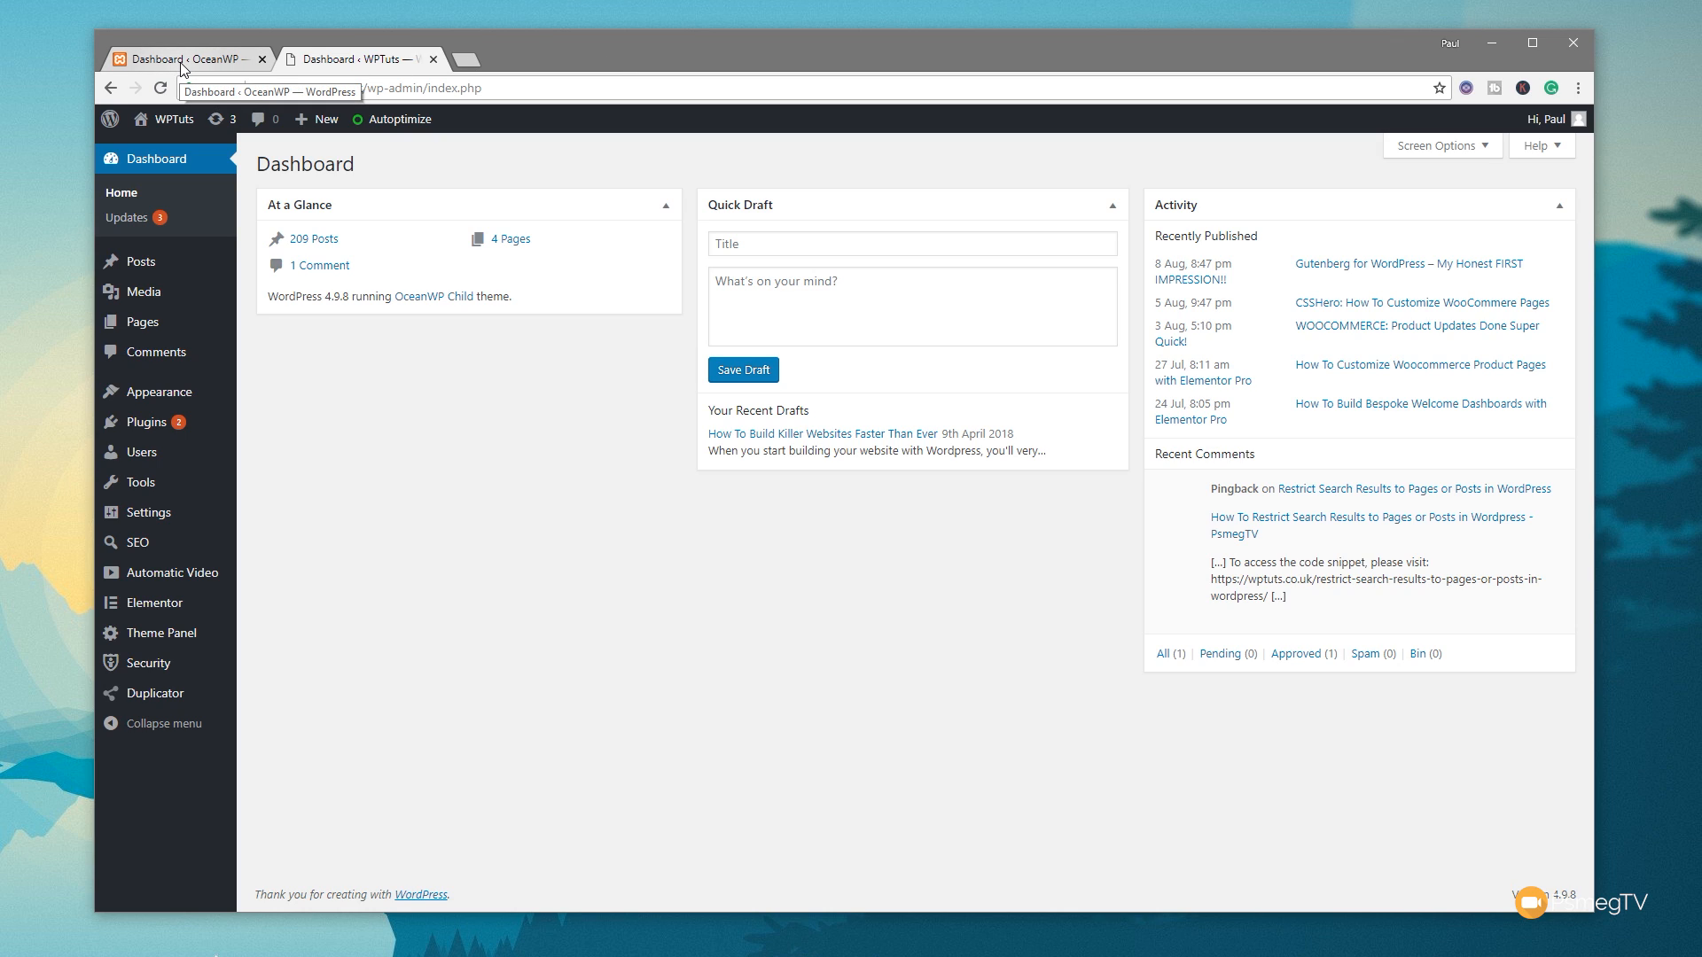
- Switch to the OceanWP site's admin dashboard tab
{"action": "left_click", "coordinate": [185, 59]}
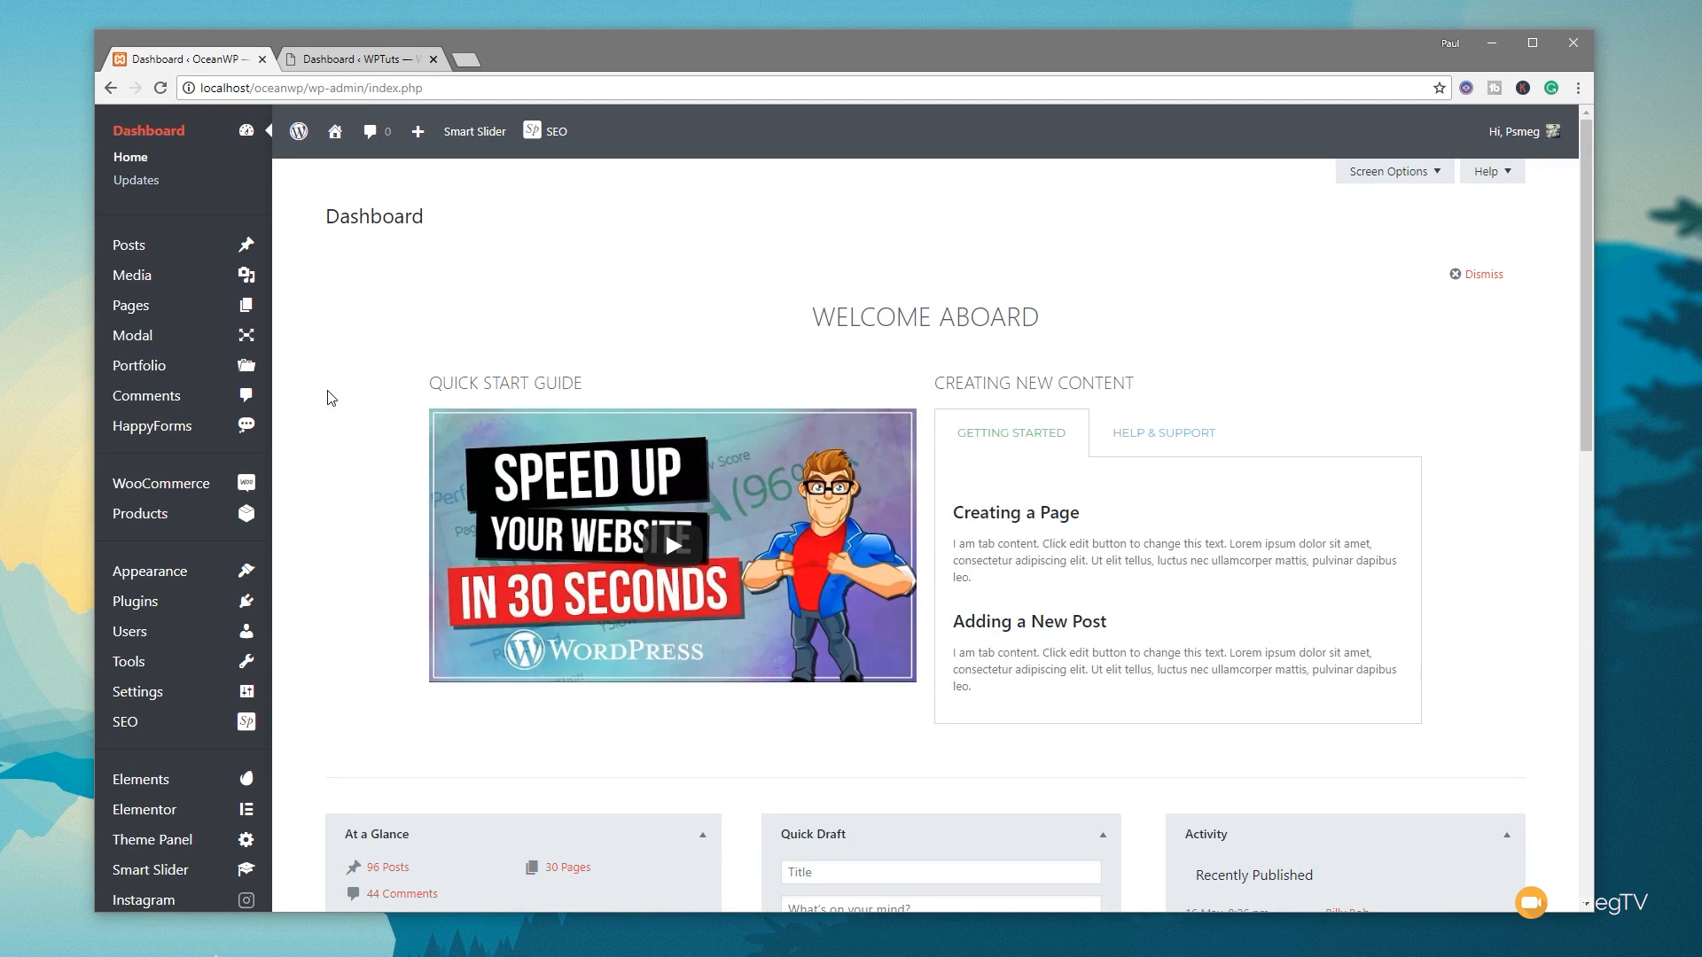
{"action": "mouse_move", "coordinate": [137, 691]}
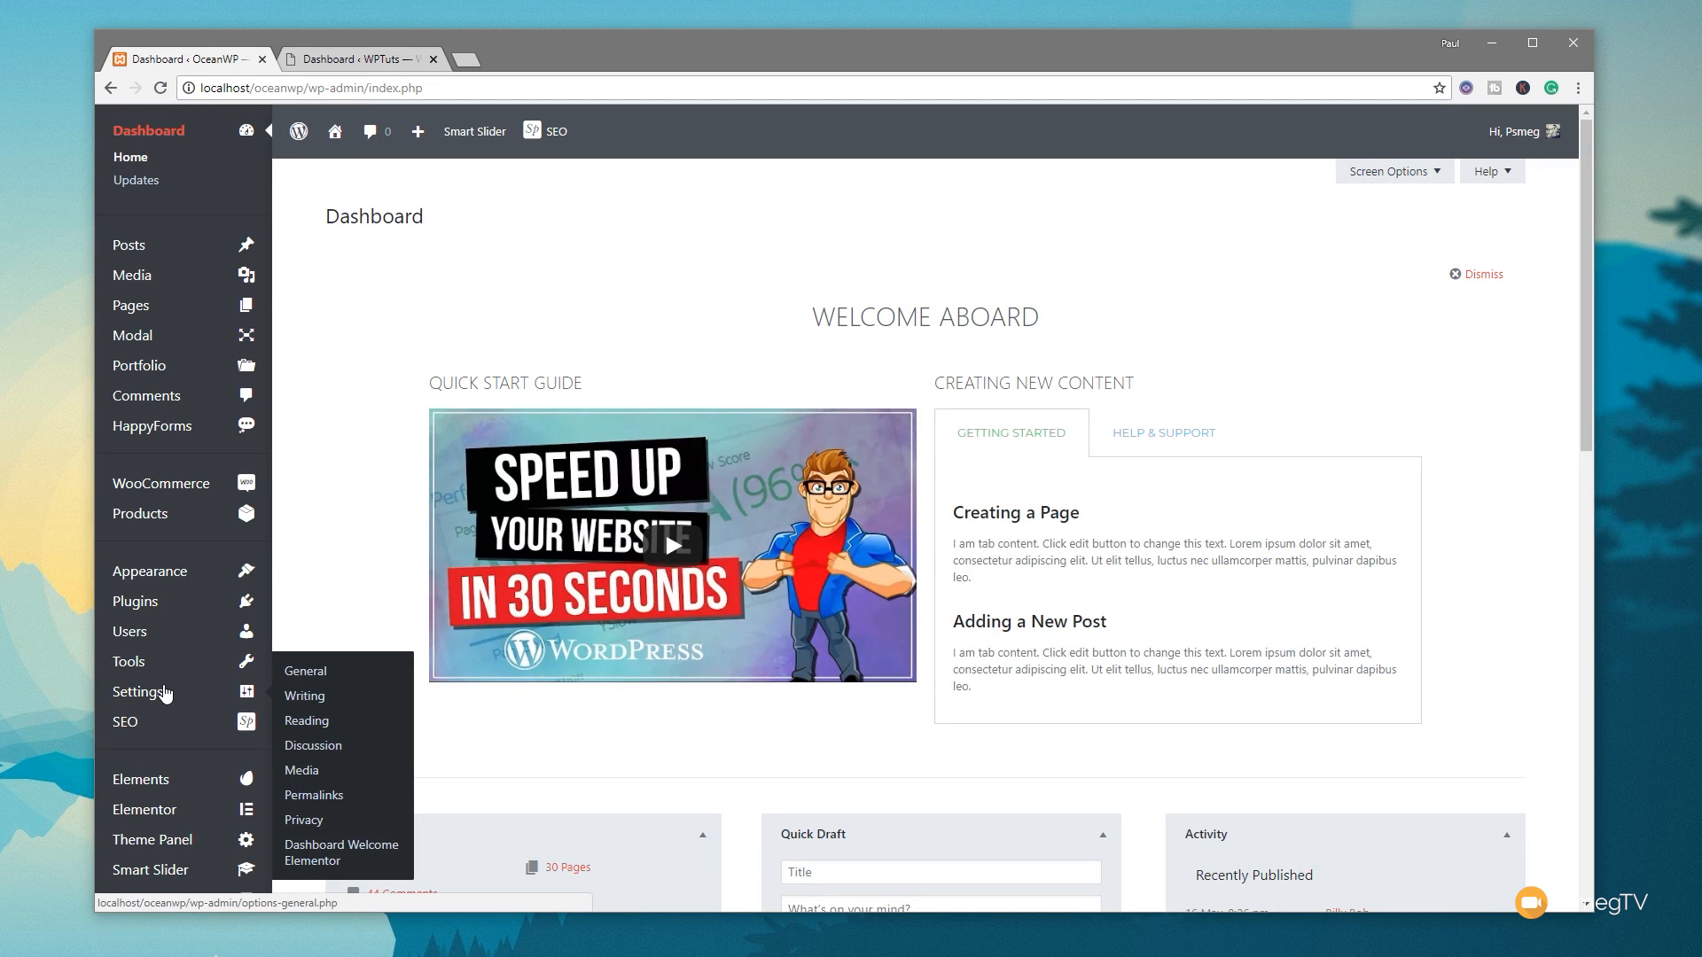
{"action": "mouse_move", "coordinate": [129, 245]}
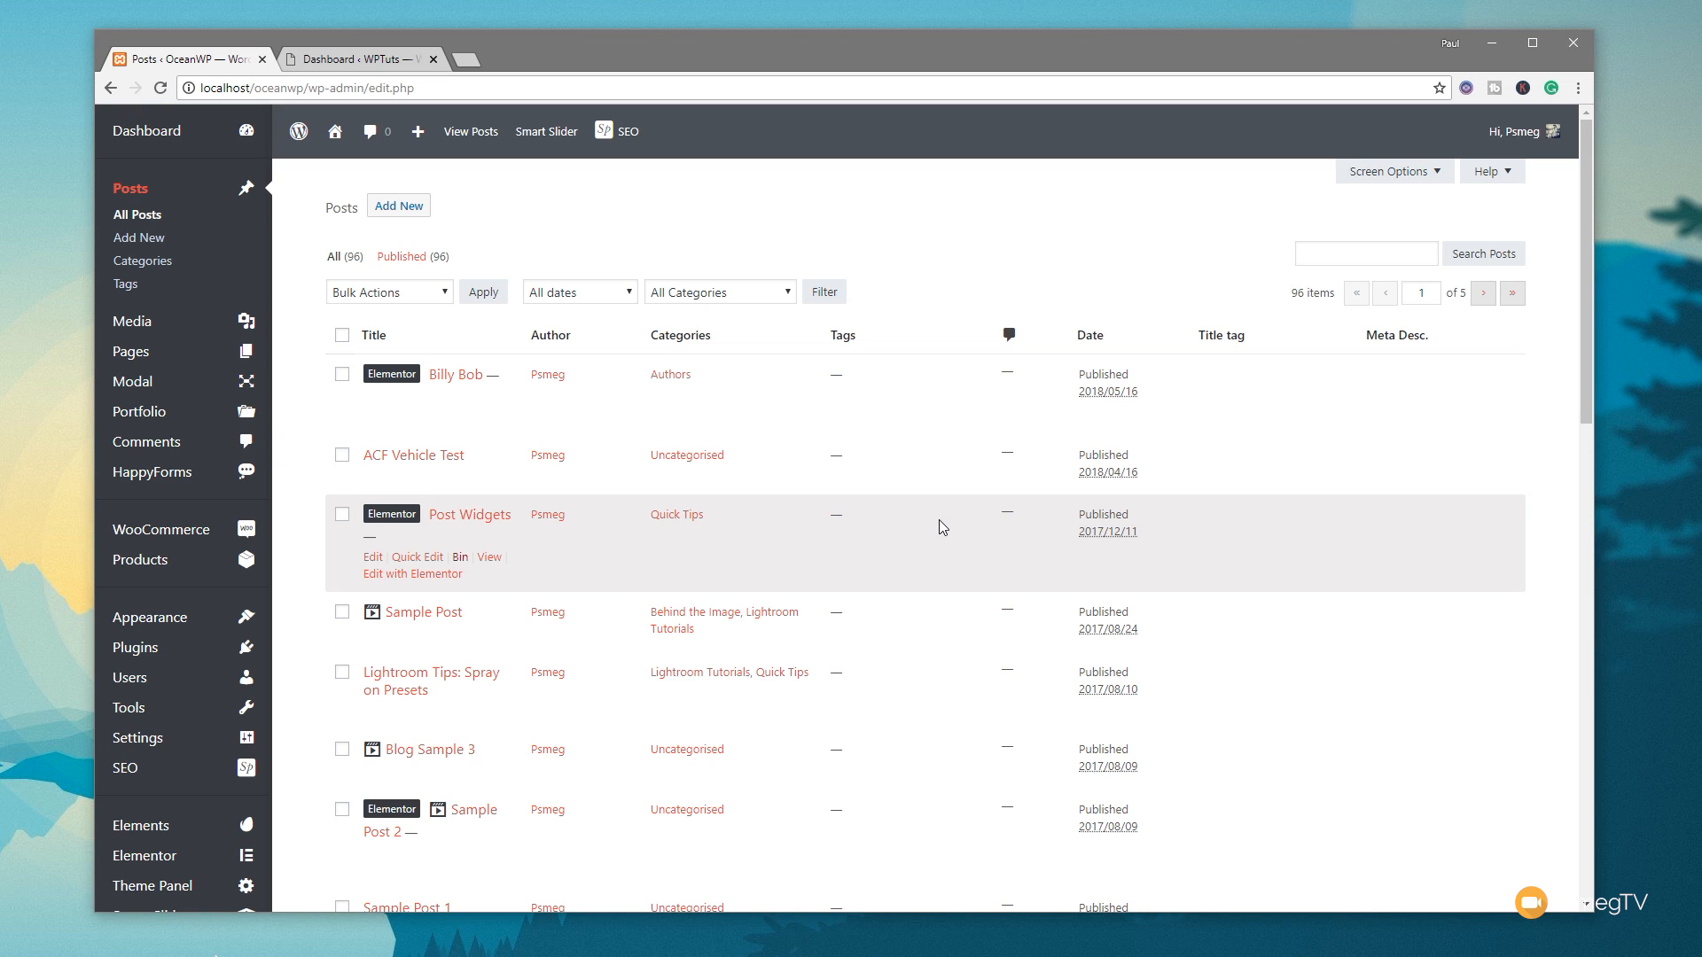
{"action": "mouse_move", "coordinate": [936, 510]}
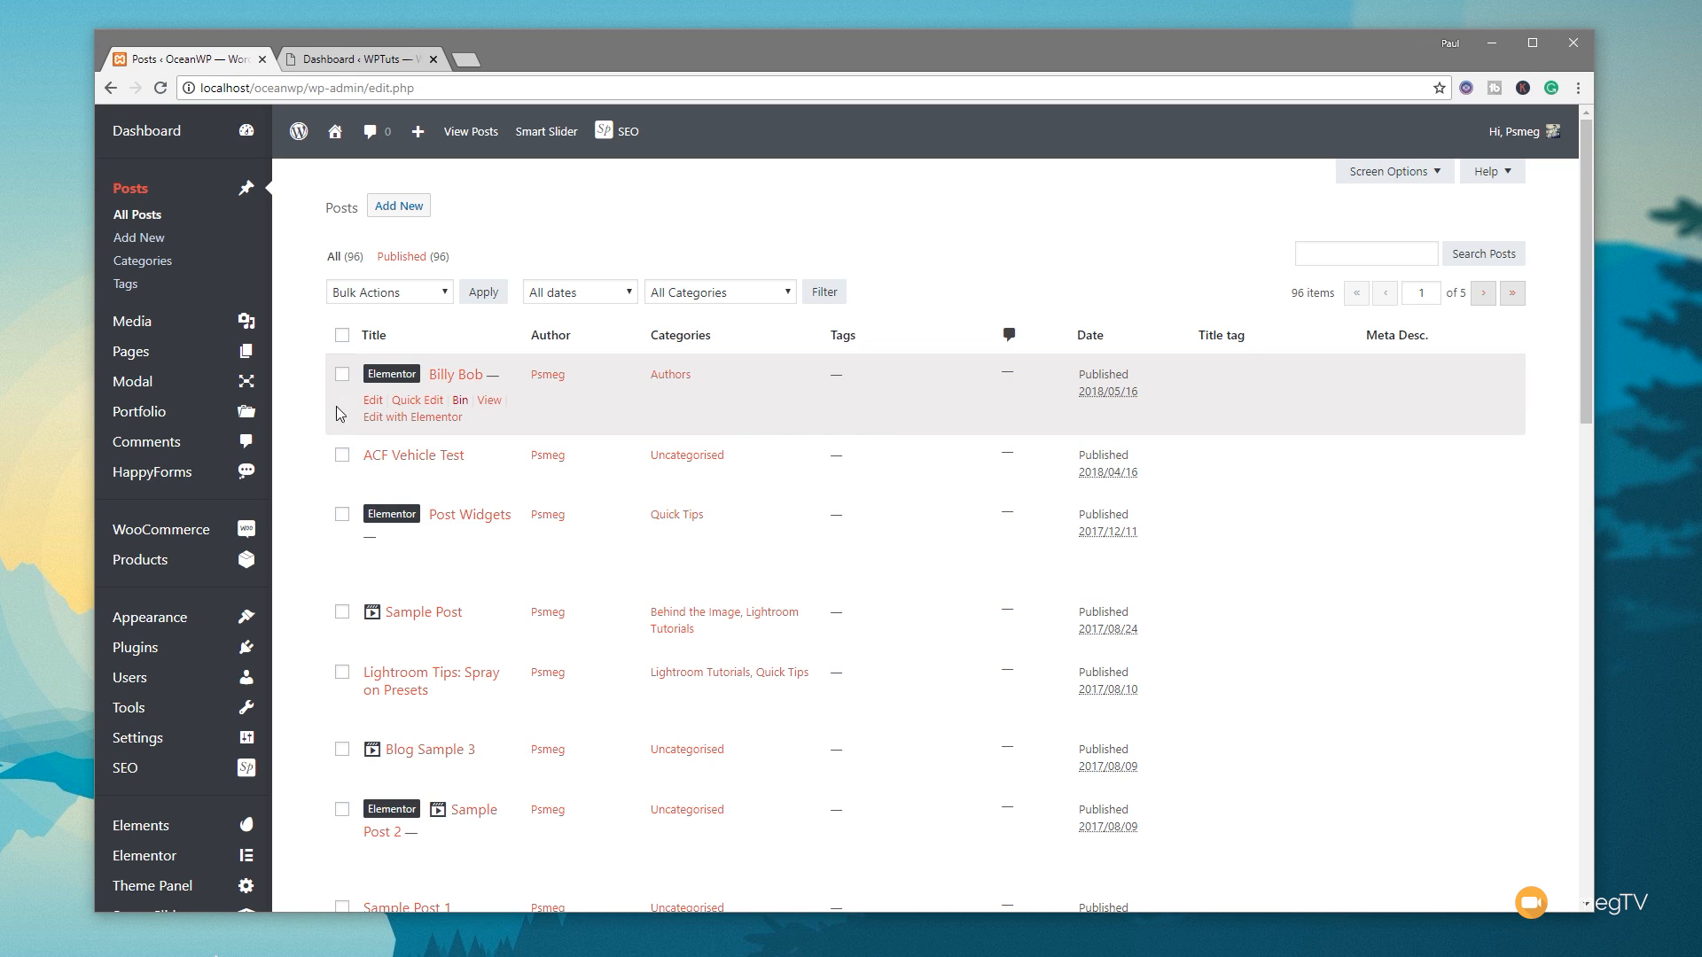
{"action": "mouse_move", "coordinate": [292, 399]}
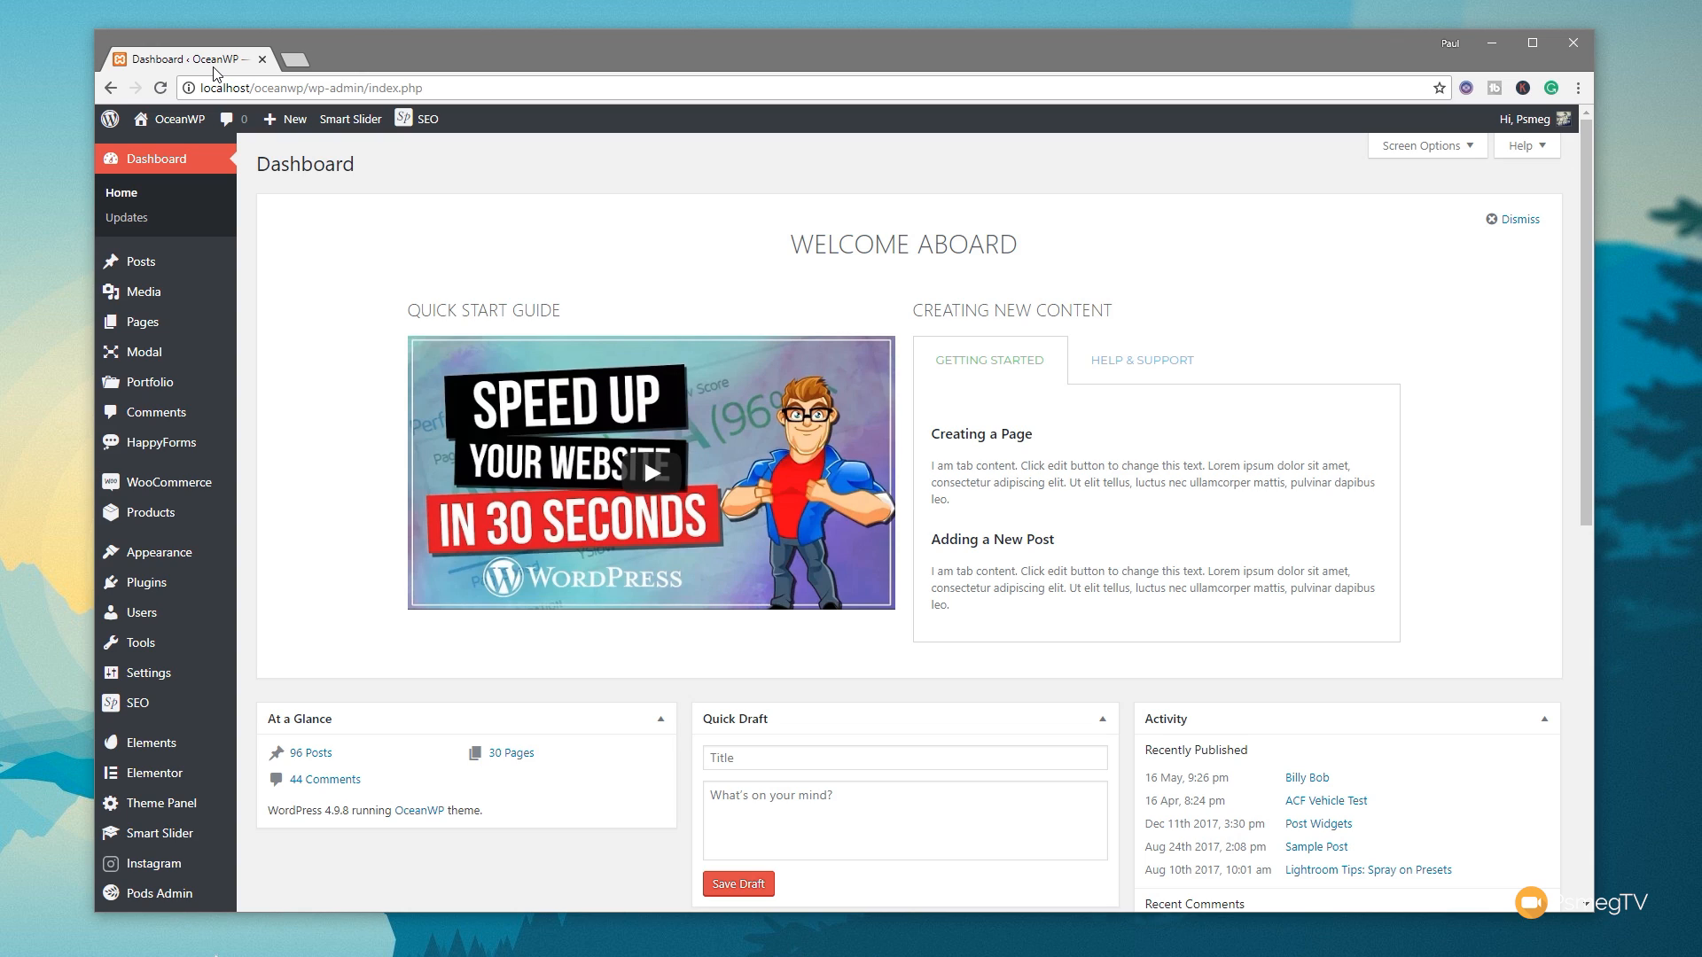
{"action": "mouse_move", "coordinate": [603, 282]}
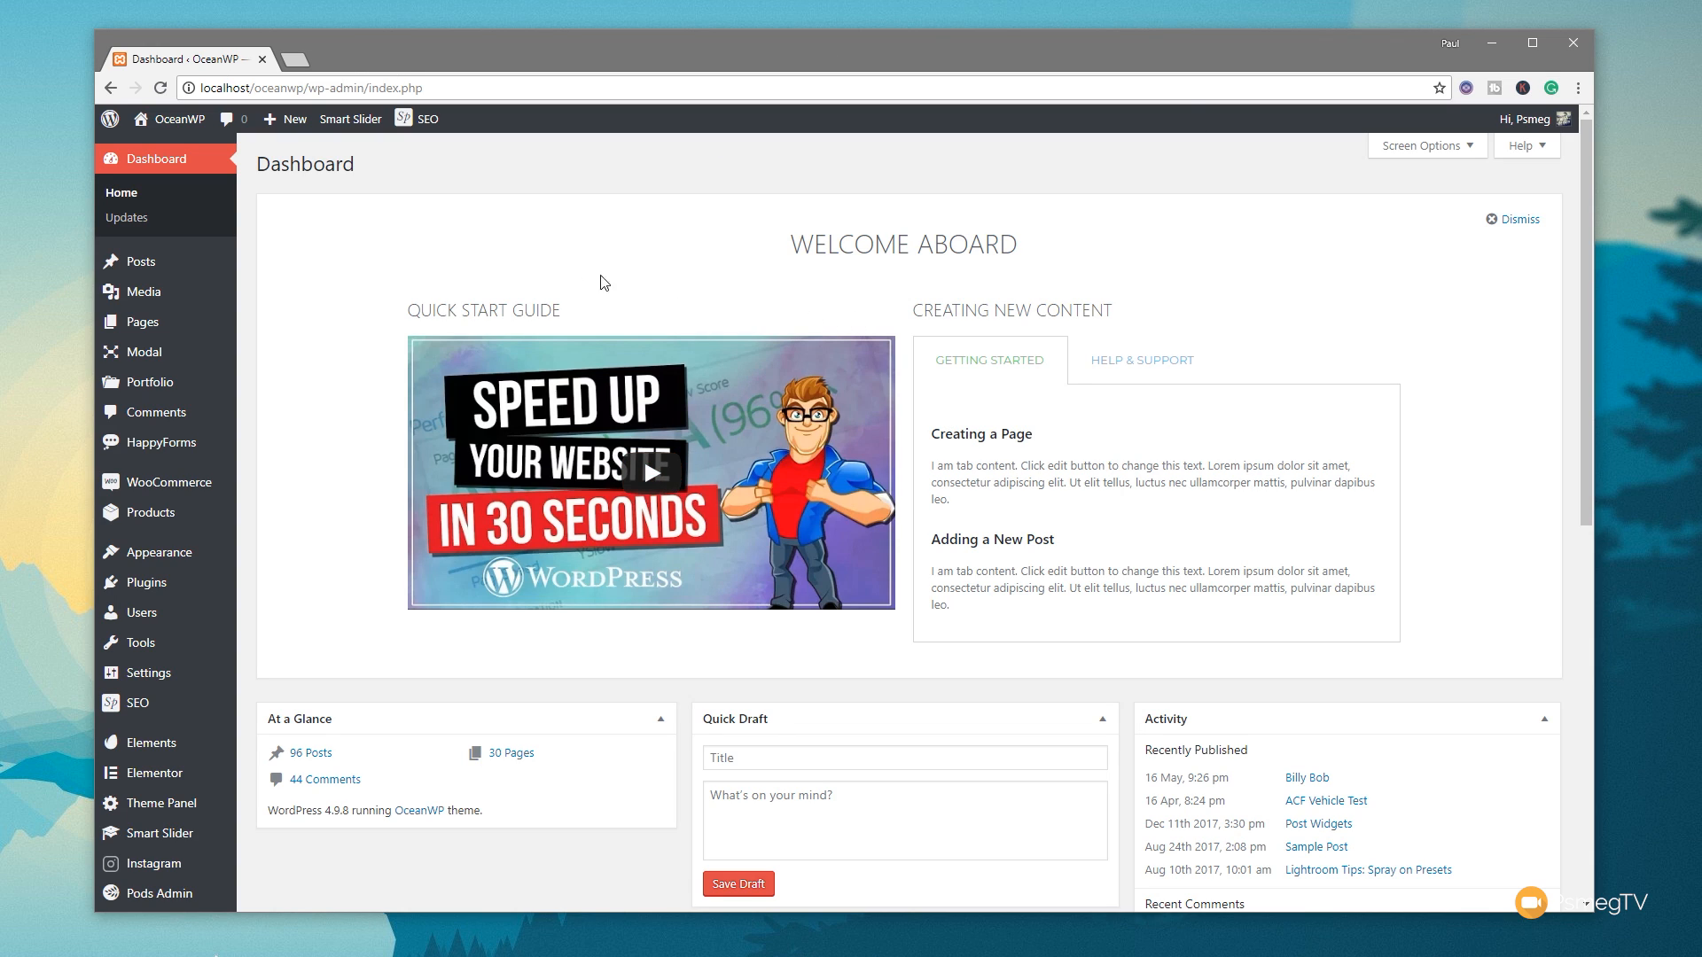
{"action": "mouse_move", "coordinate": [562, 491]}
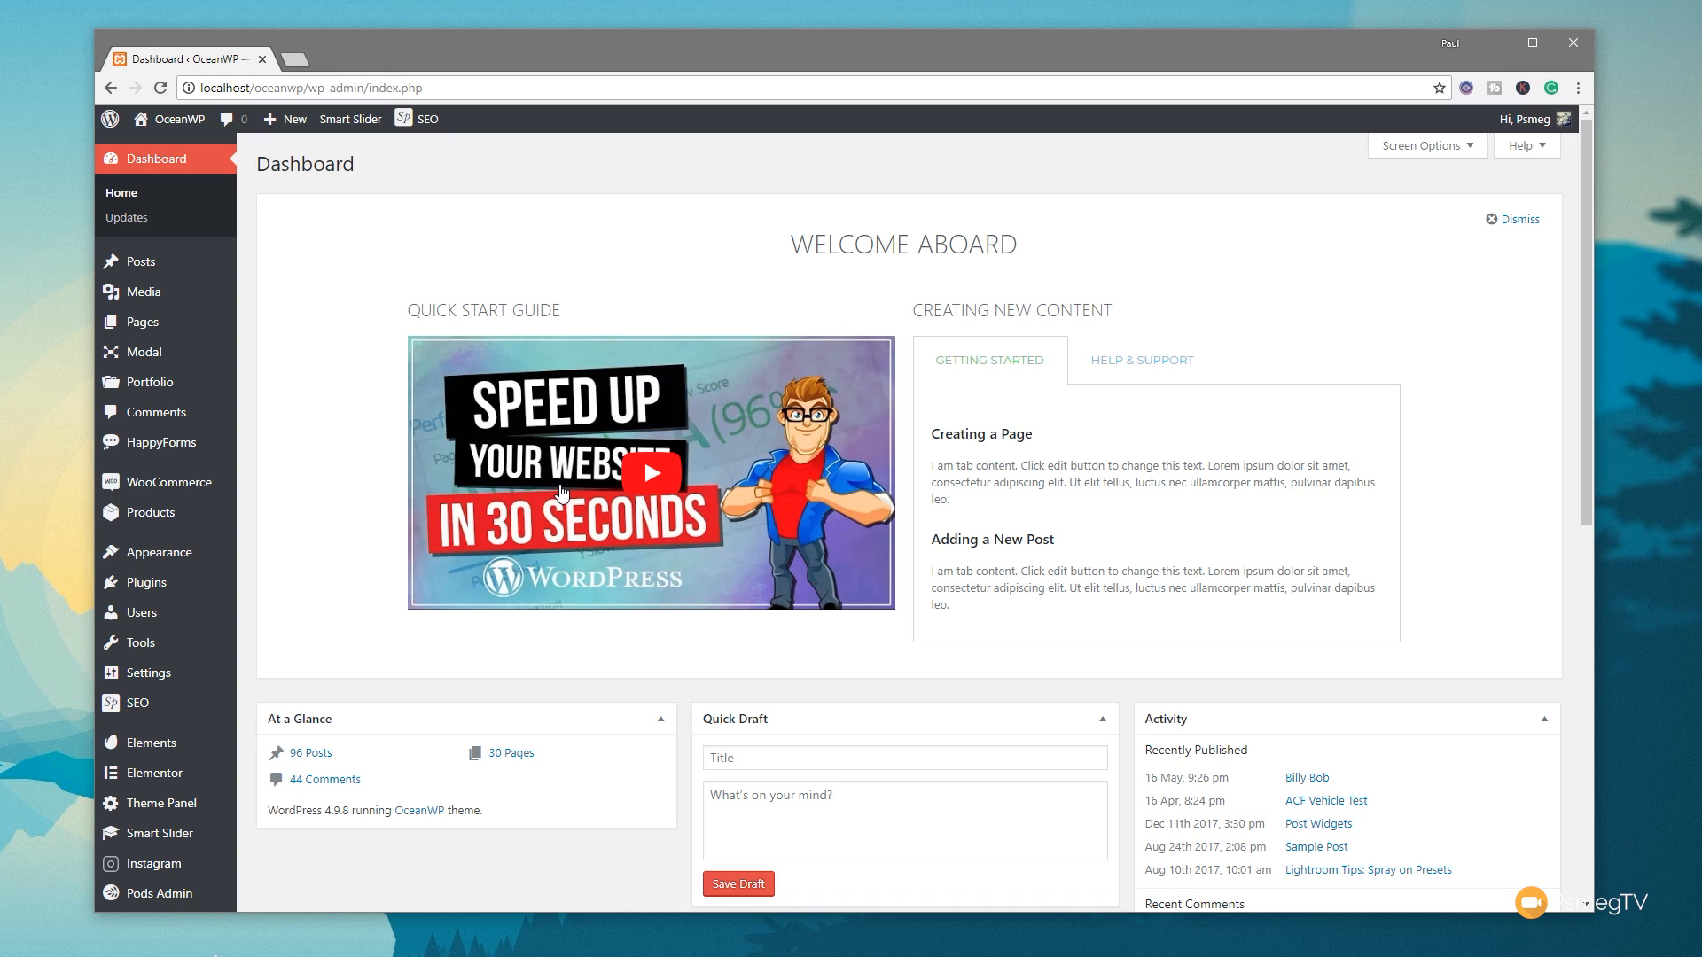
{"action": "mouse_move", "coordinate": [138, 611]}
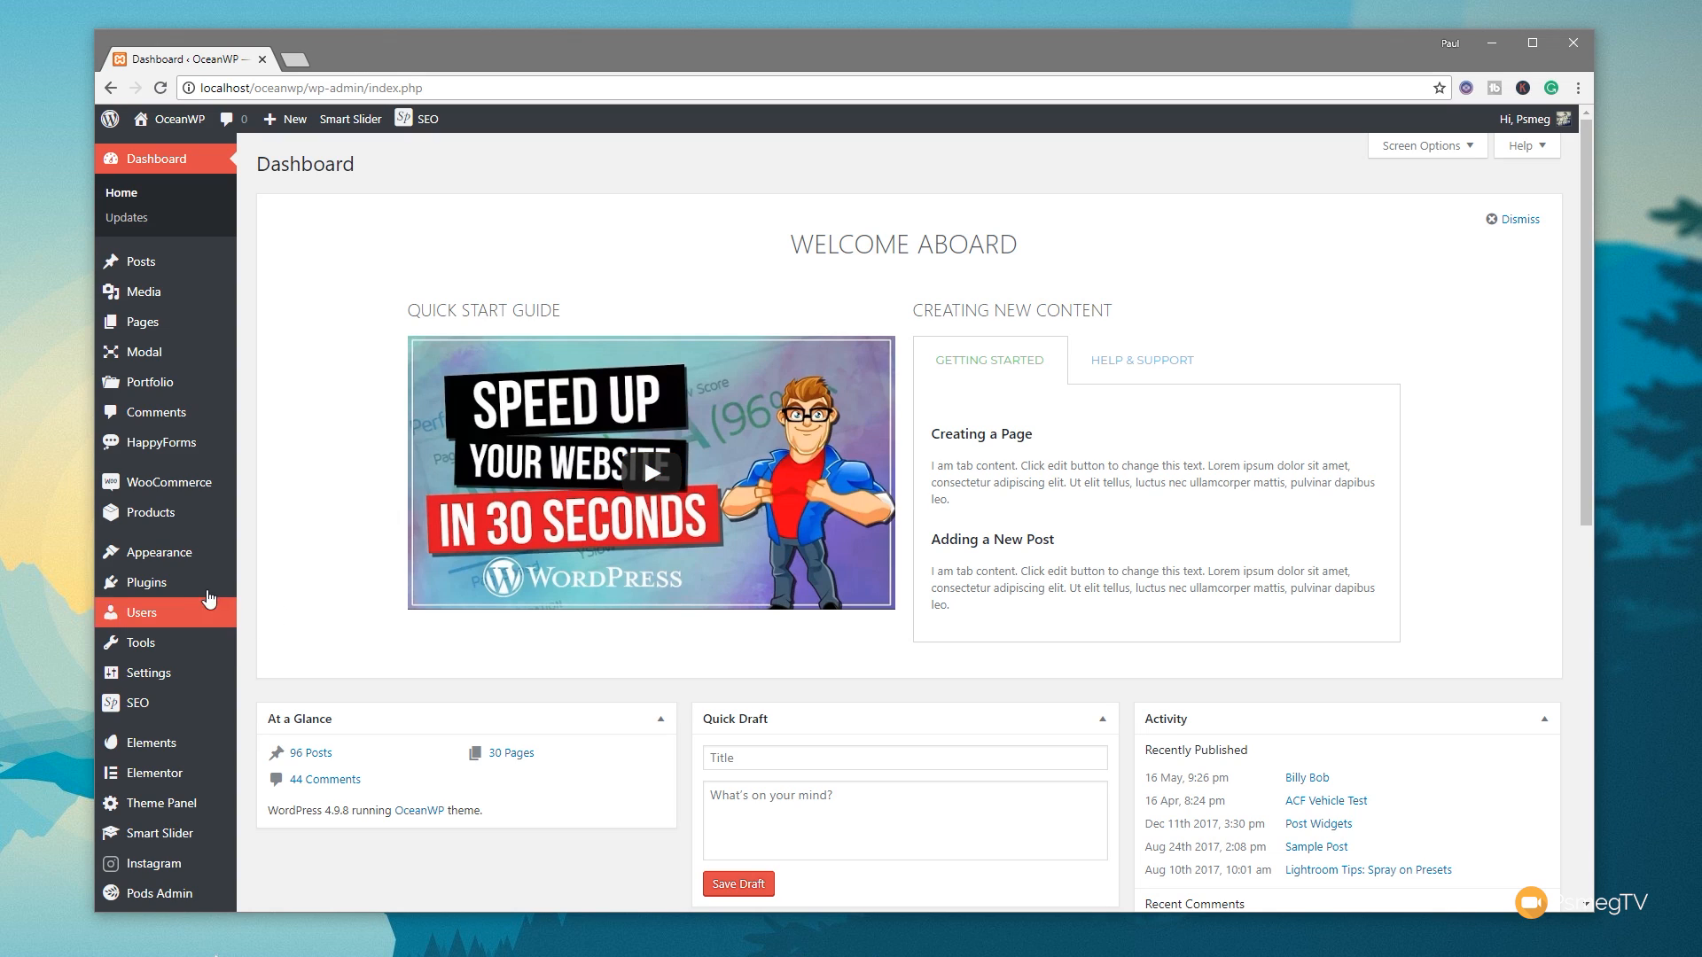
{"action": "mouse_move", "coordinate": [158, 551]}
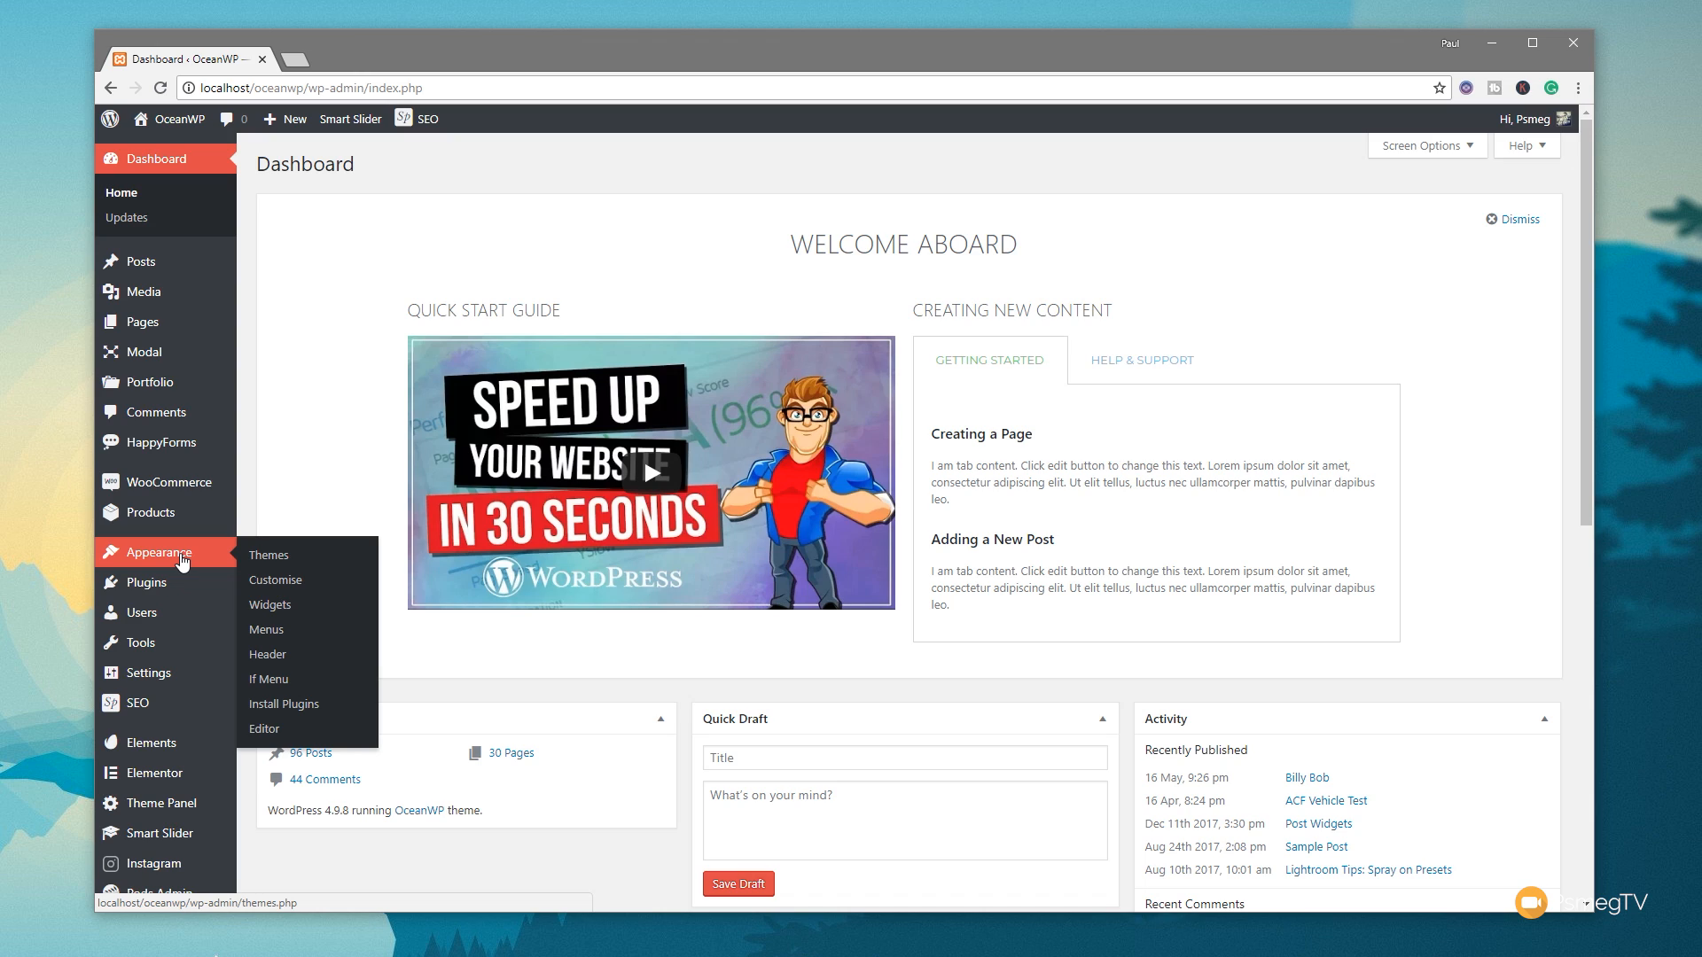
{"action": "mouse_move", "coordinate": [177, 569]}
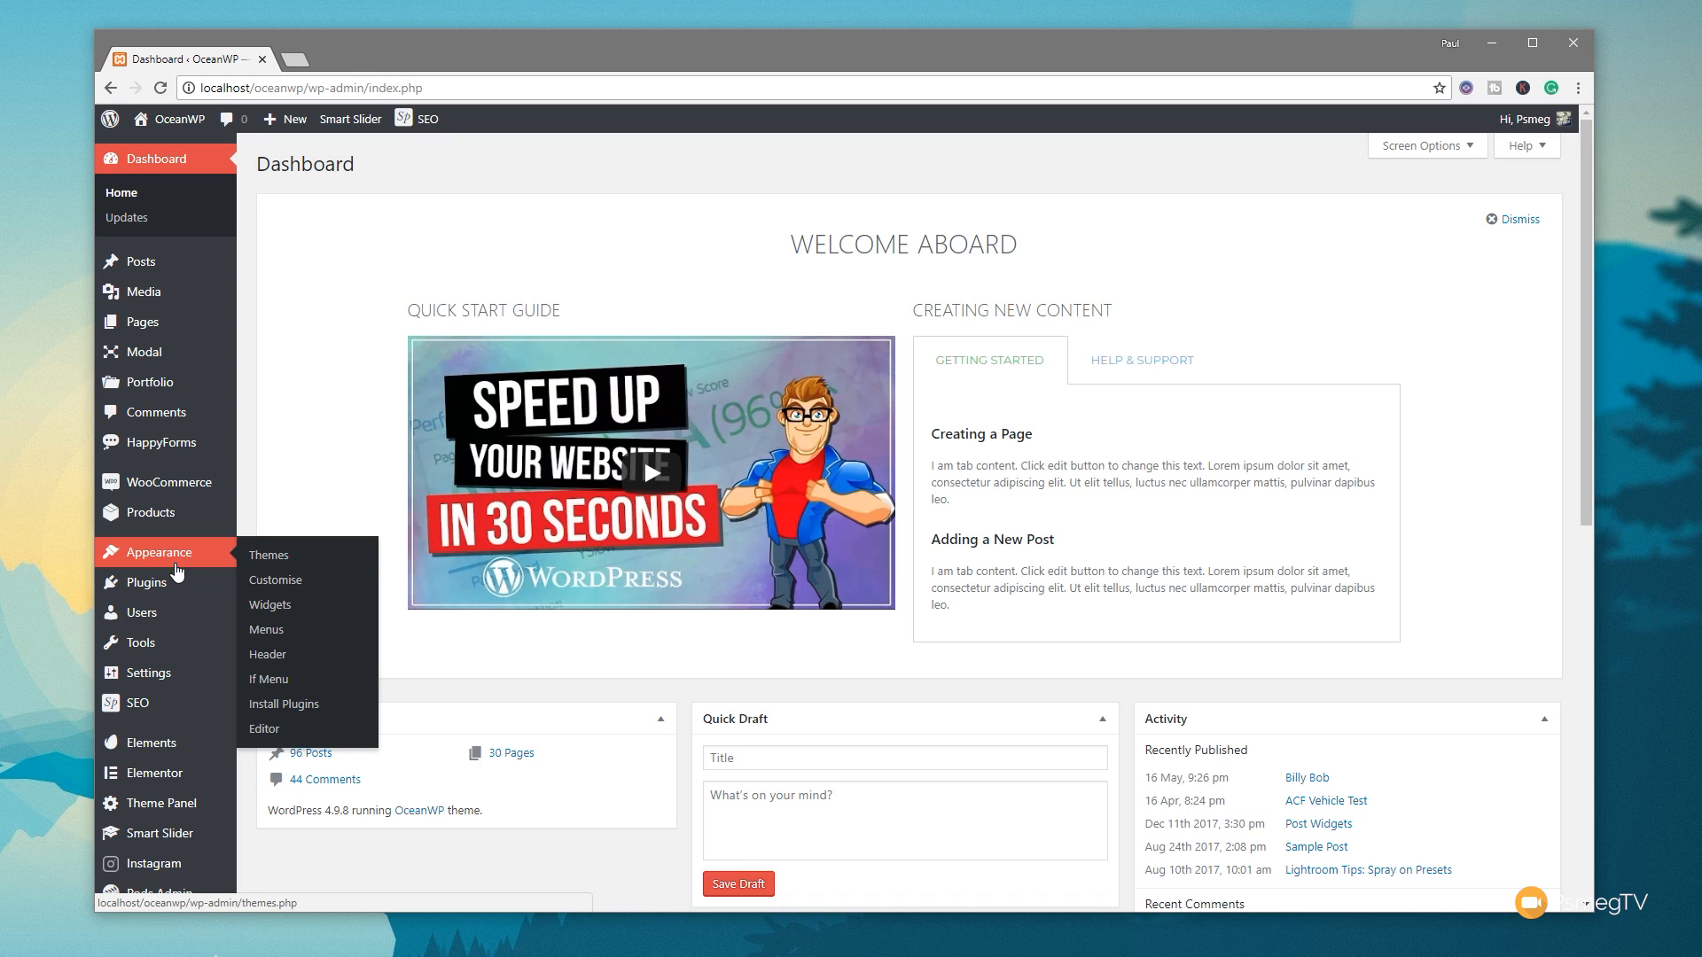
{"action": "mouse_move", "coordinate": [148, 584]}
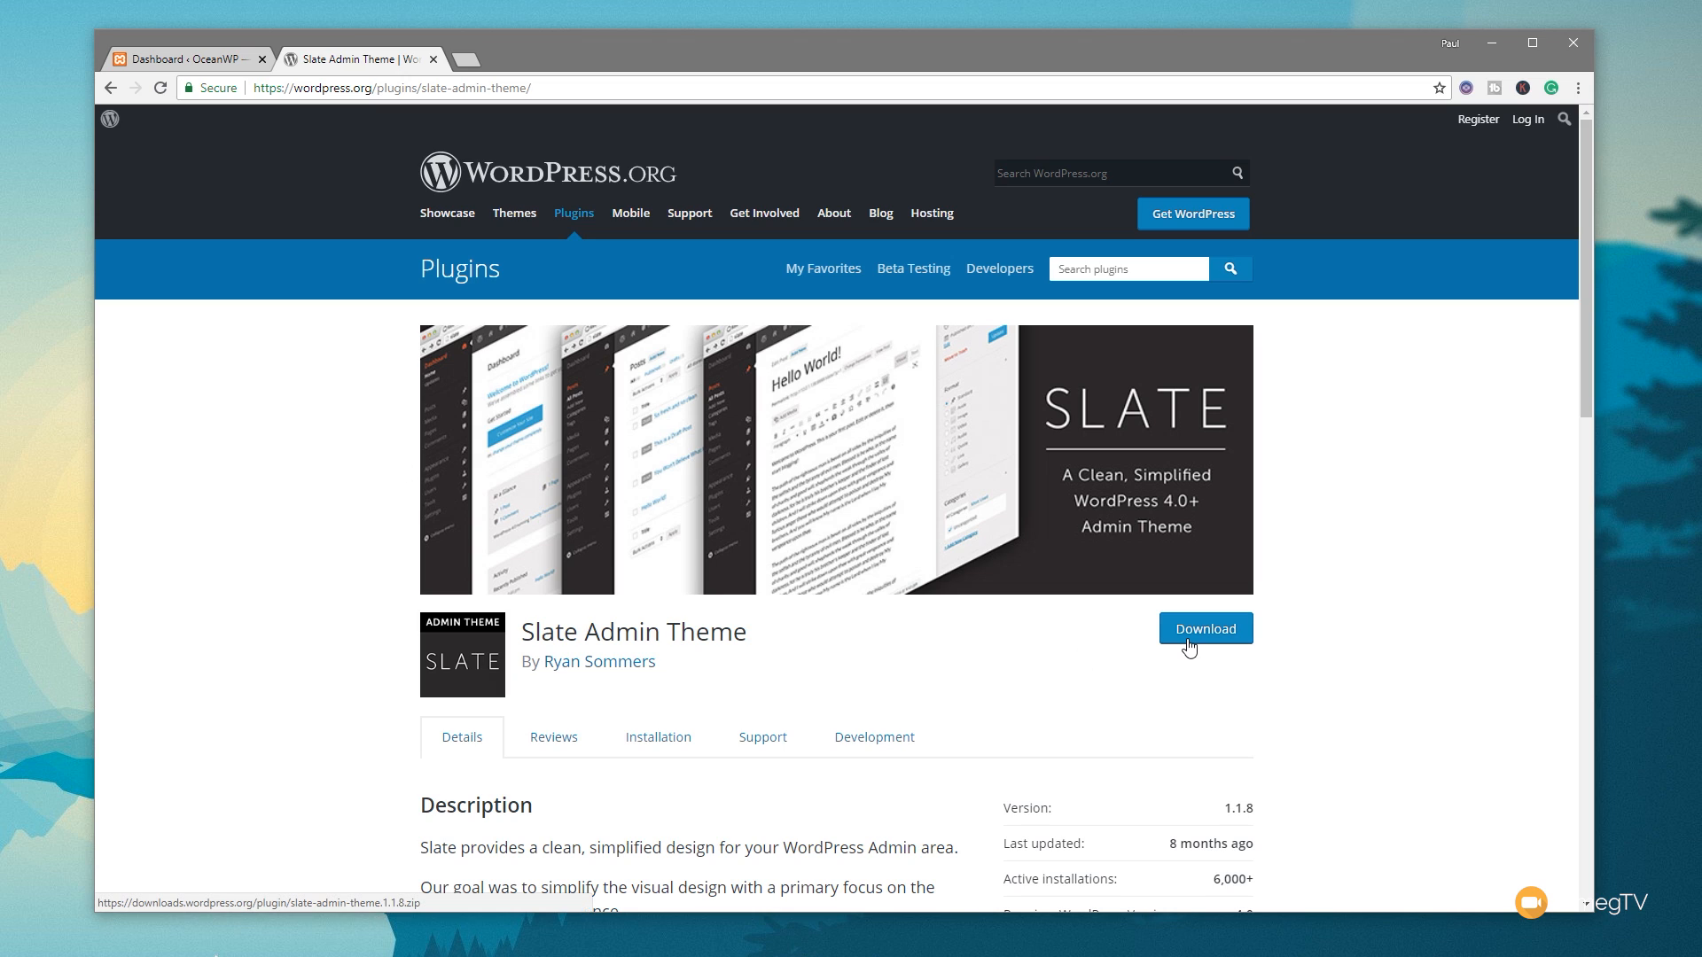
{"action": "mouse_move", "coordinate": [205, 59]}
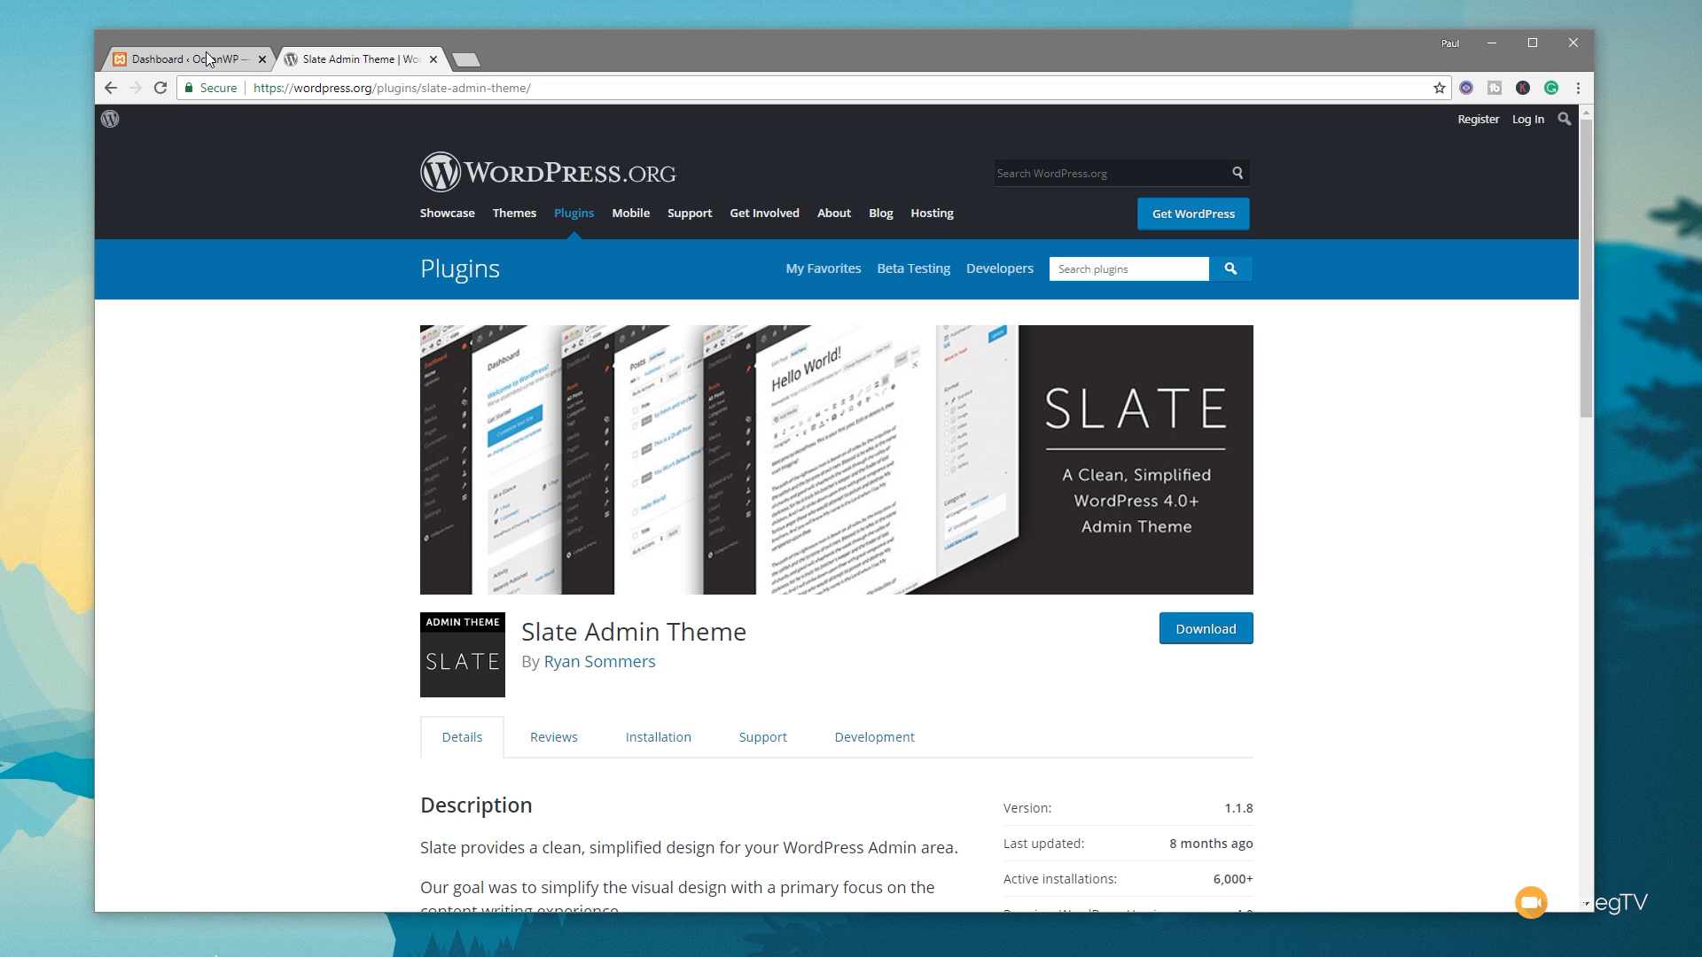
- Return to the OceanWP admin and bring up Plugins > Installed Plugins
{"action": "left_click", "coordinate": [174, 58]}
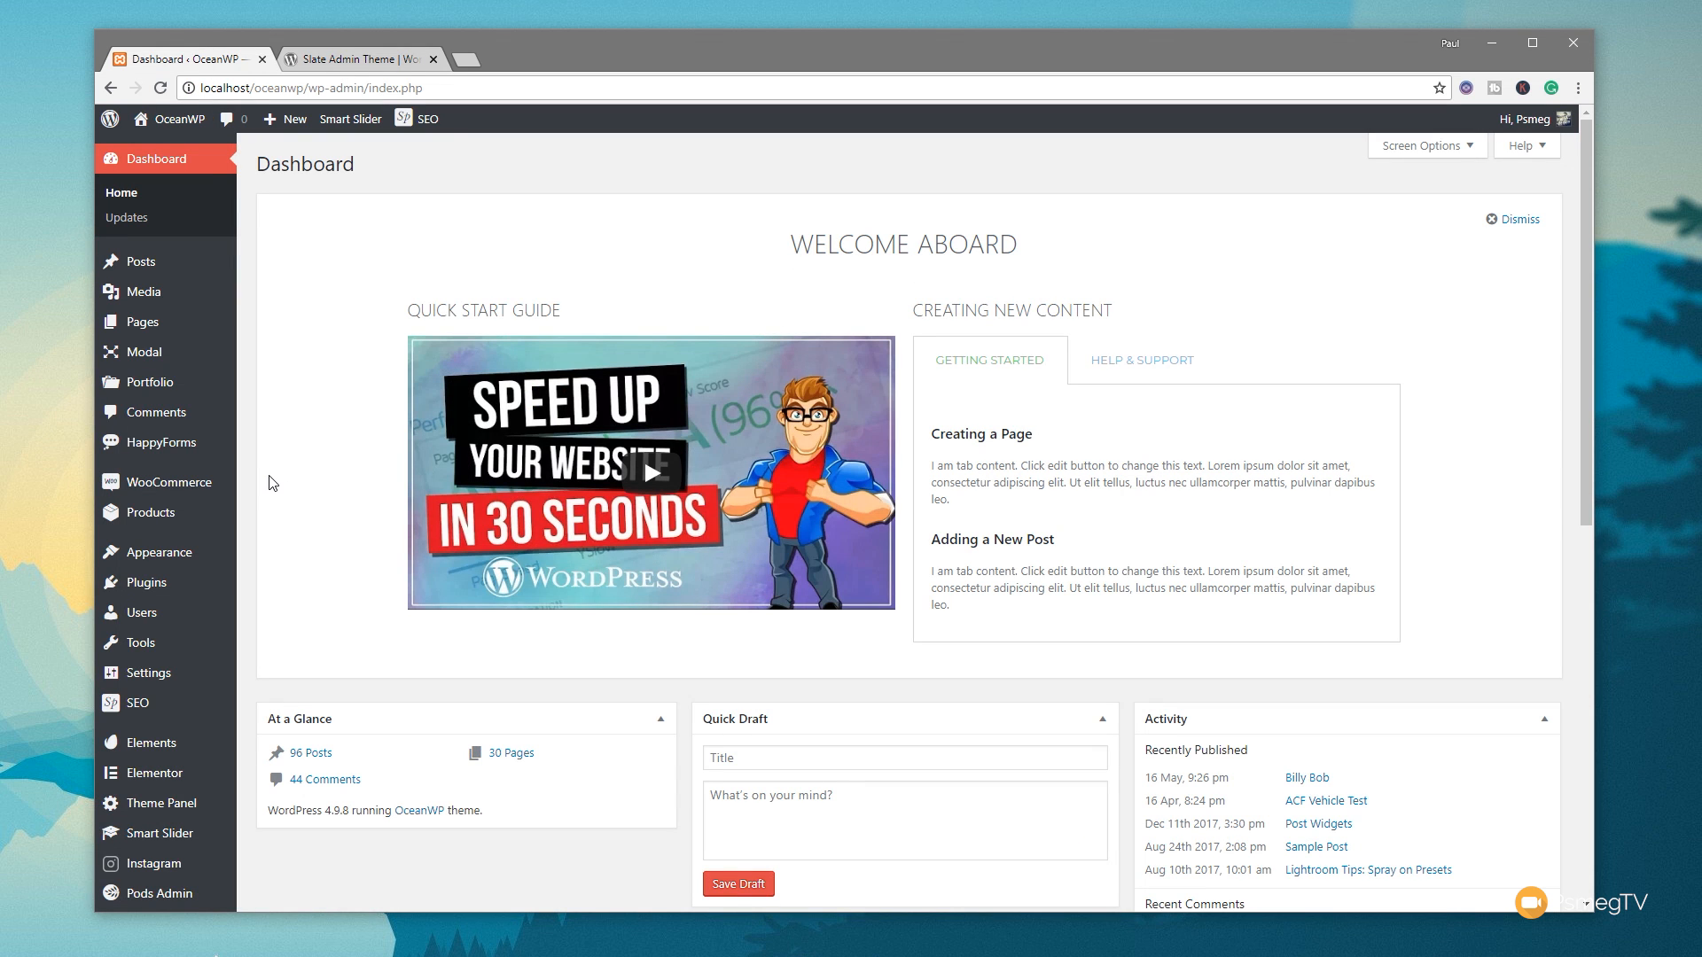
{"action": "mouse_move", "coordinate": [142, 581]}
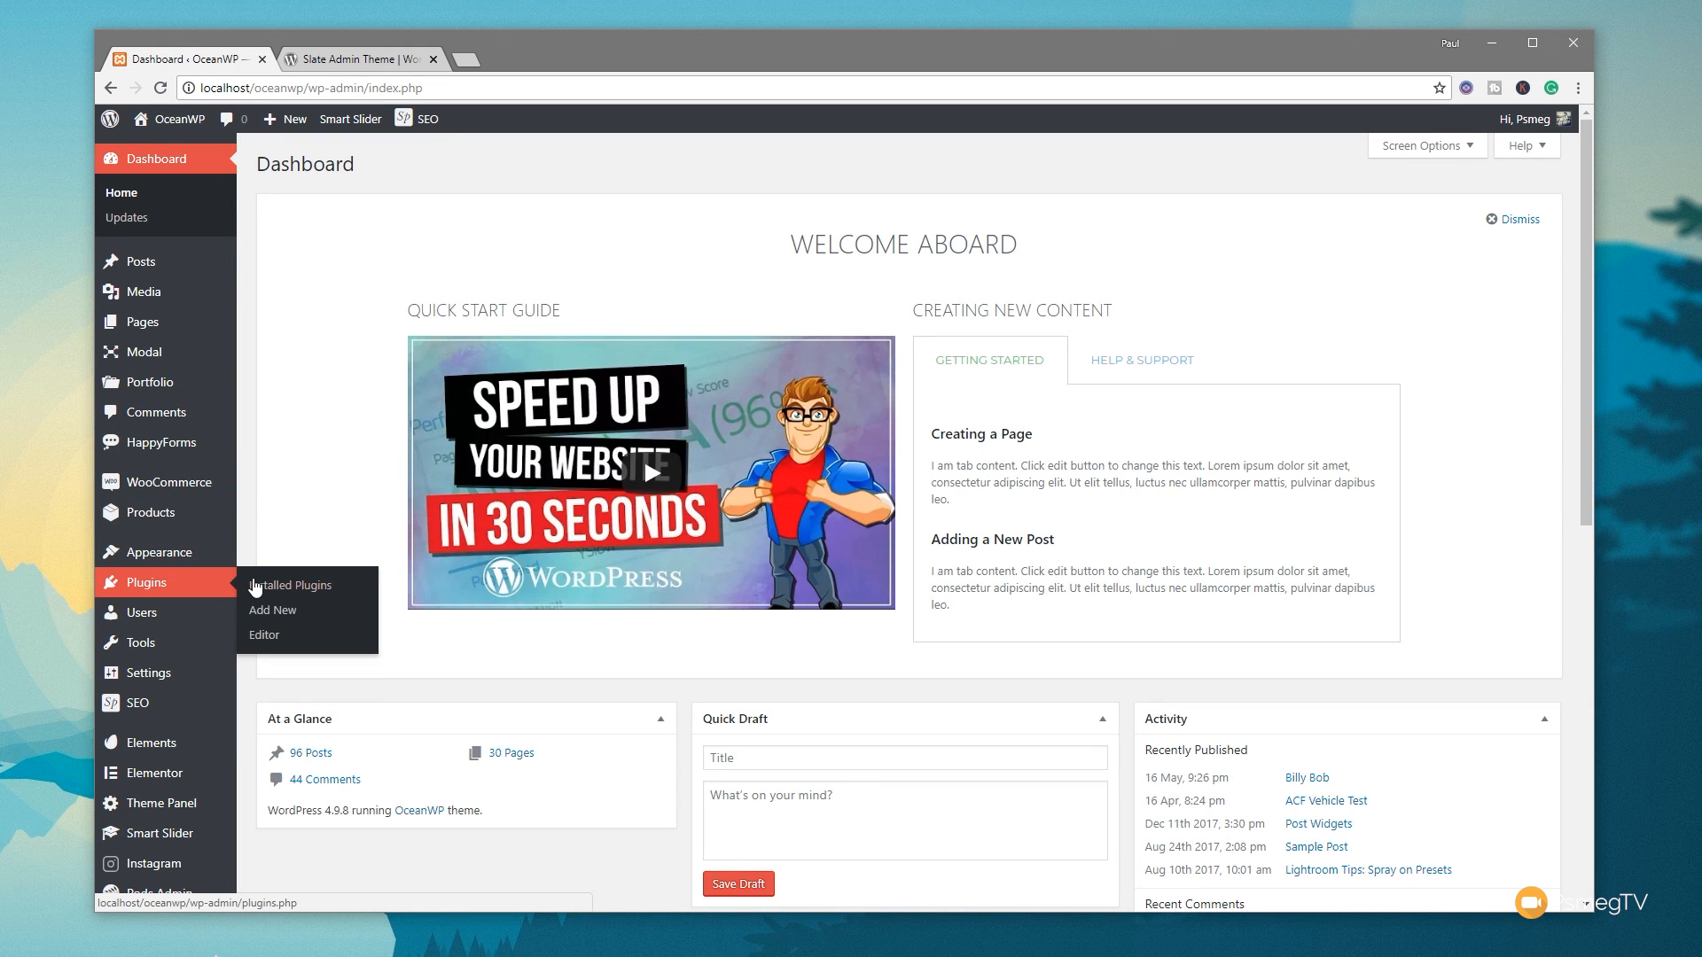
{"action": "left_click", "coordinate": [273, 610]}
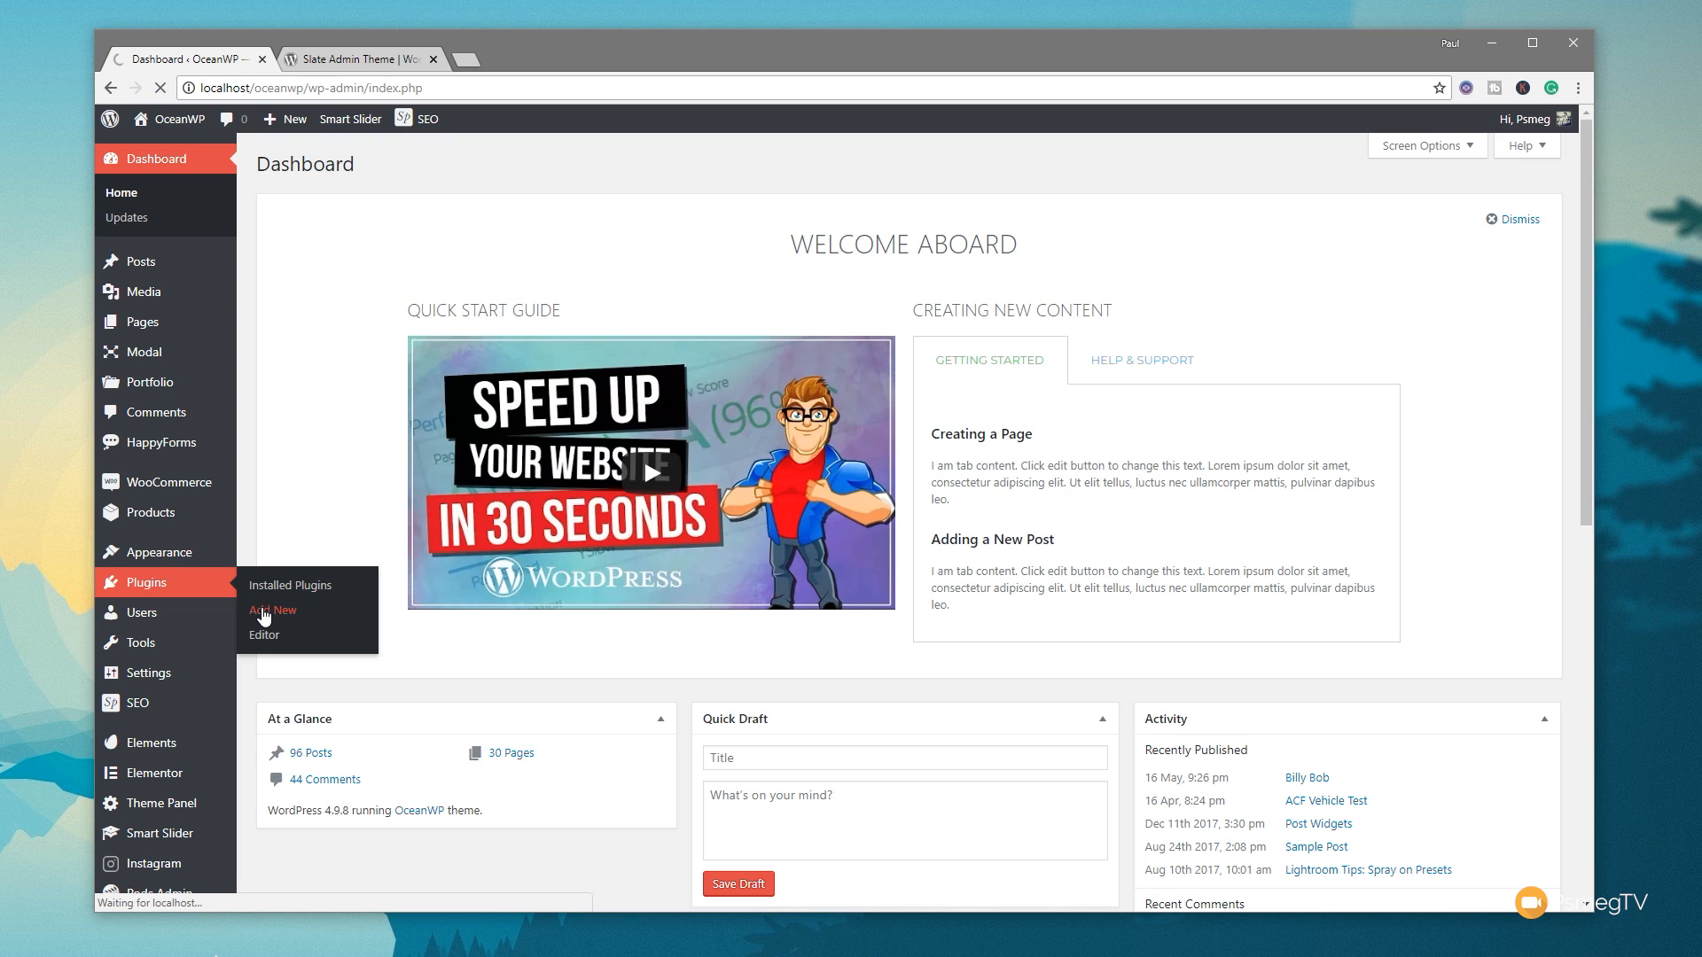
{"action": "left_click", "coordinate": [273, 610]}
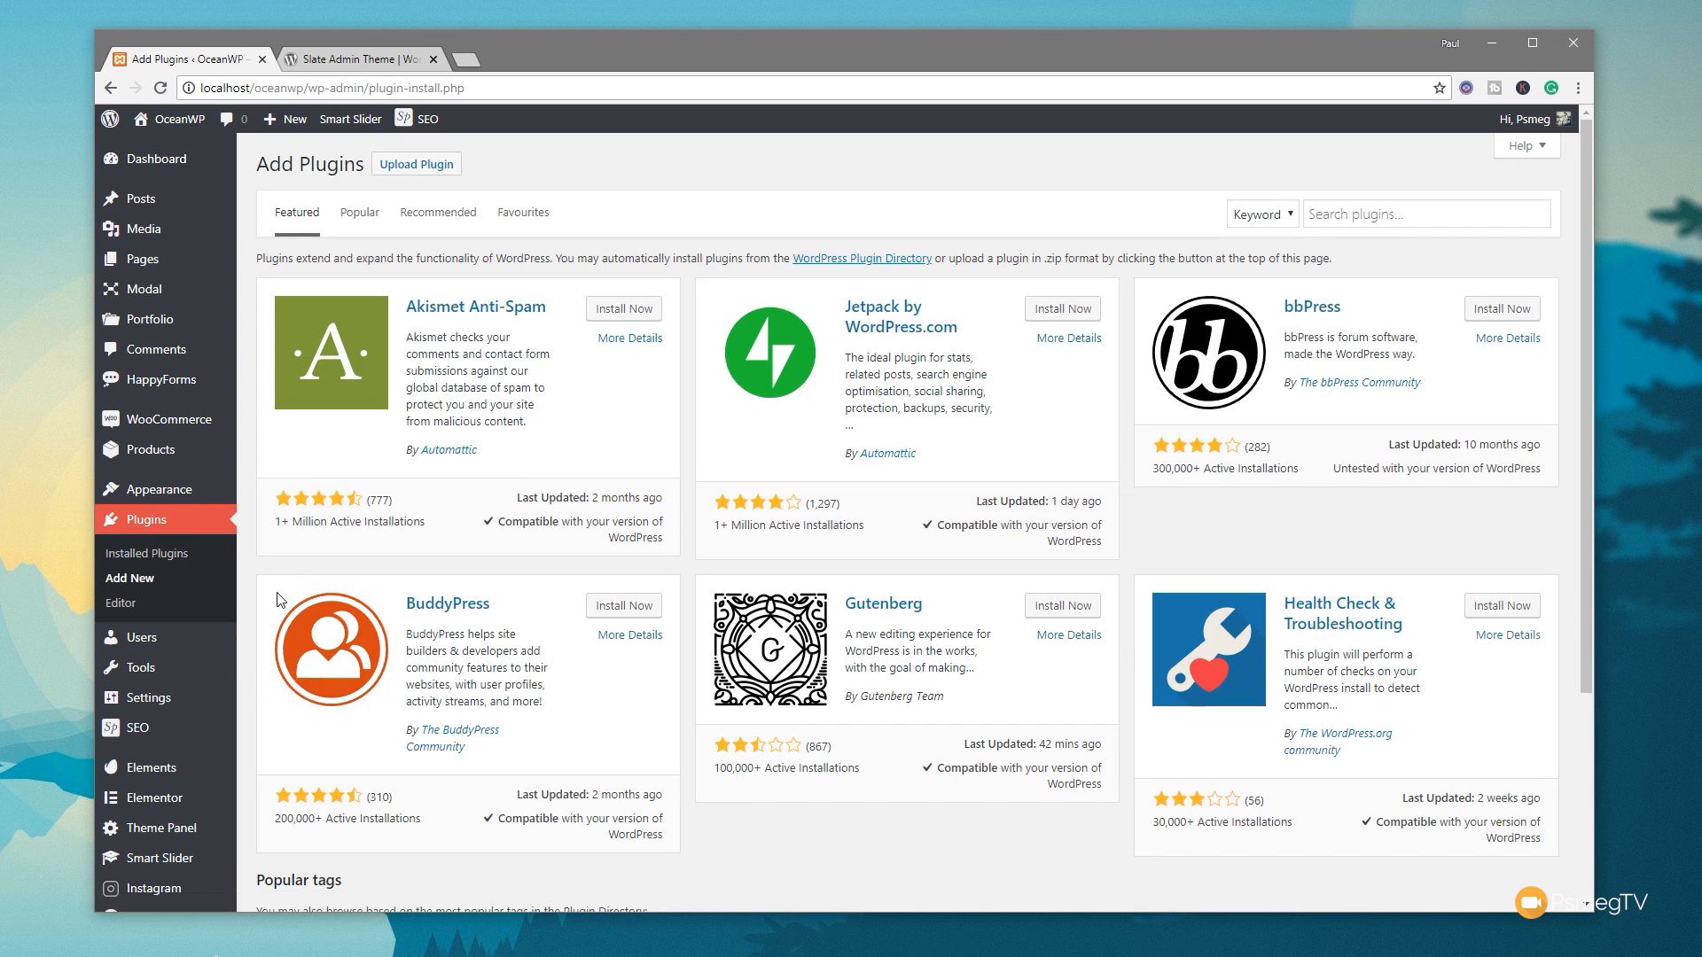
{"action": "mouse_move", "coordinate": [146, 553]}
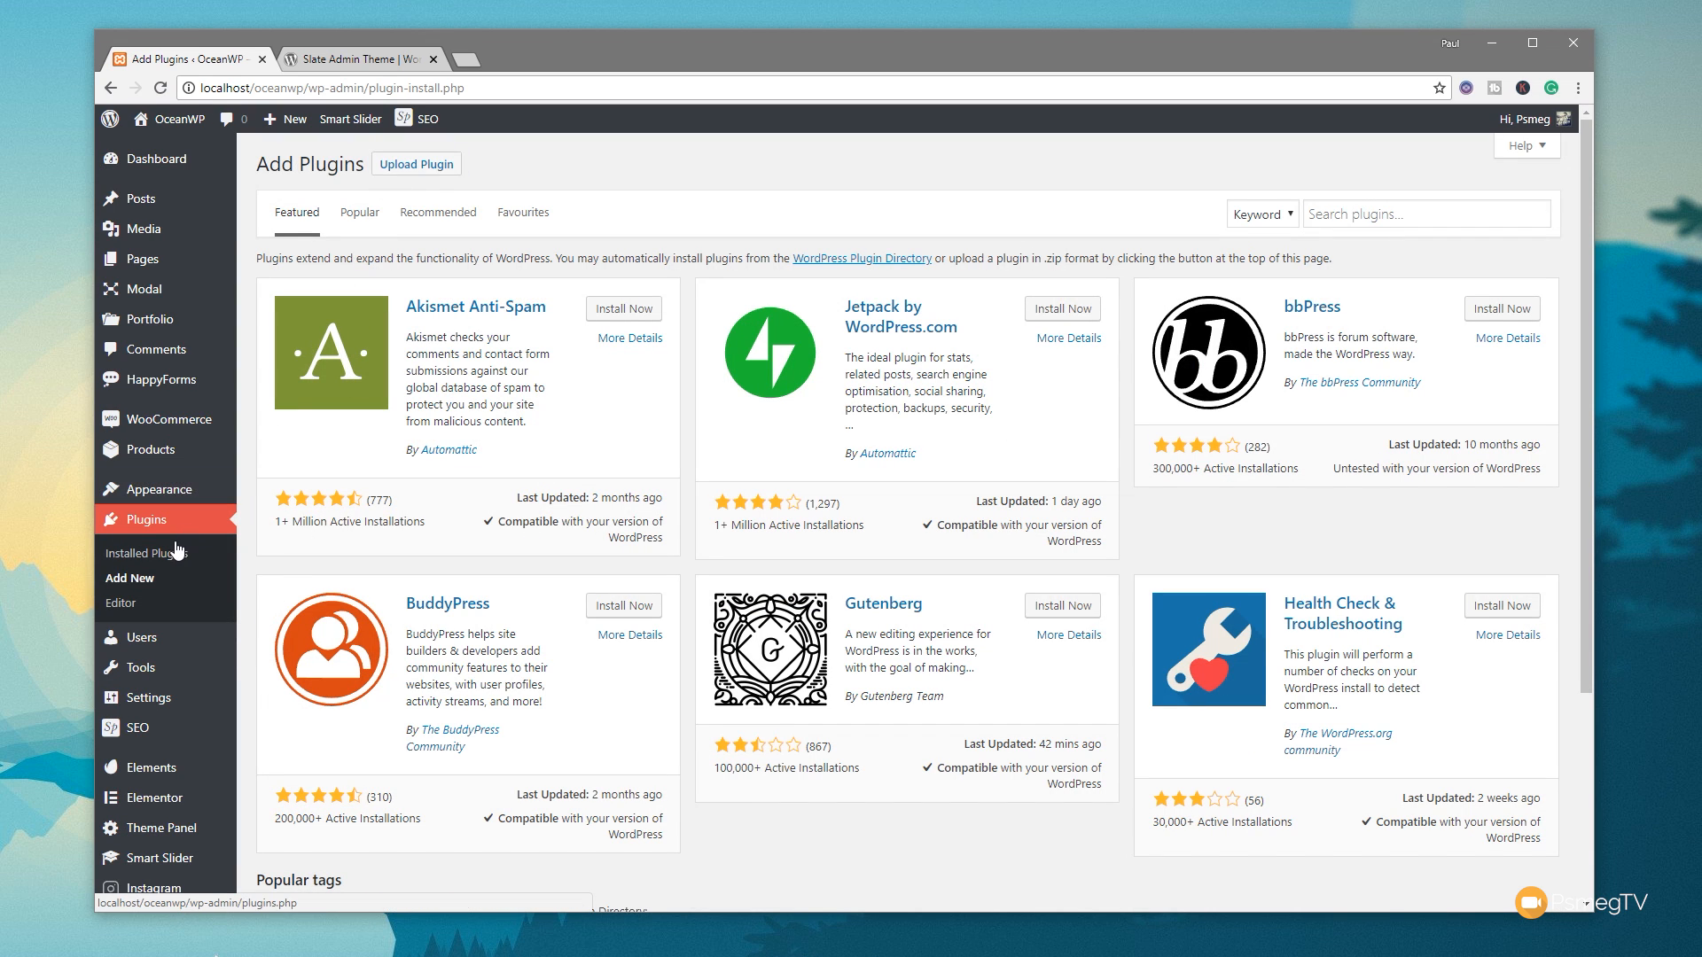
{"action": "left_click", "coordinate": [147, 553]}
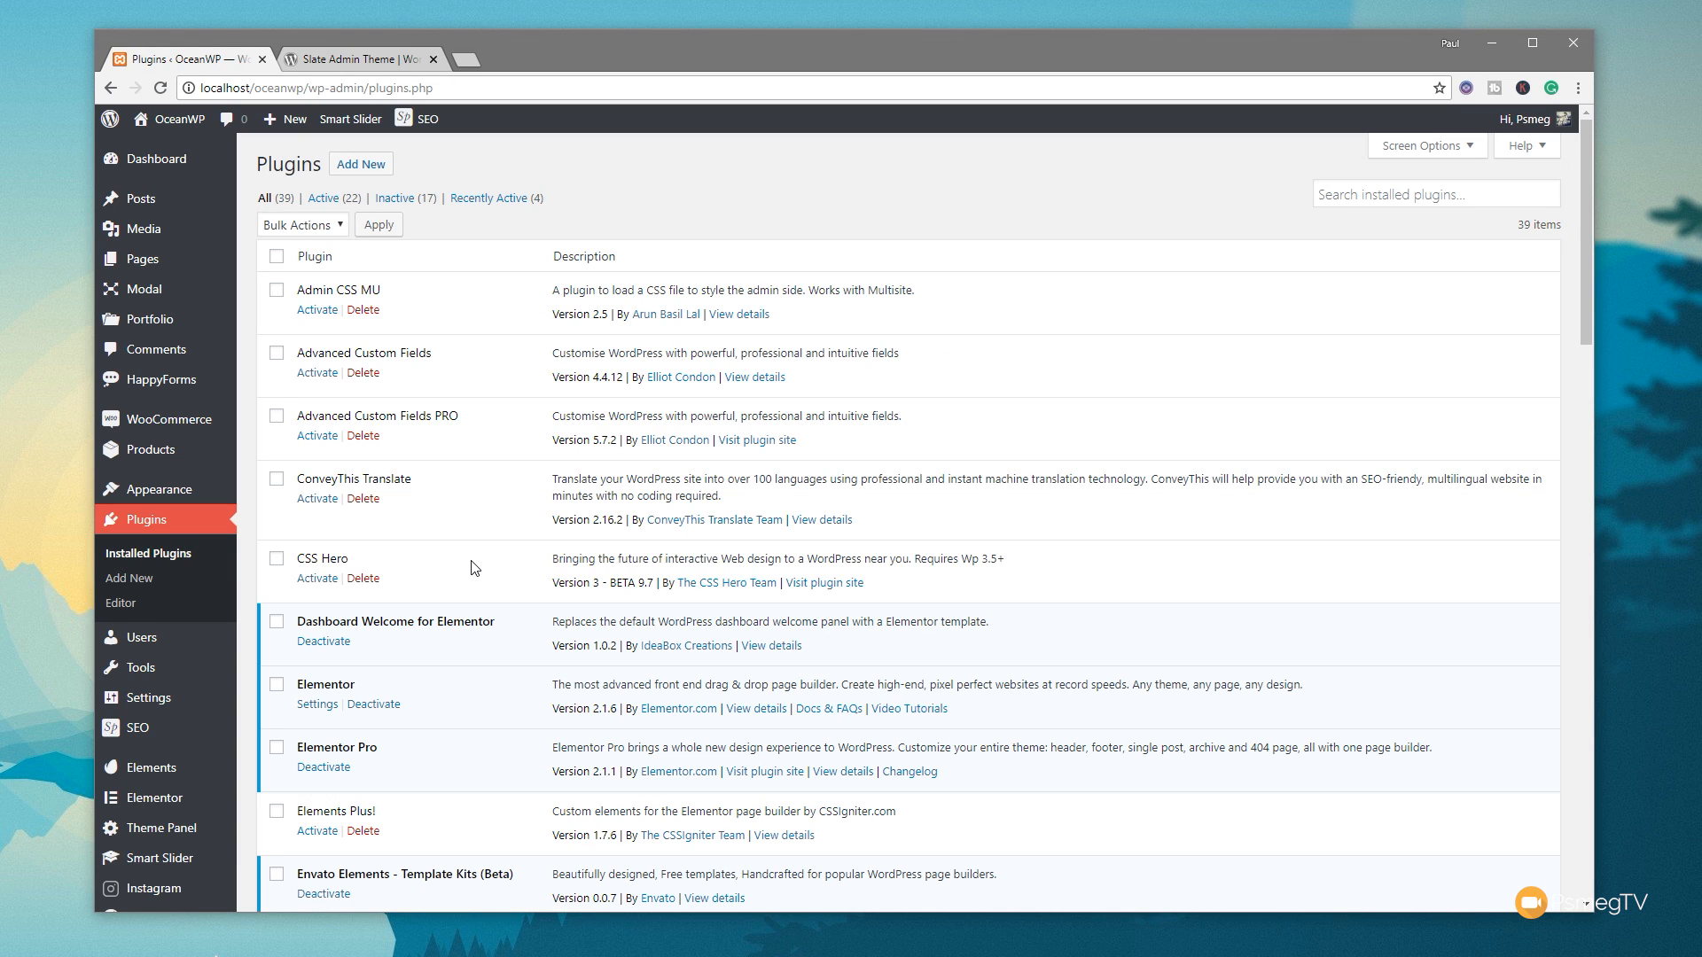
- Activate the Slate Admin Theme plugin from the installed plugins list
{"action": "scroll", "scroll_direction": "down", "scroll_amount": 3}
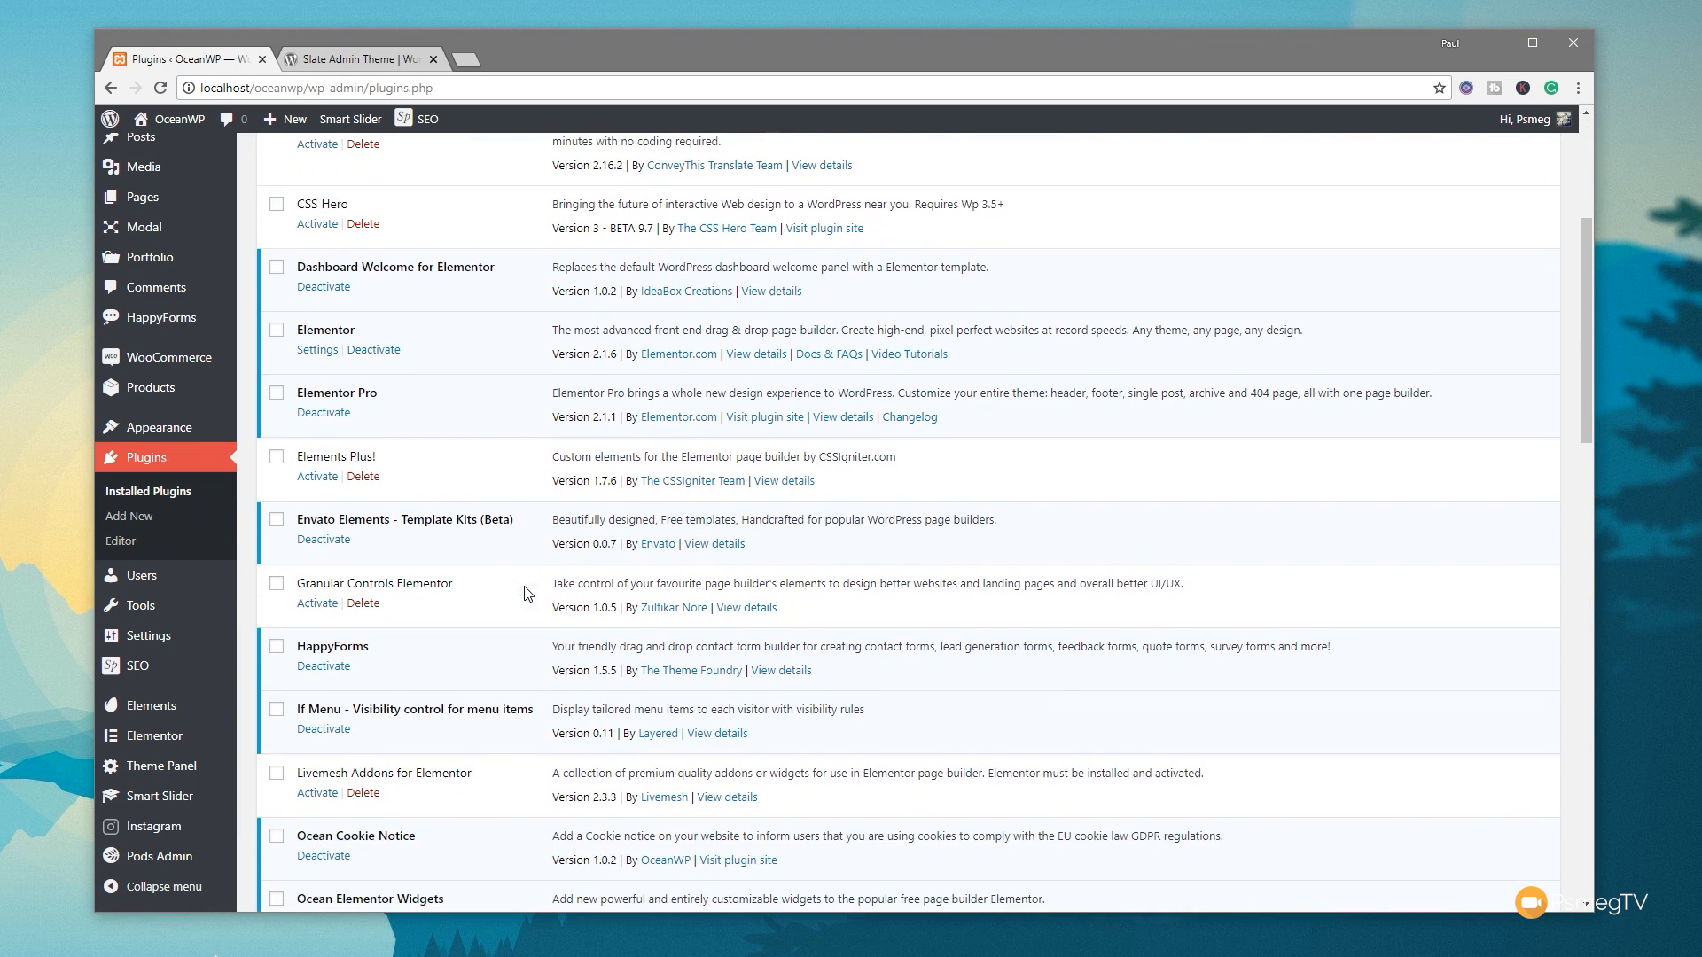
{"action": "scroll", "scroll_direction": "down", "scroll_amount": 3}
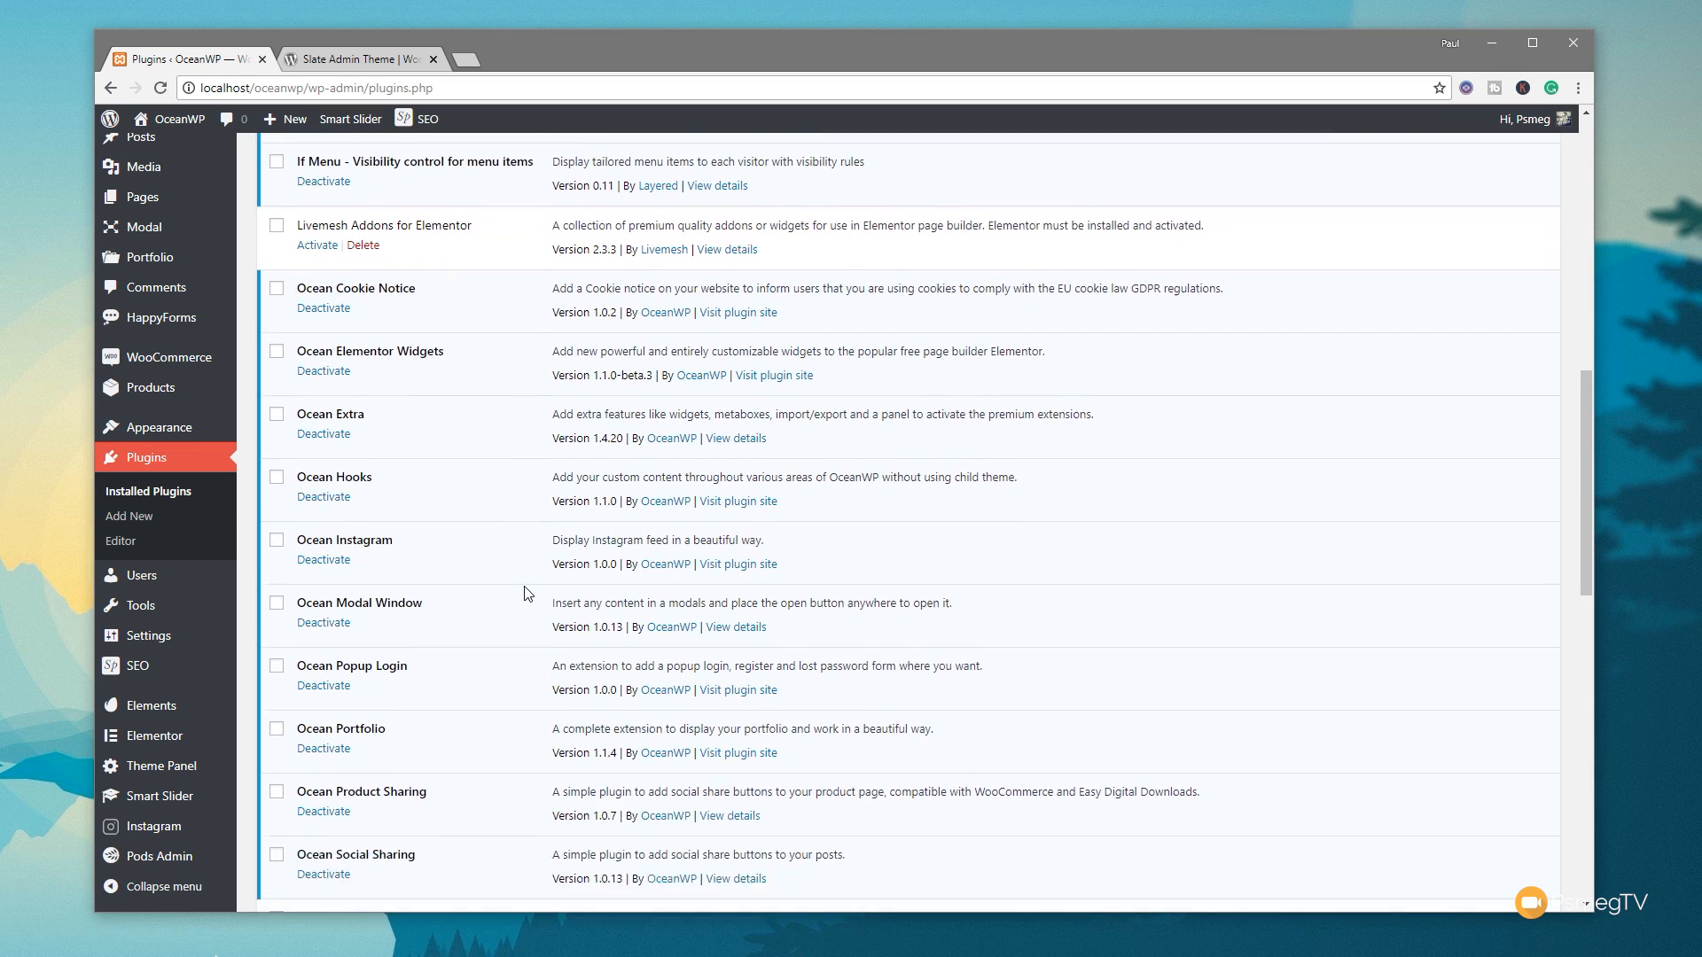
{"action": "scroll", "scroll_direction": "down", "scroll_amount": 3}
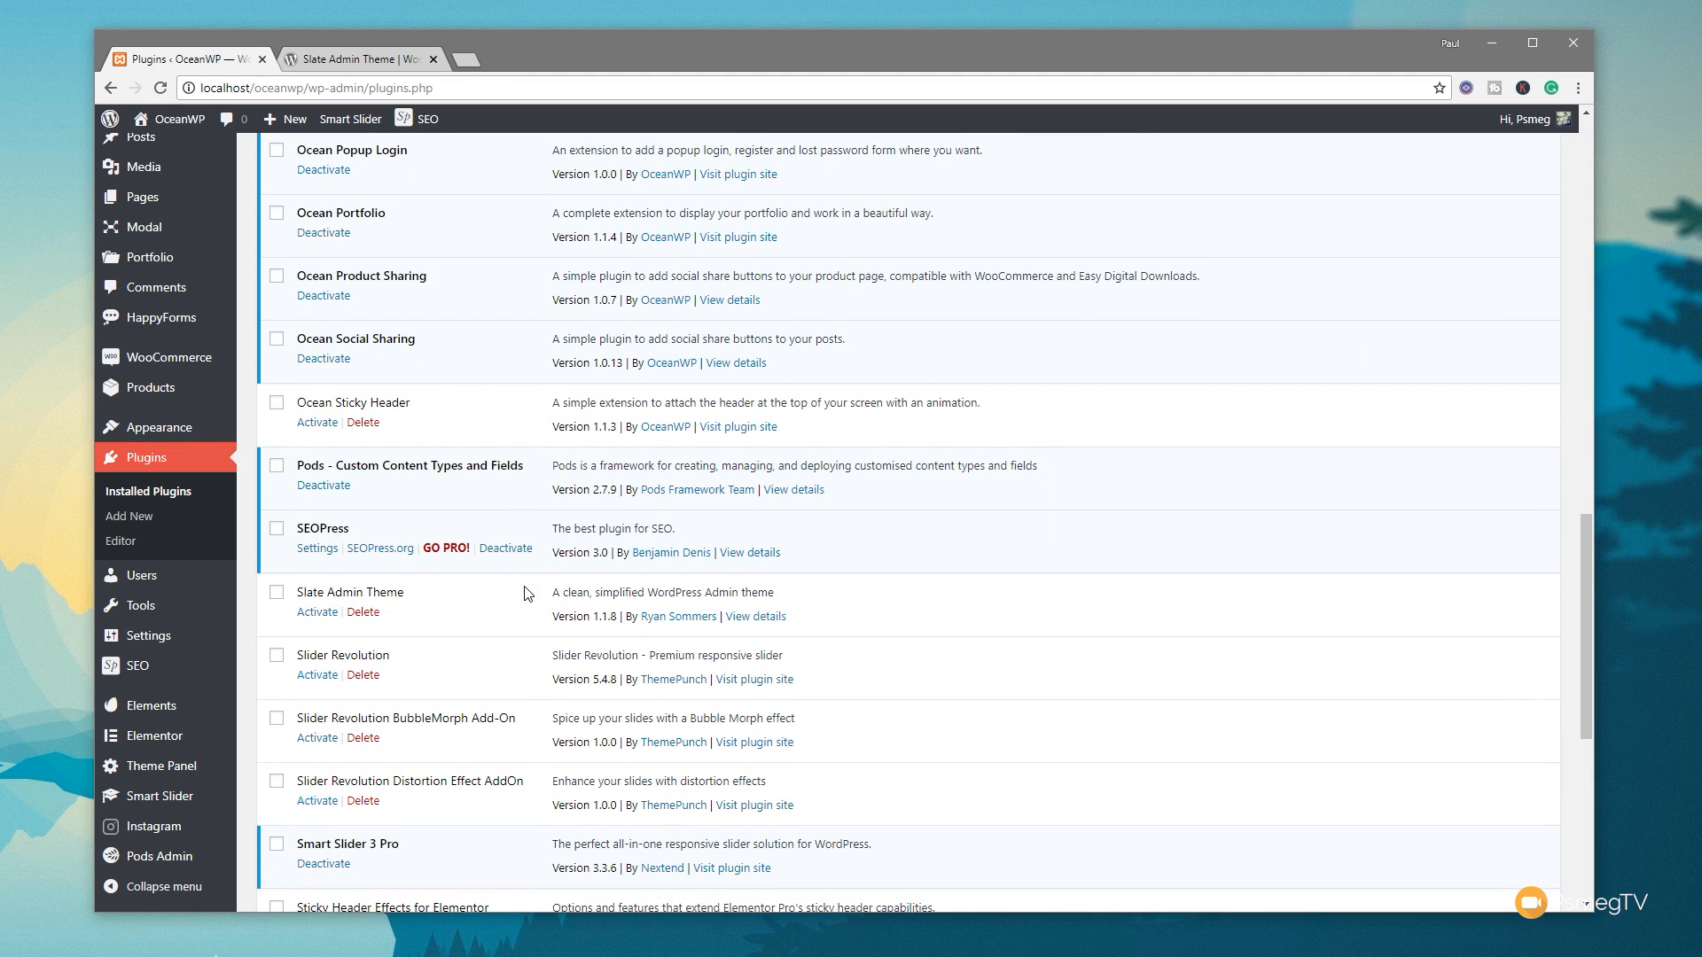
{"action": "left_click", "coordinate": [318, 612]}
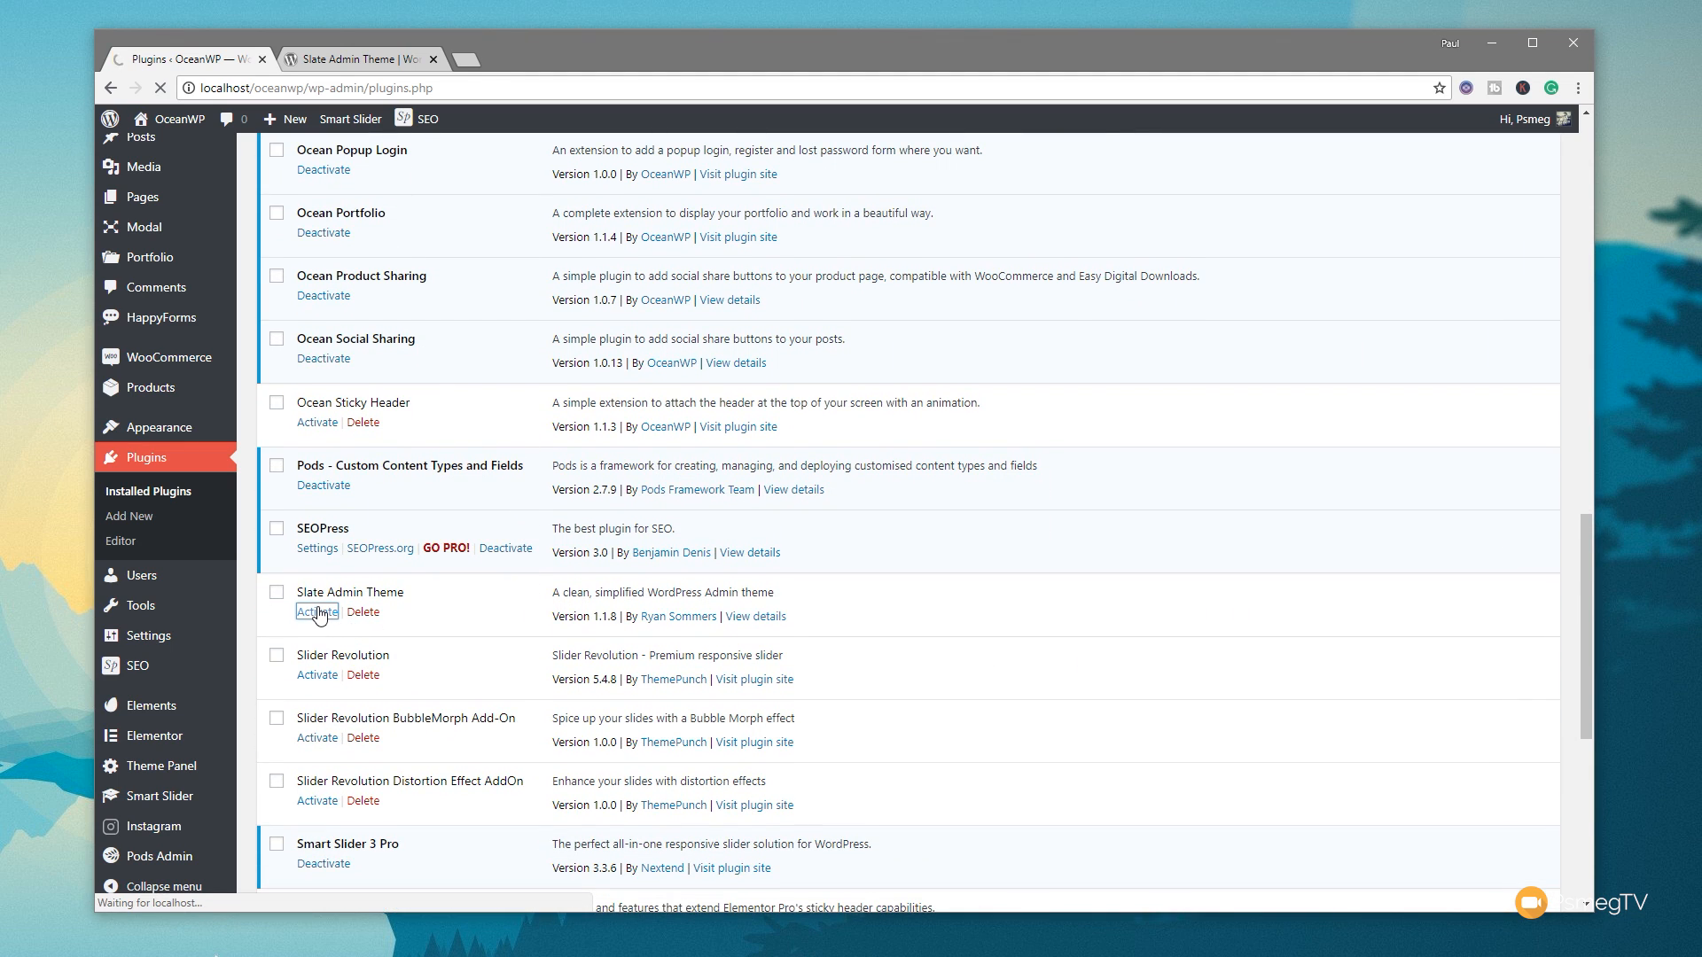
{"action": "left_click", "coordinate": [315, 612]}
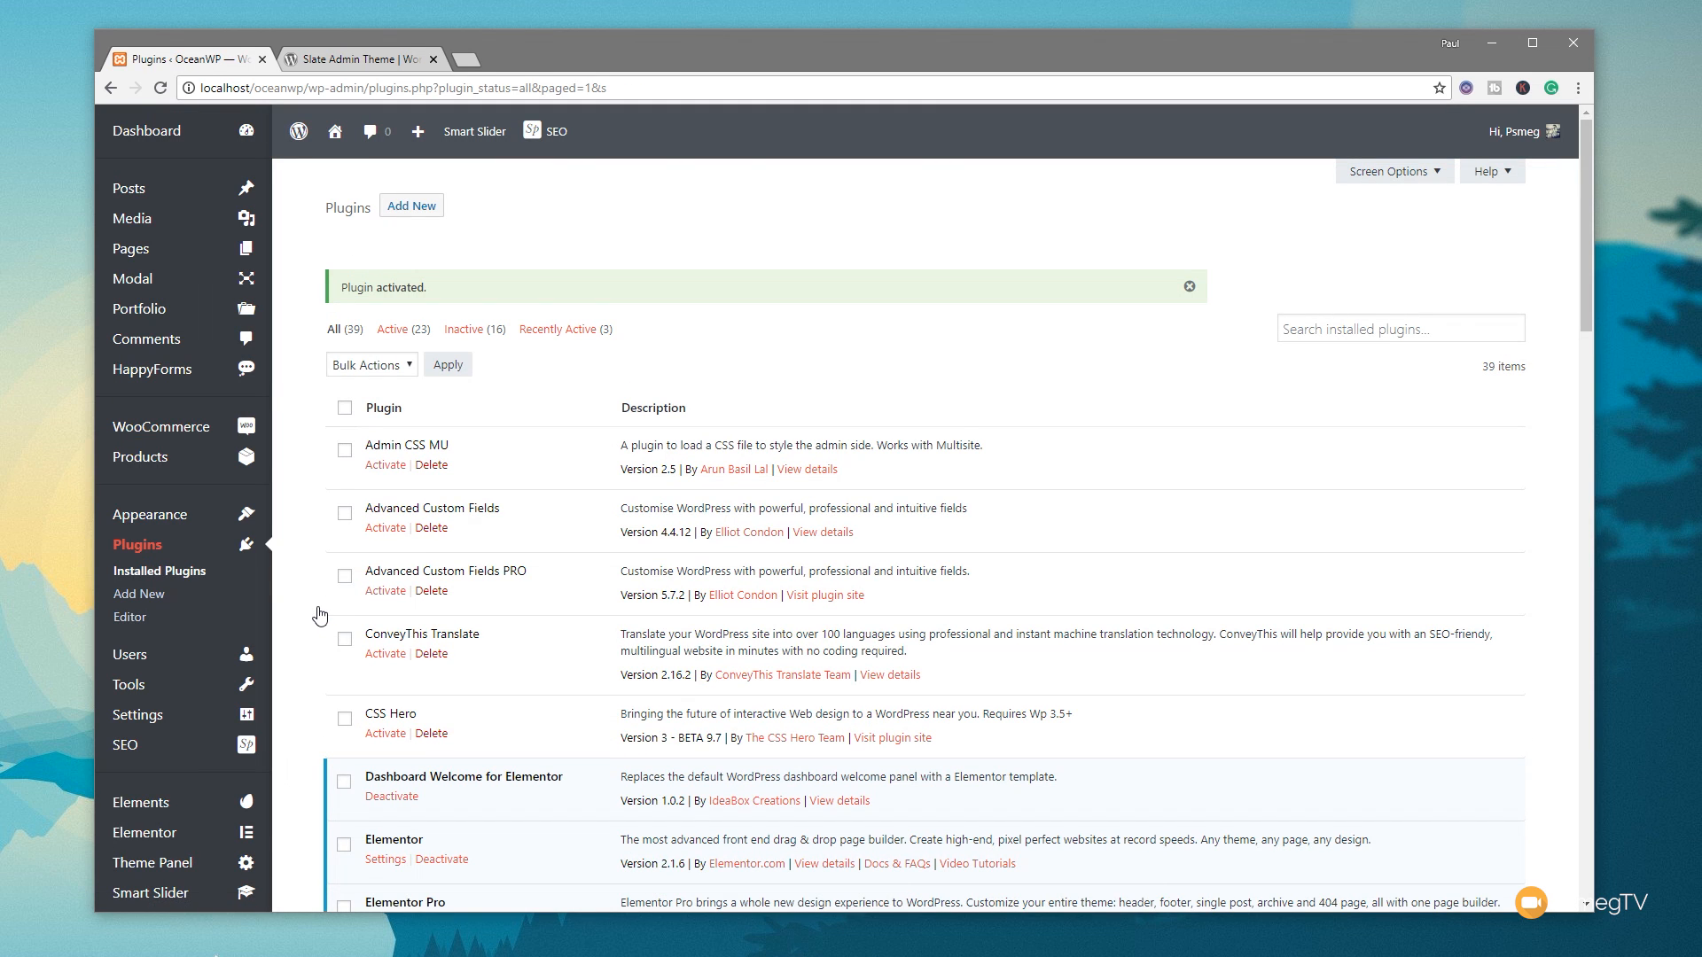
{"action": "mouse_move", "coordinate": [836, 249]}
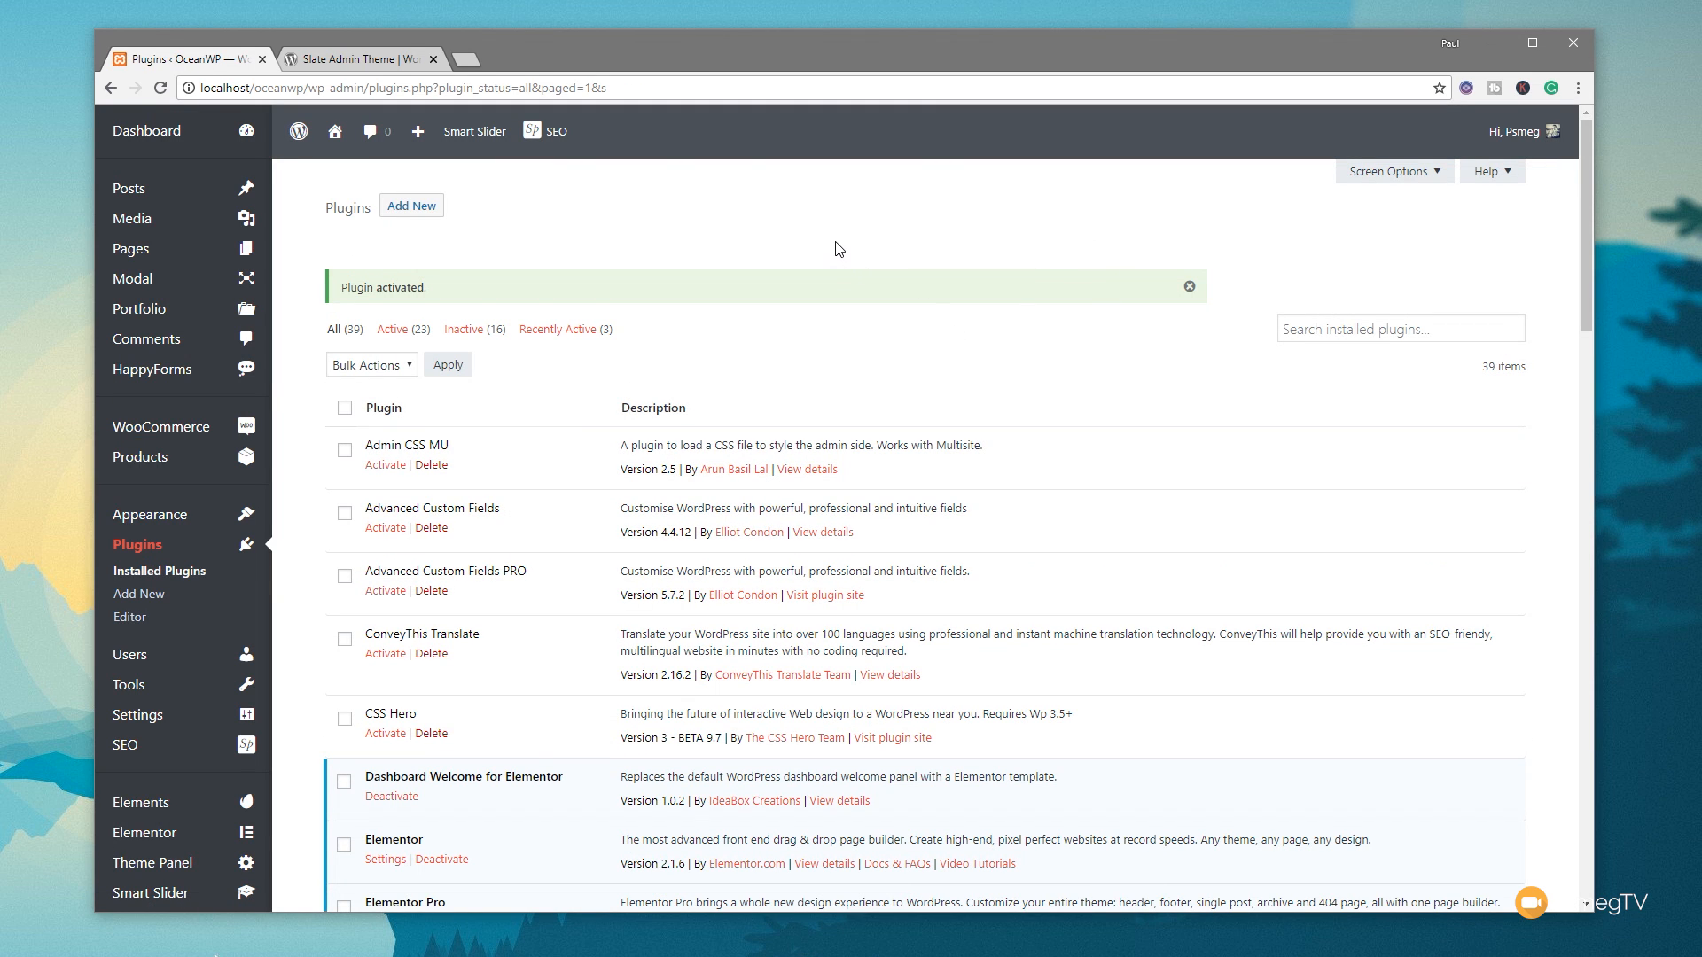
{"action": "mouse_move", "coordinate": [407, 286]}
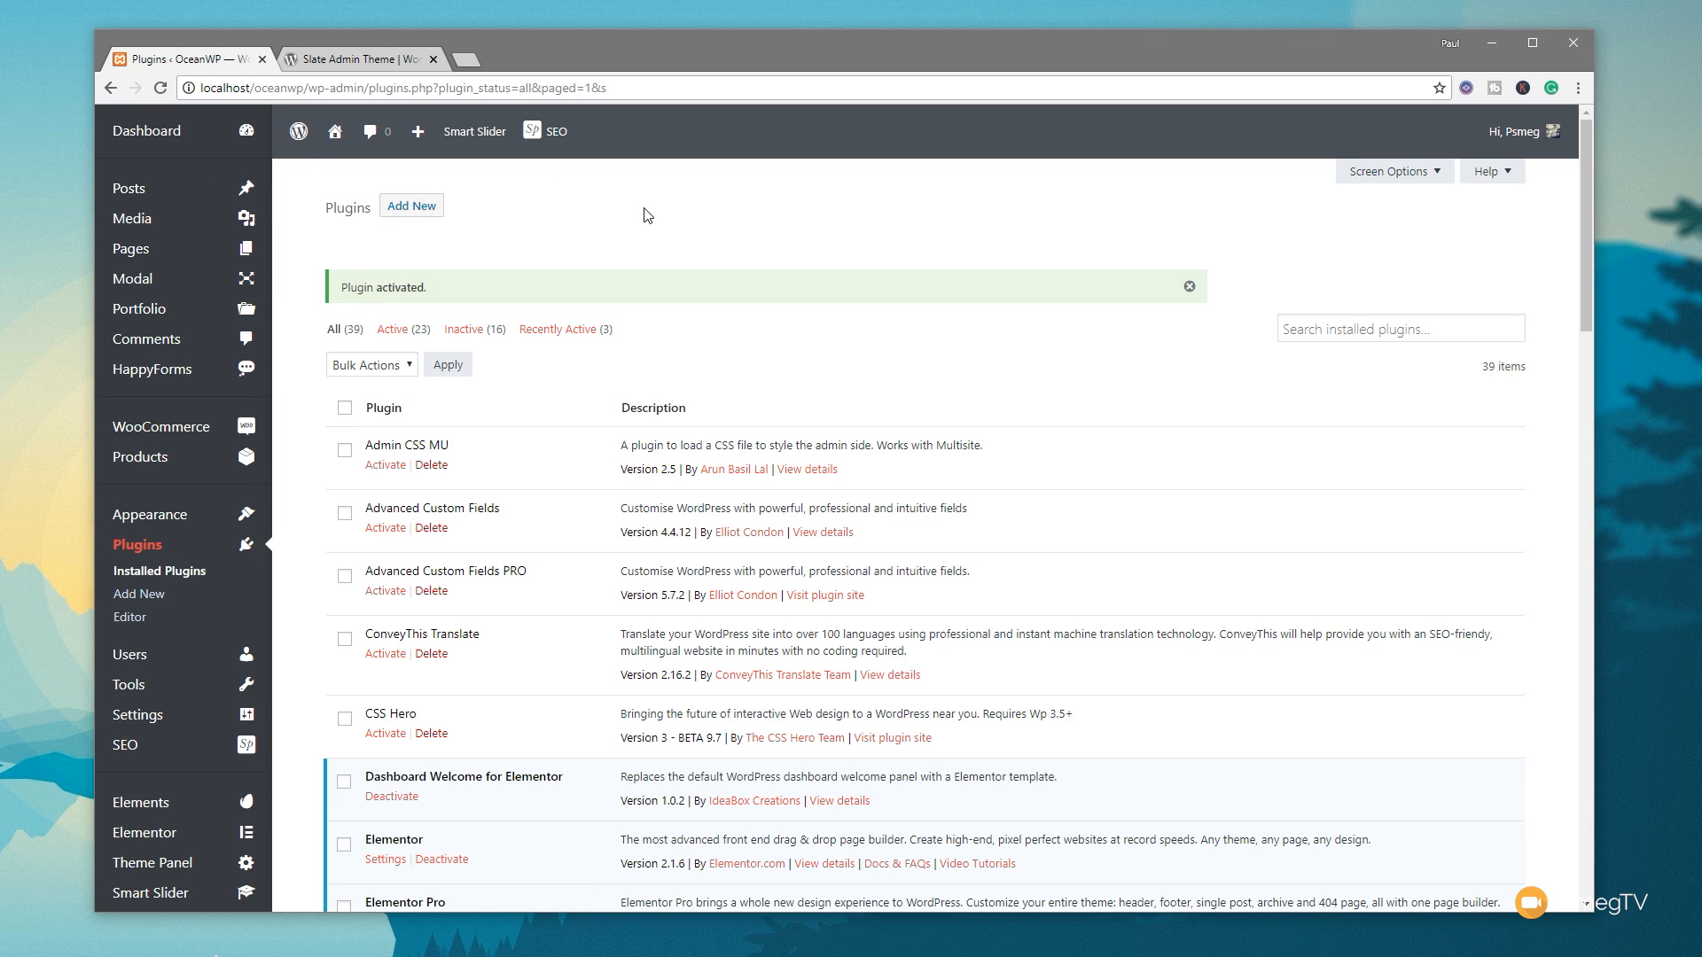
{"action": "mouse_move", "coordinate": [178, 176]}
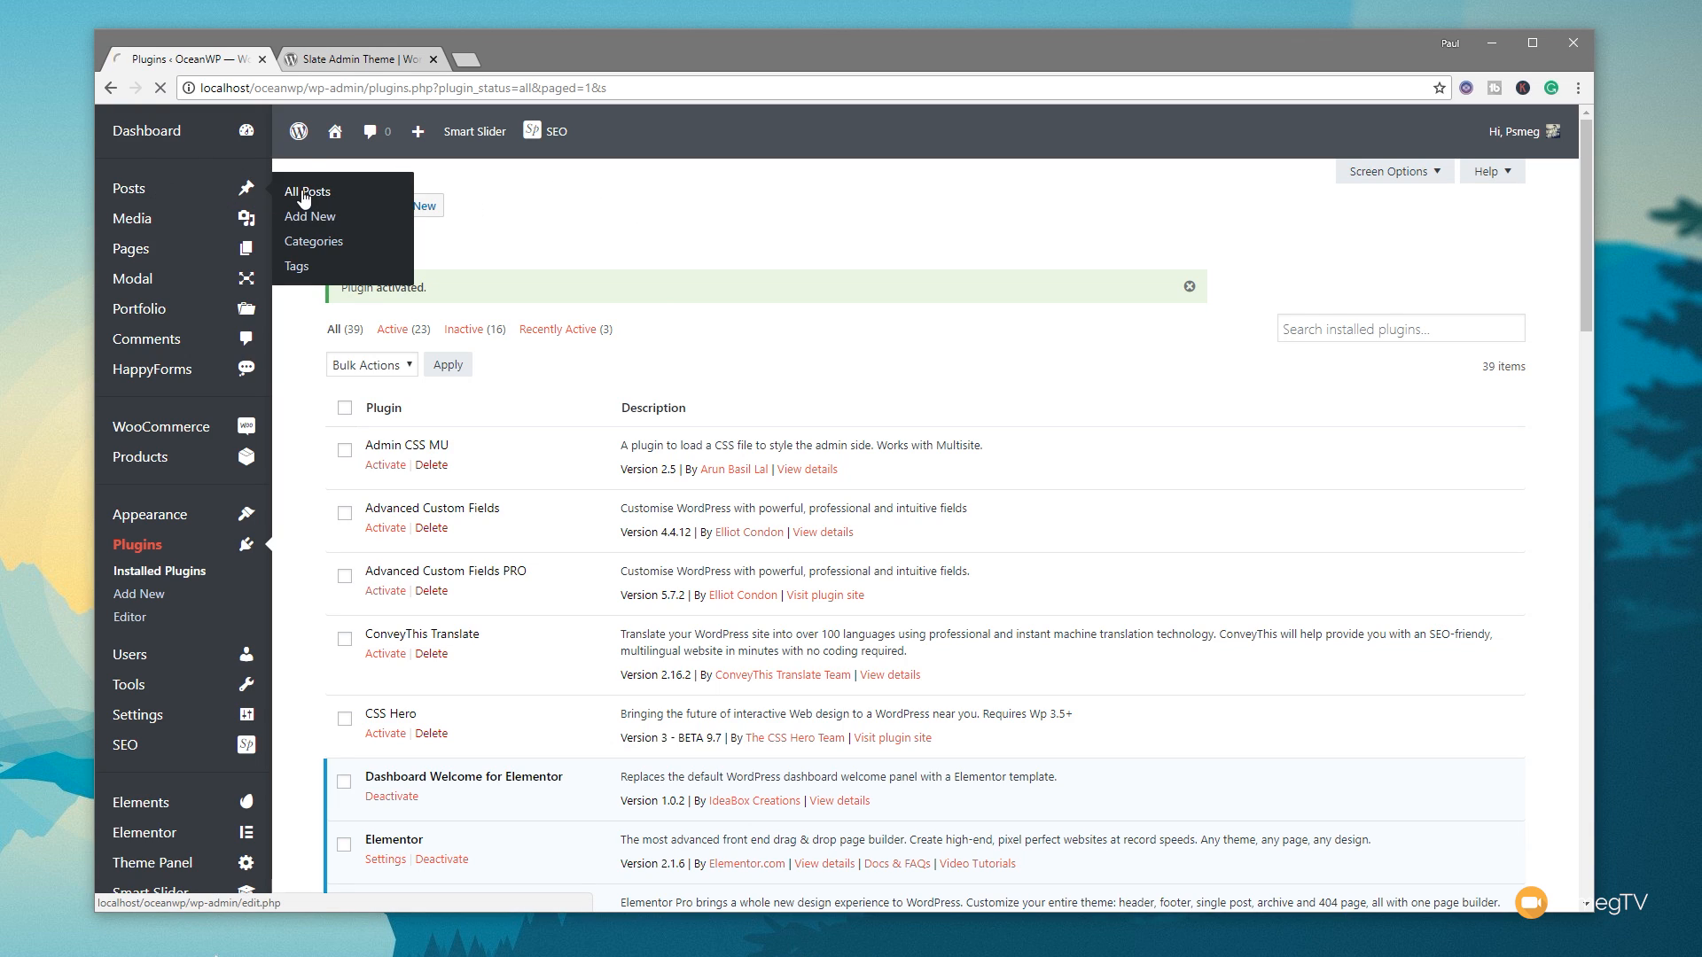
- View All Posts in the restyled admin, then return to the Installed Plugins list
{"action": "left_click", "coordinate": [307, 192]}
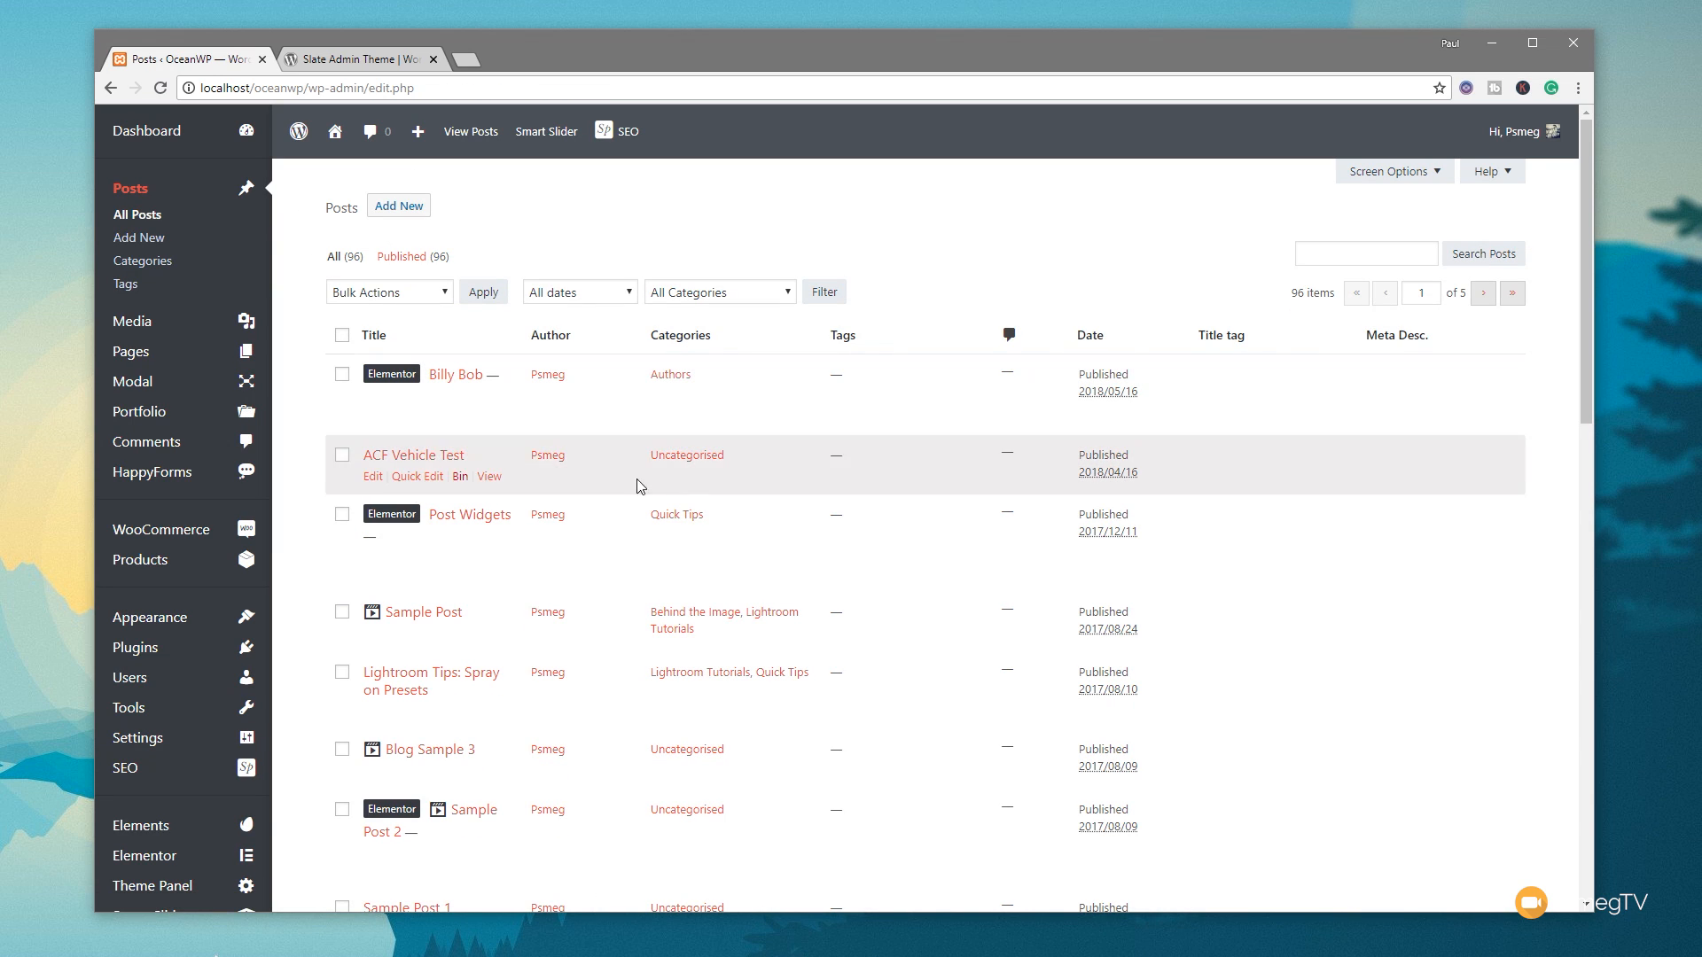
{"action": "mouse_move", "coordinate": [330, 617]}
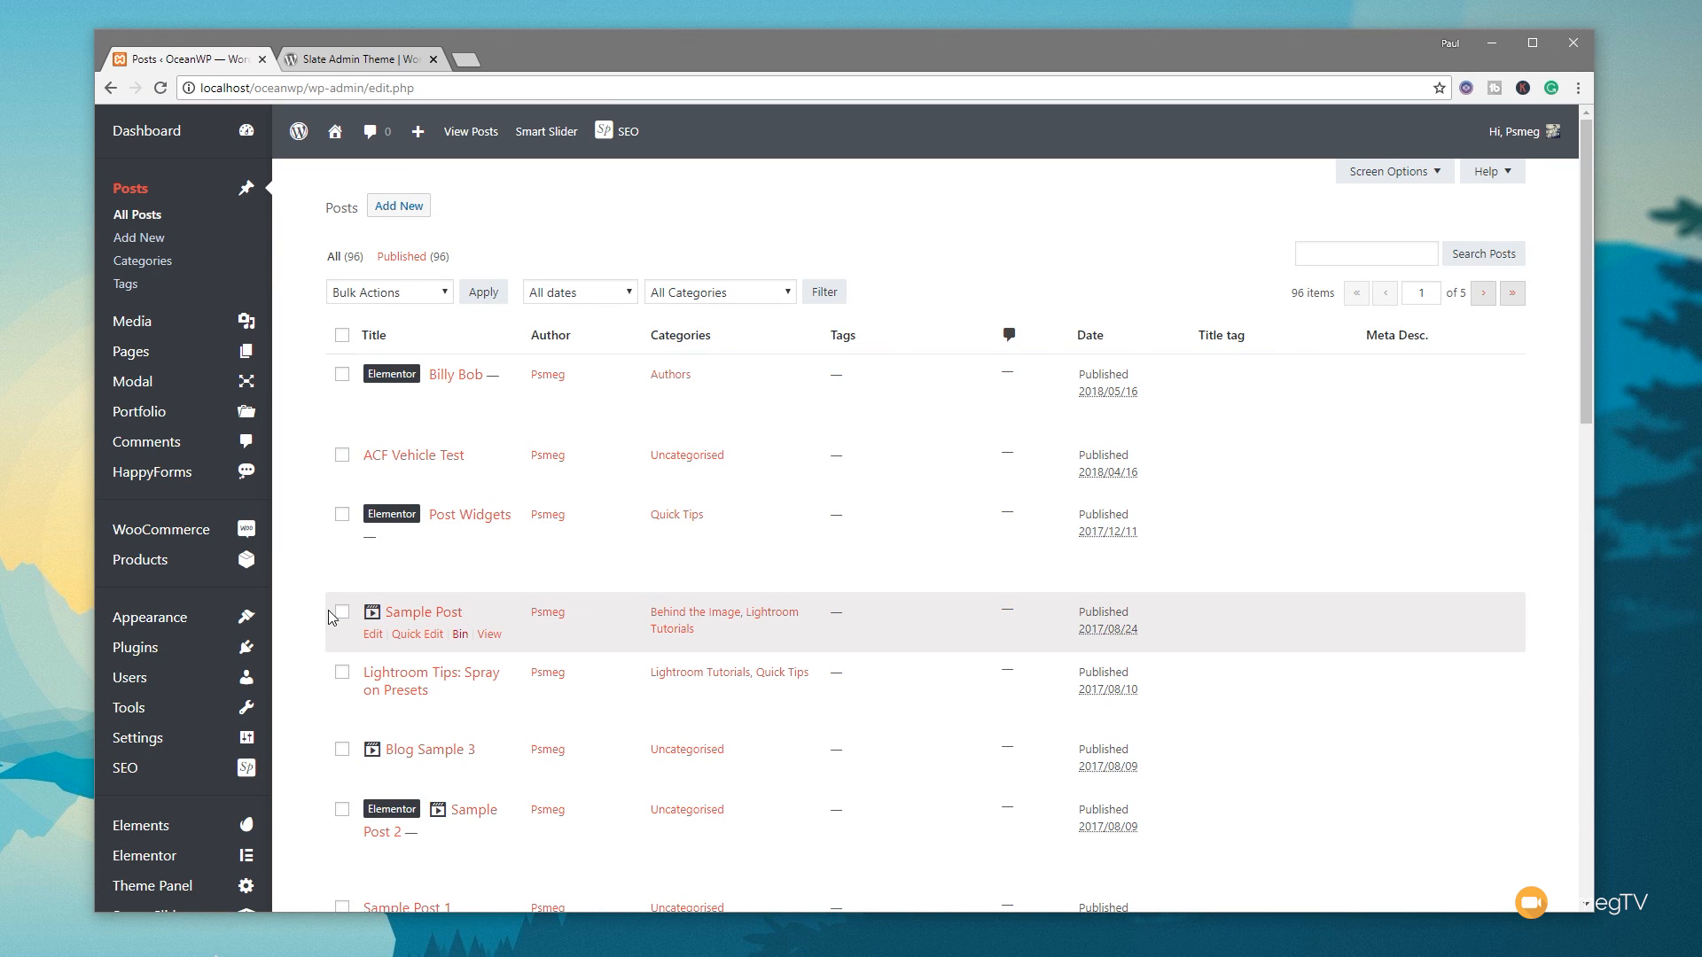
{"action": "mouse_move", "coordinate": [791, 741]}
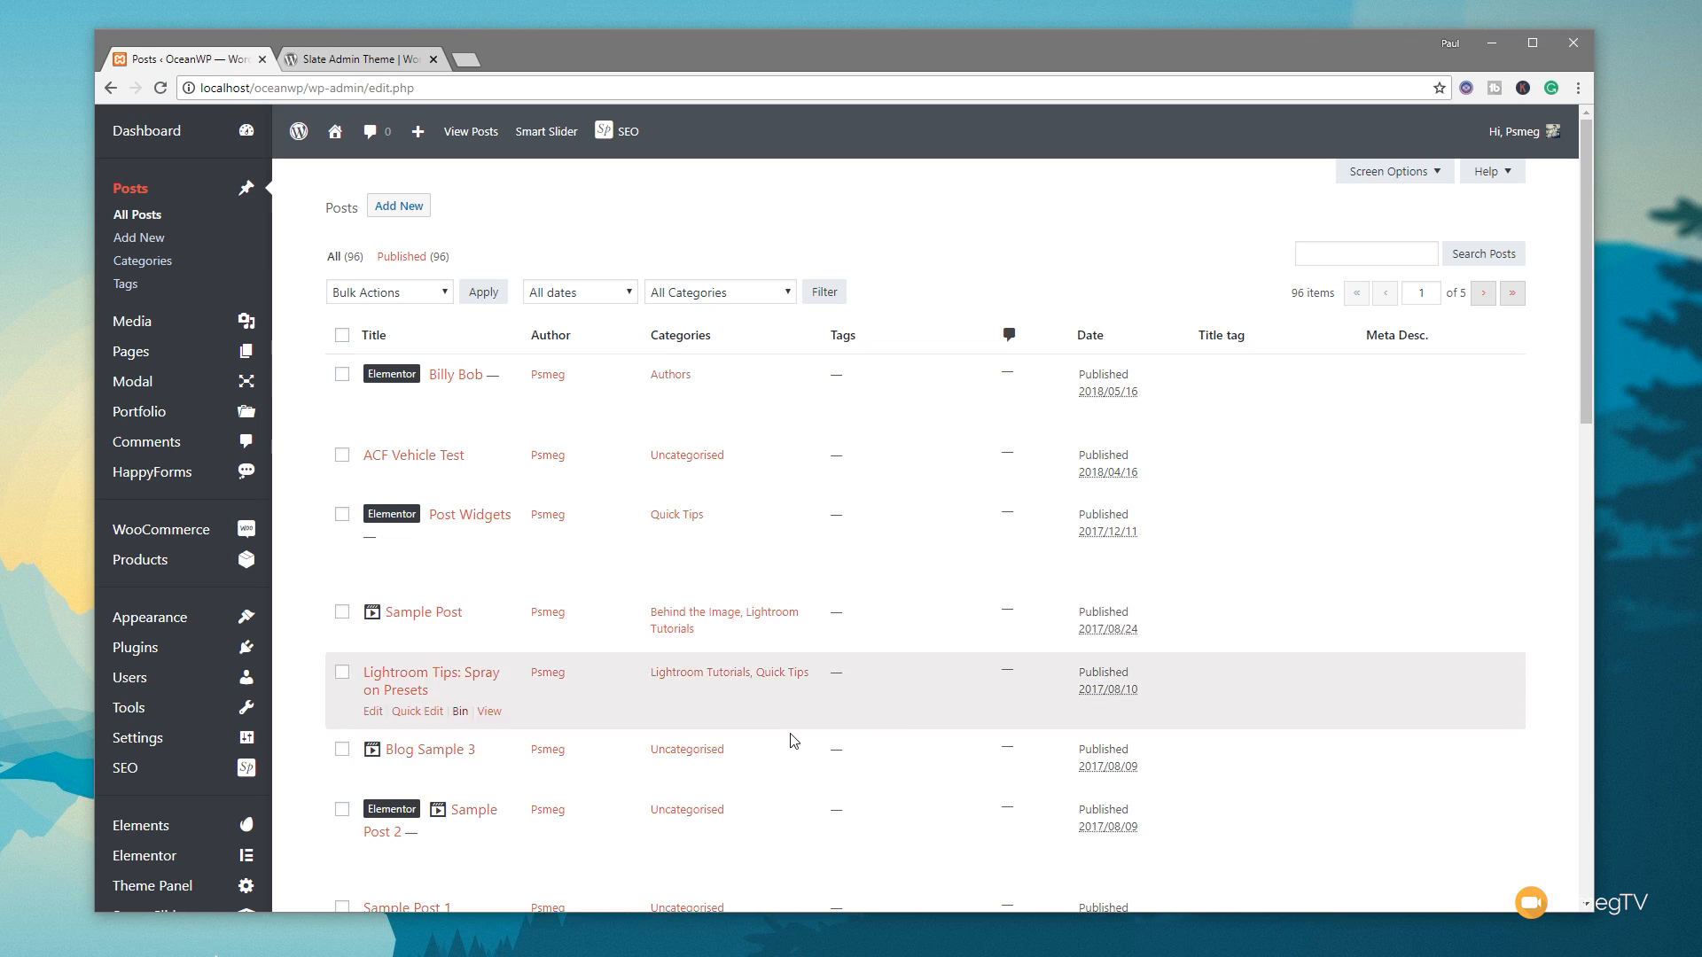
{"action": "mouse_move", "coordinate": [298, 461]}
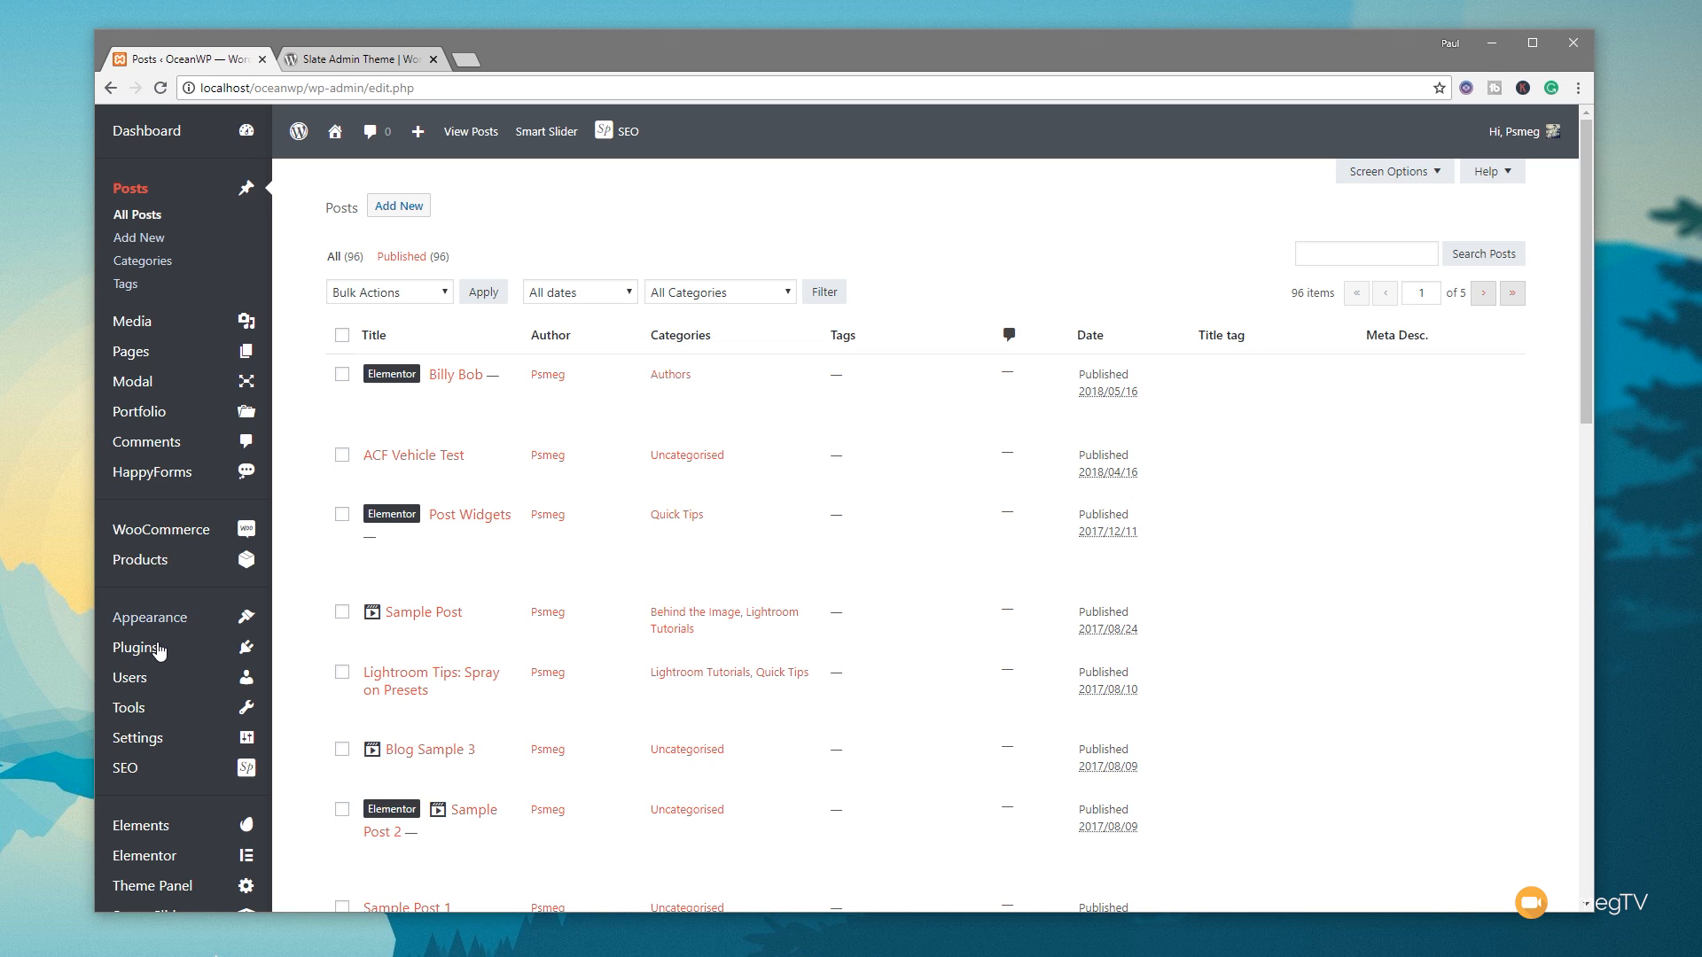
{"action": "left_click", "coordinate": [136, 647]}
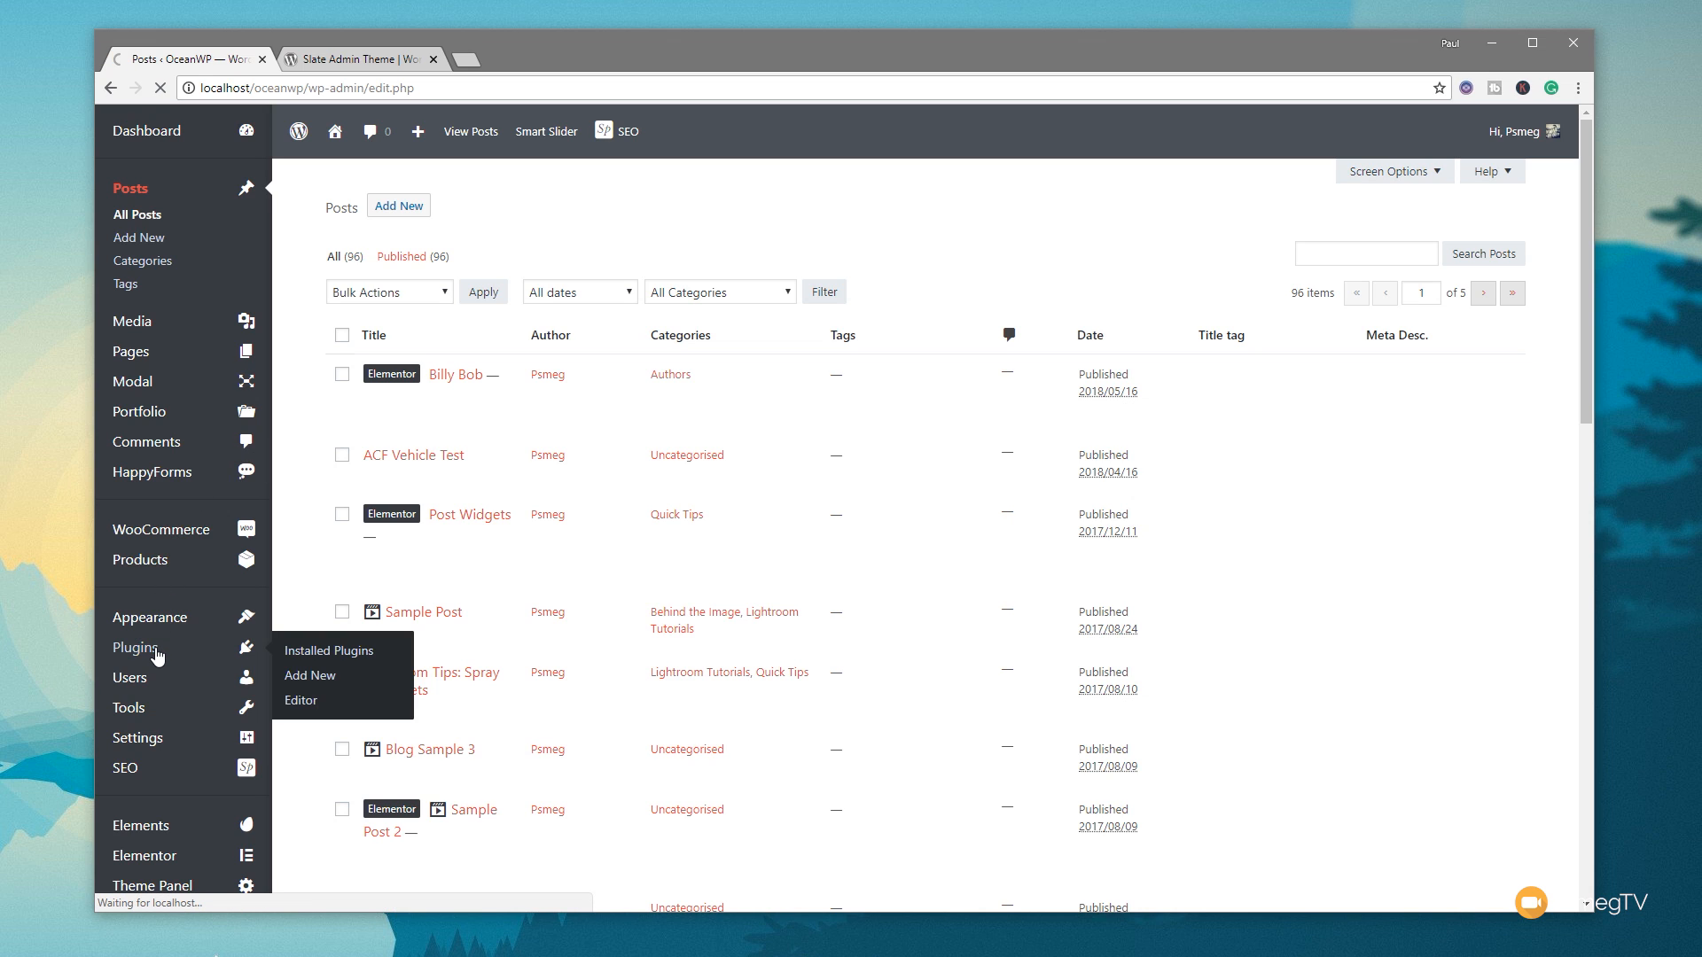
{"action": "left_click", "coordinate": [330, 650]}
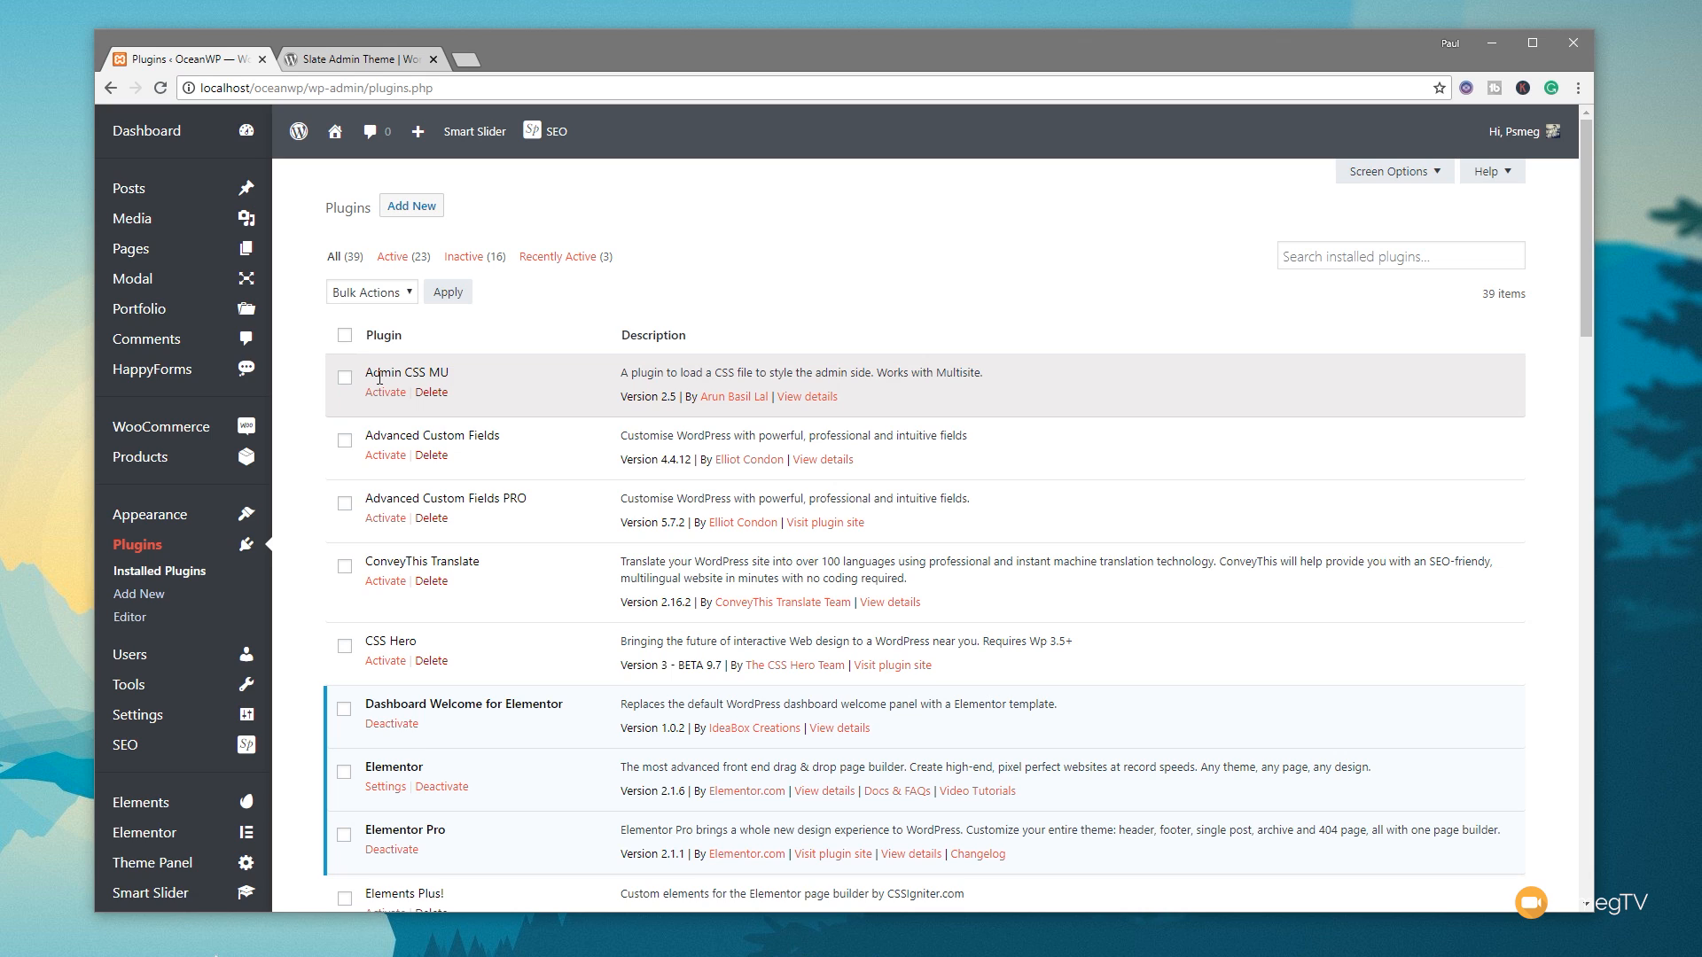
- Activate the Admin CSS MU plugin from the plugins list
{"action": "left_click", "coordinate": [385, 392]}
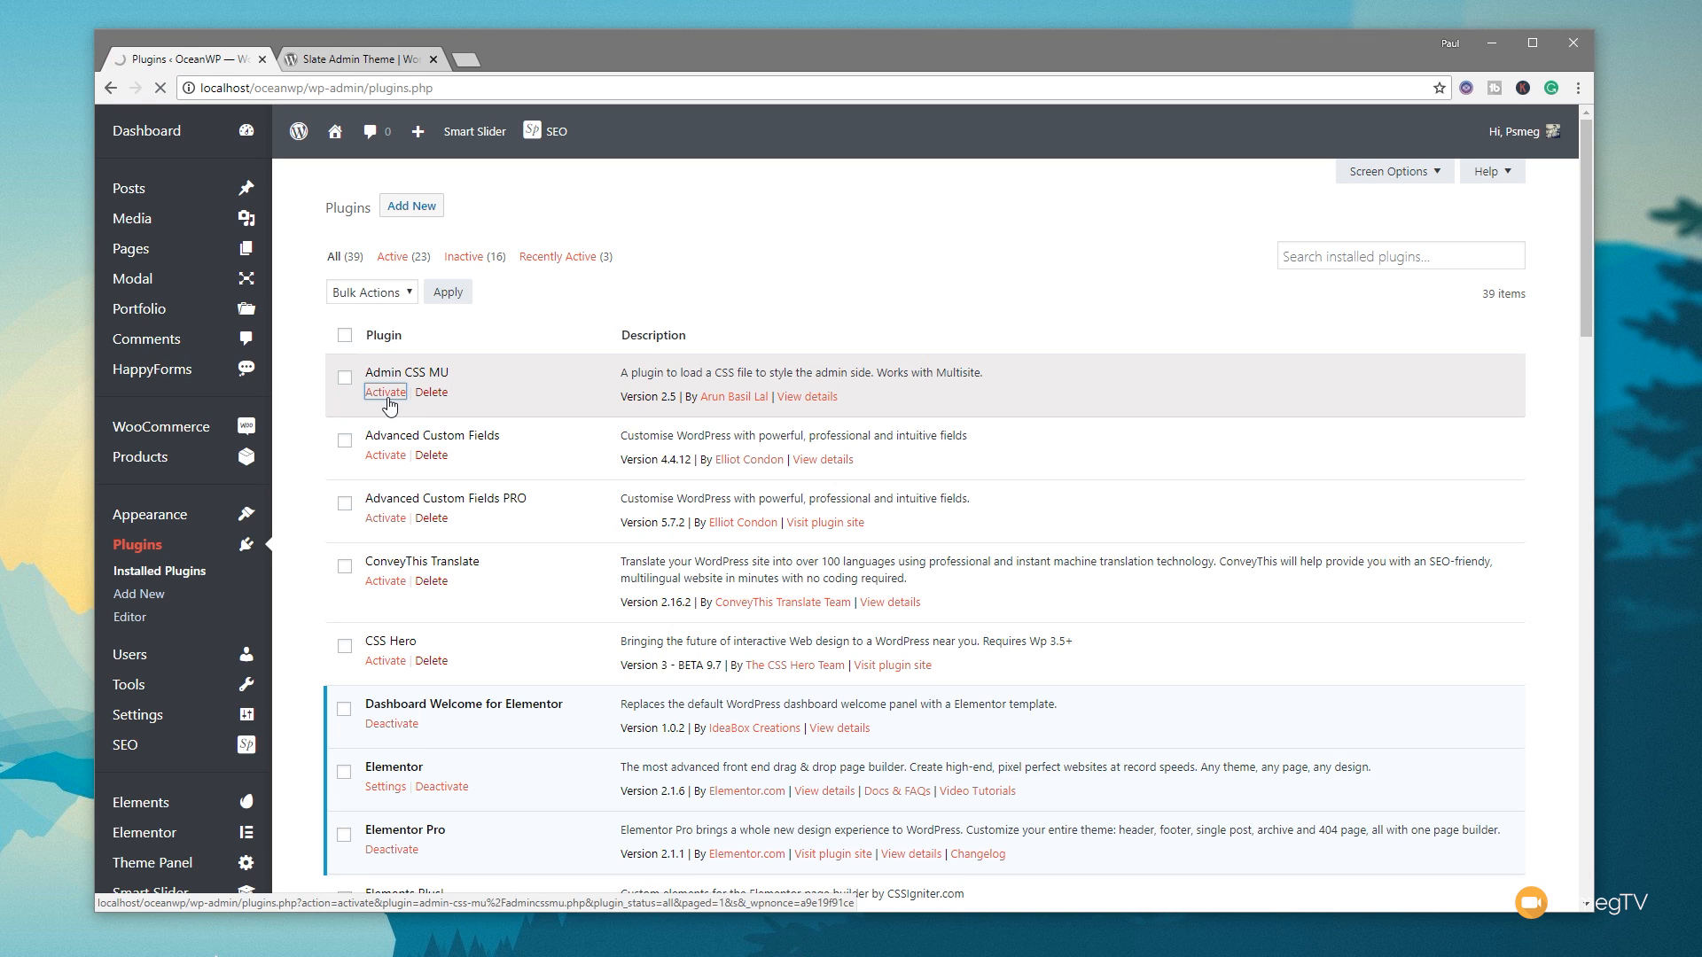
{"action": "left_click", "coordinate": [385, 391]}
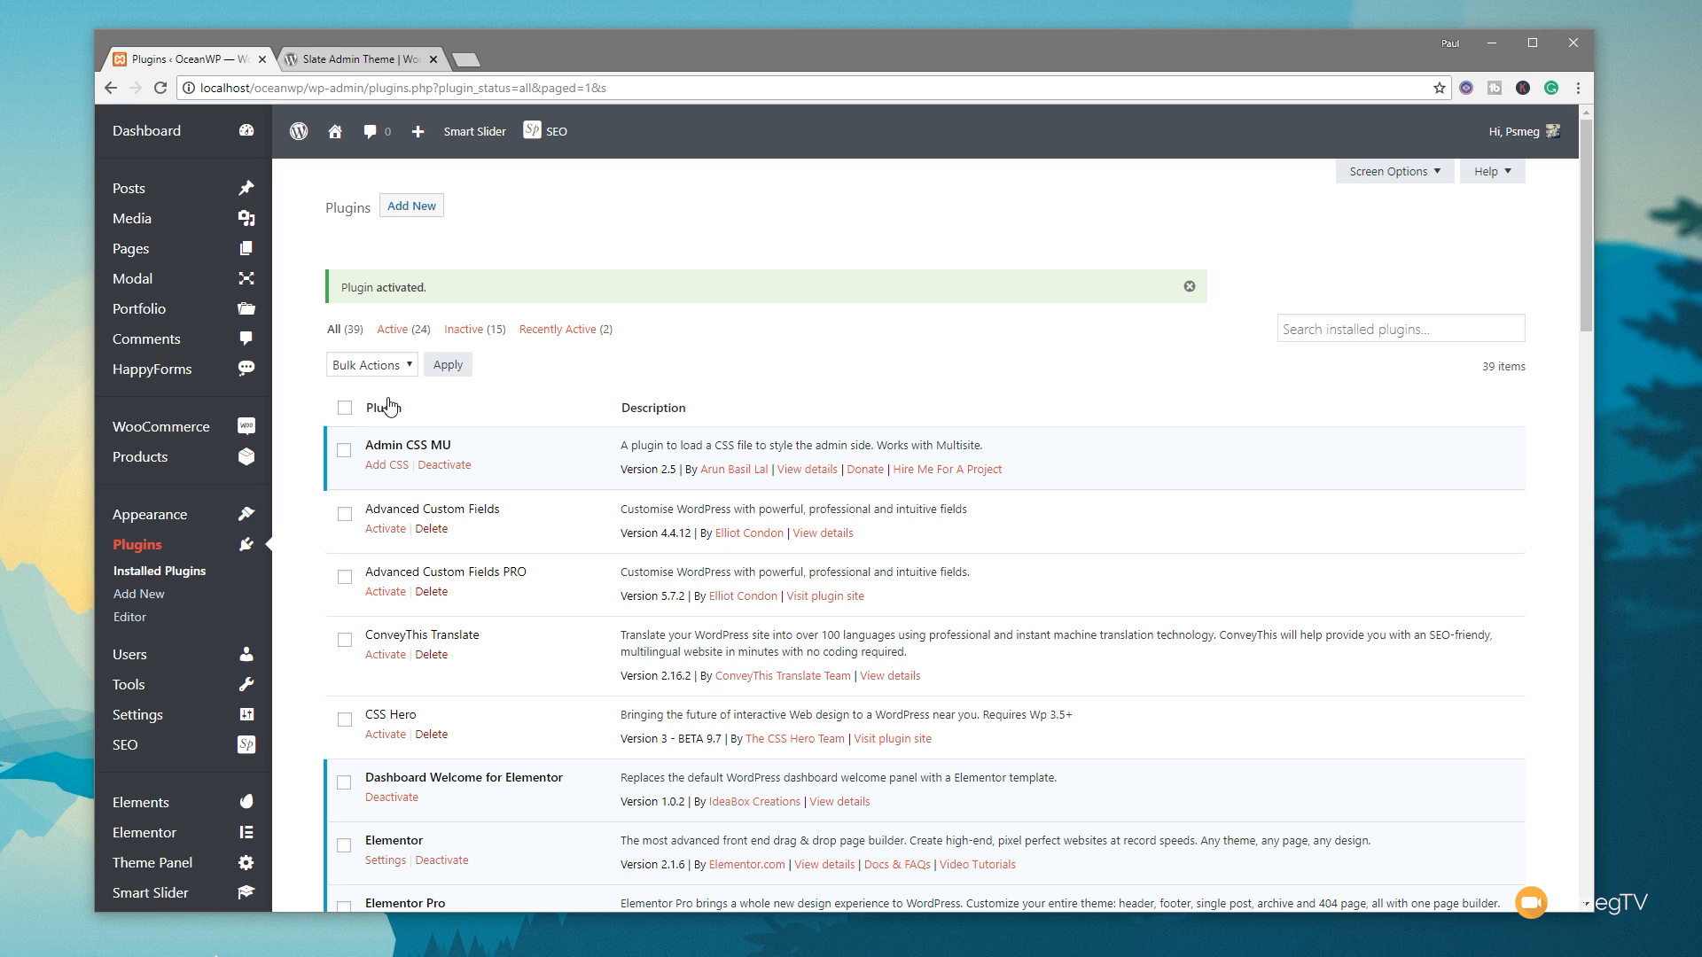
{"action": "mouse_move", "coordinate": [271, 467]}
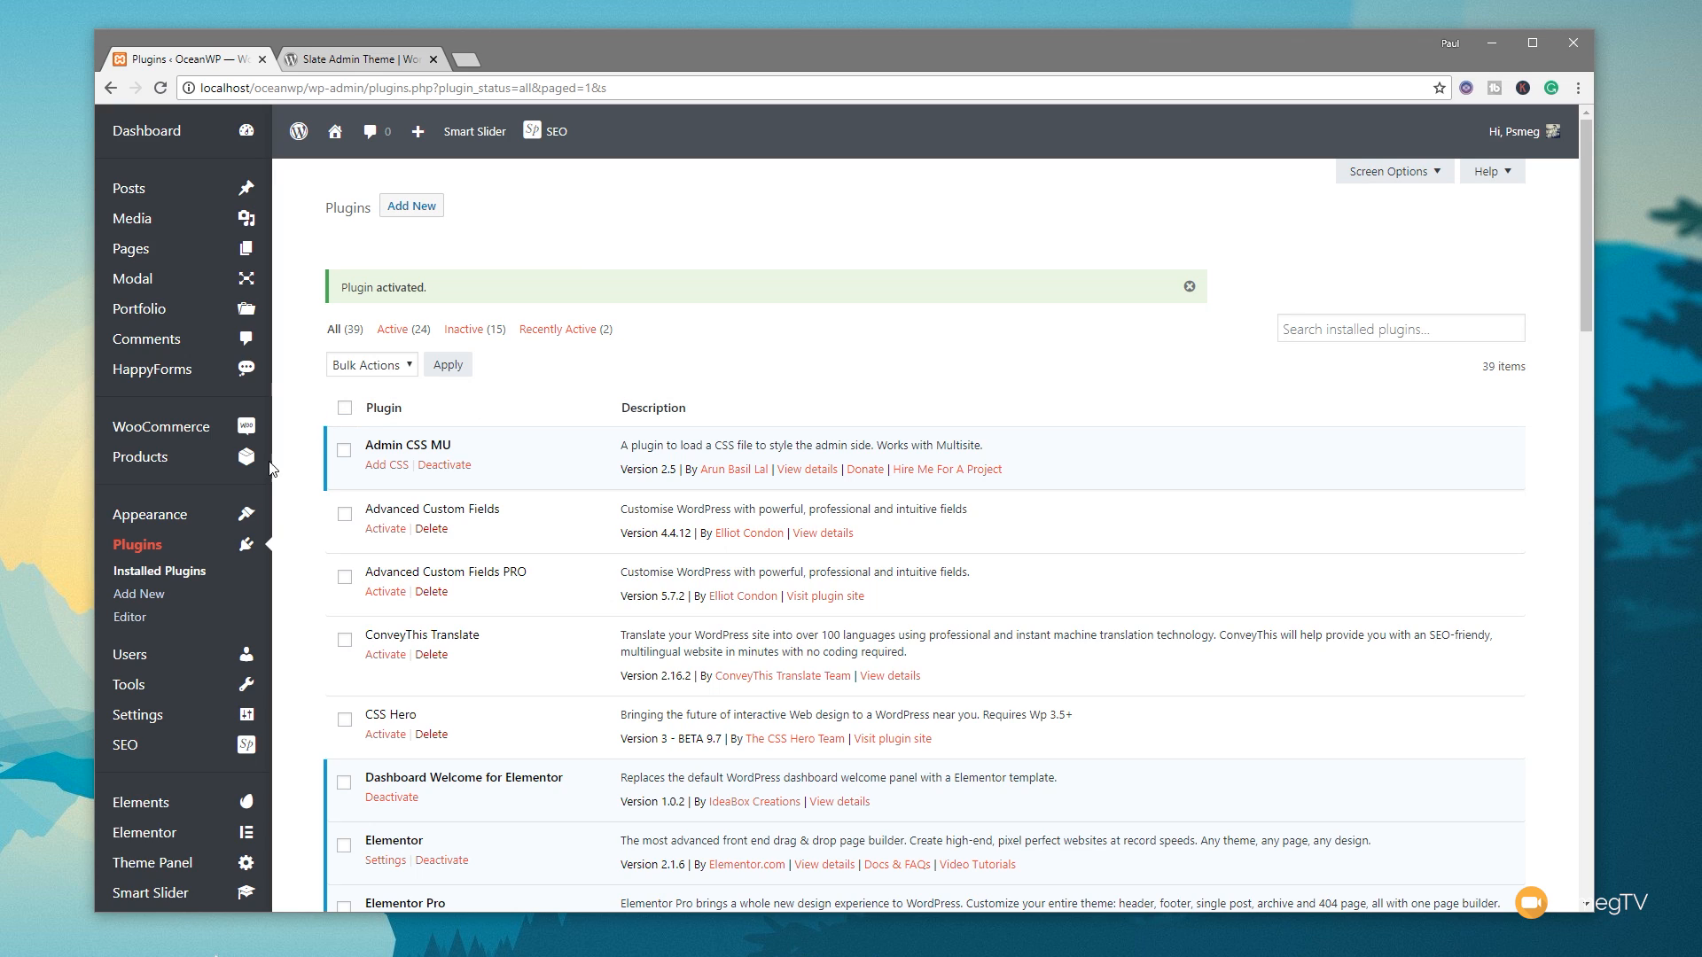
{"action": "mouse_move", "coordinate": [149, 514]}
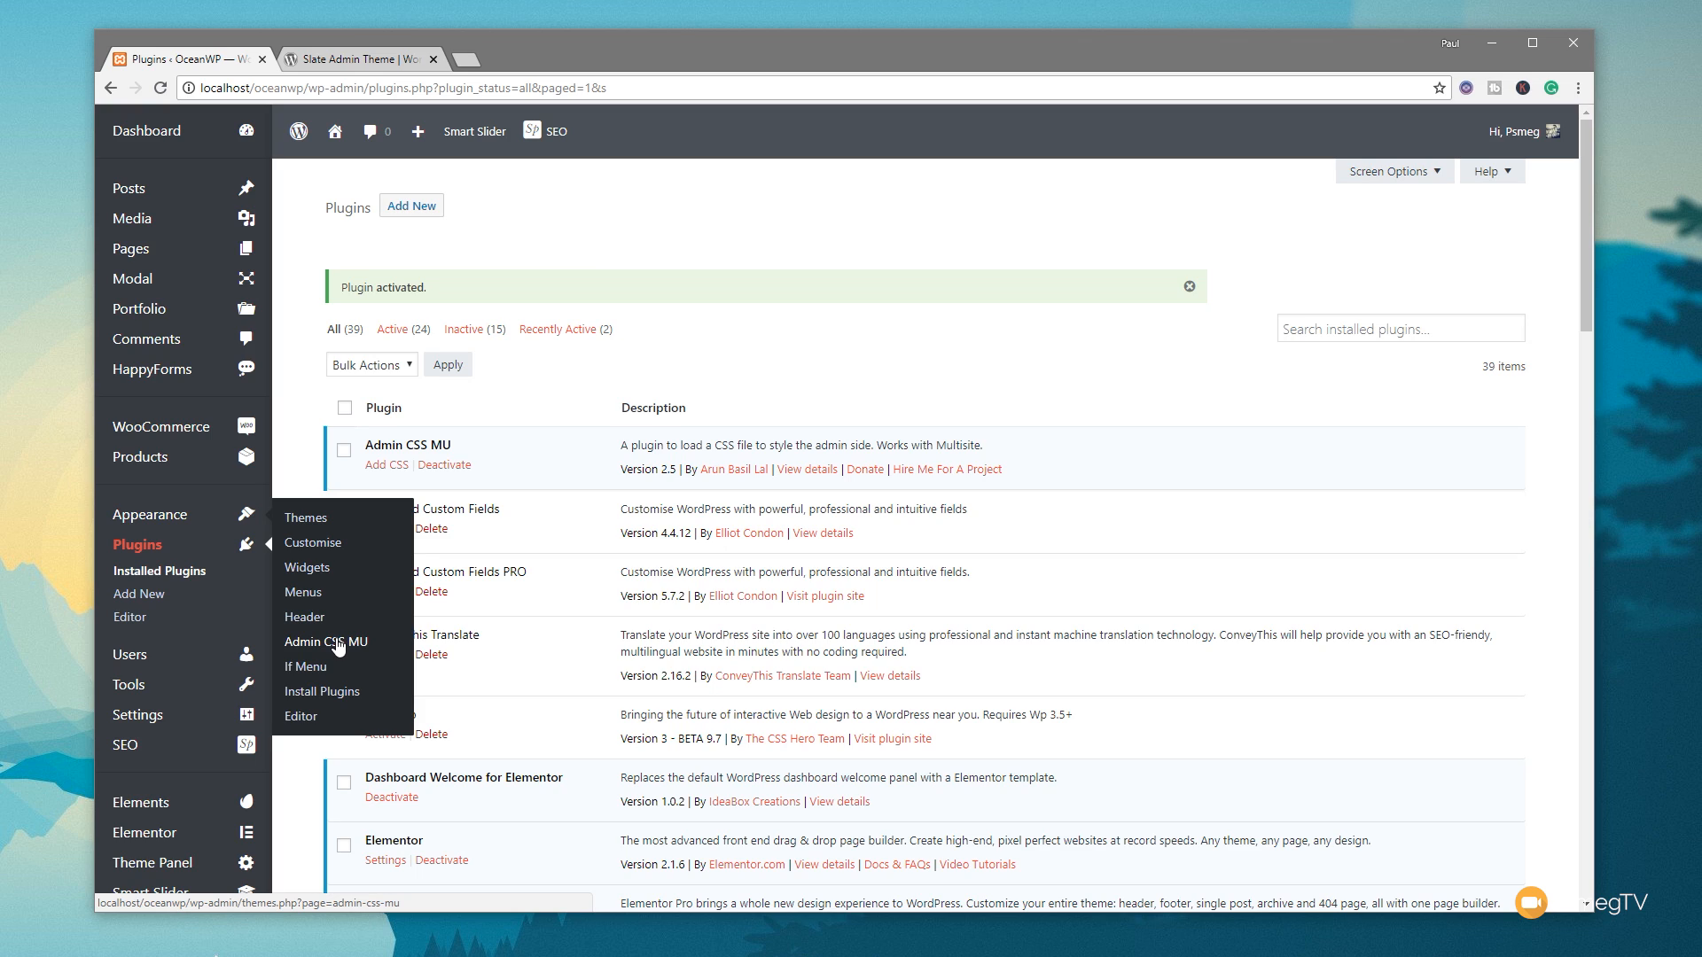
- Go to Appearance > Admin CSS MU and start the browser developer tools with F12
{"action": "left_click", "coordinate": [325, 641]}
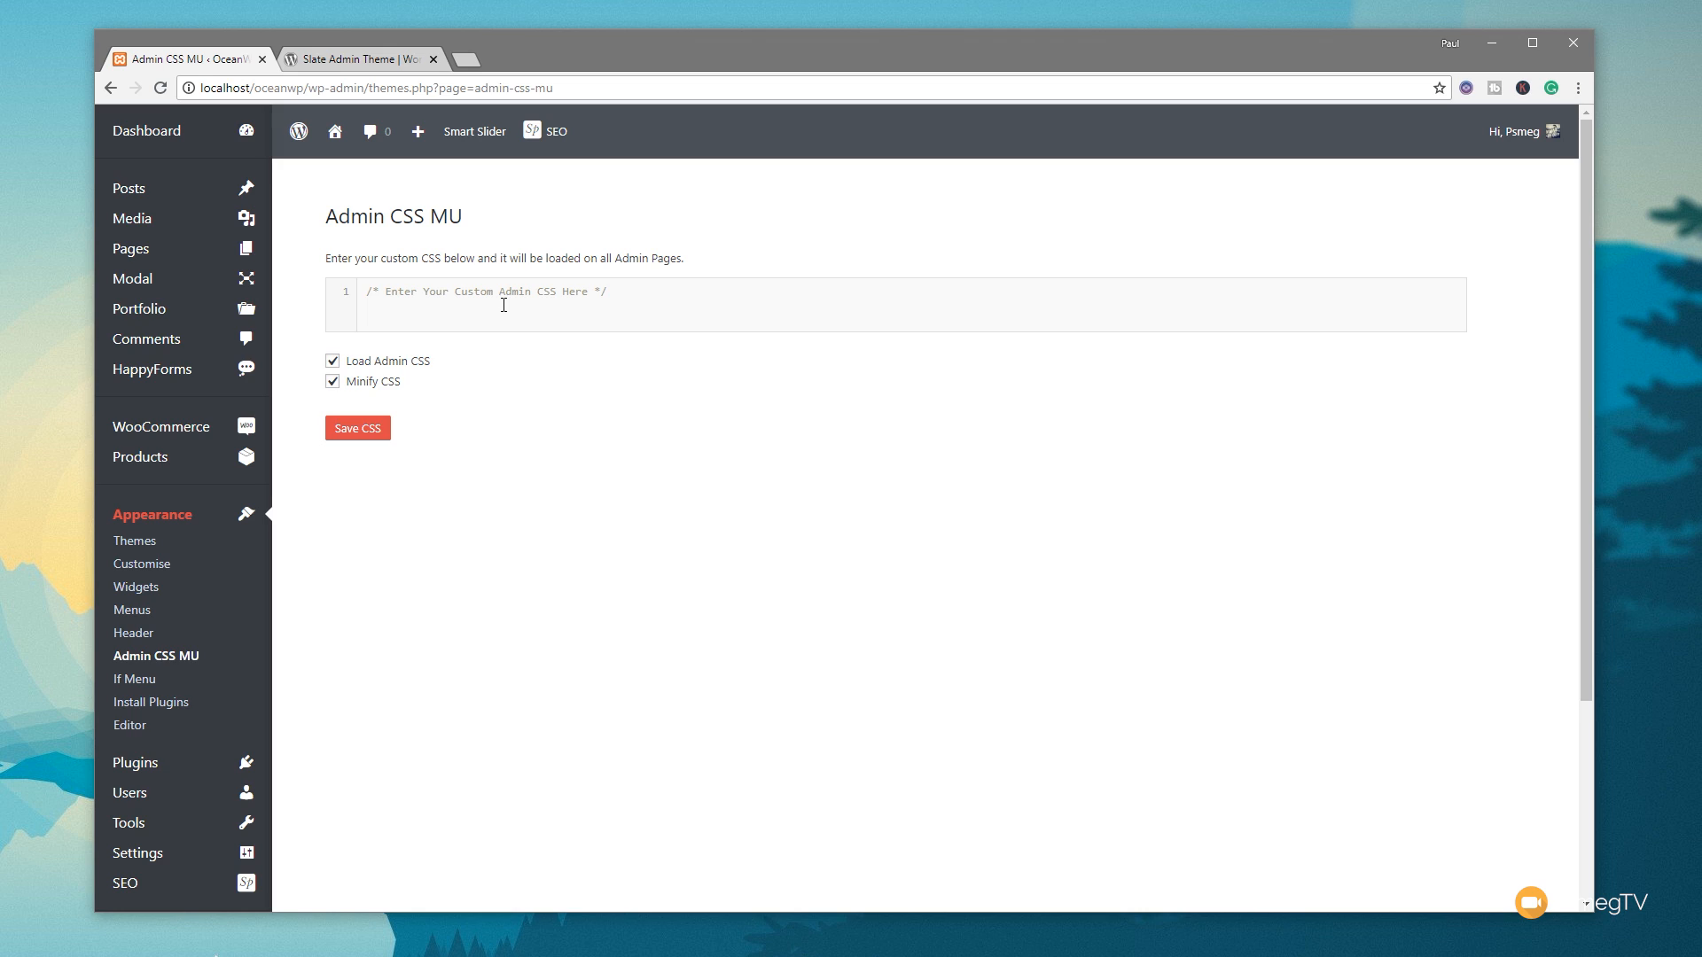
{"action": "mouse_move", "coordinate": [379, 374]}
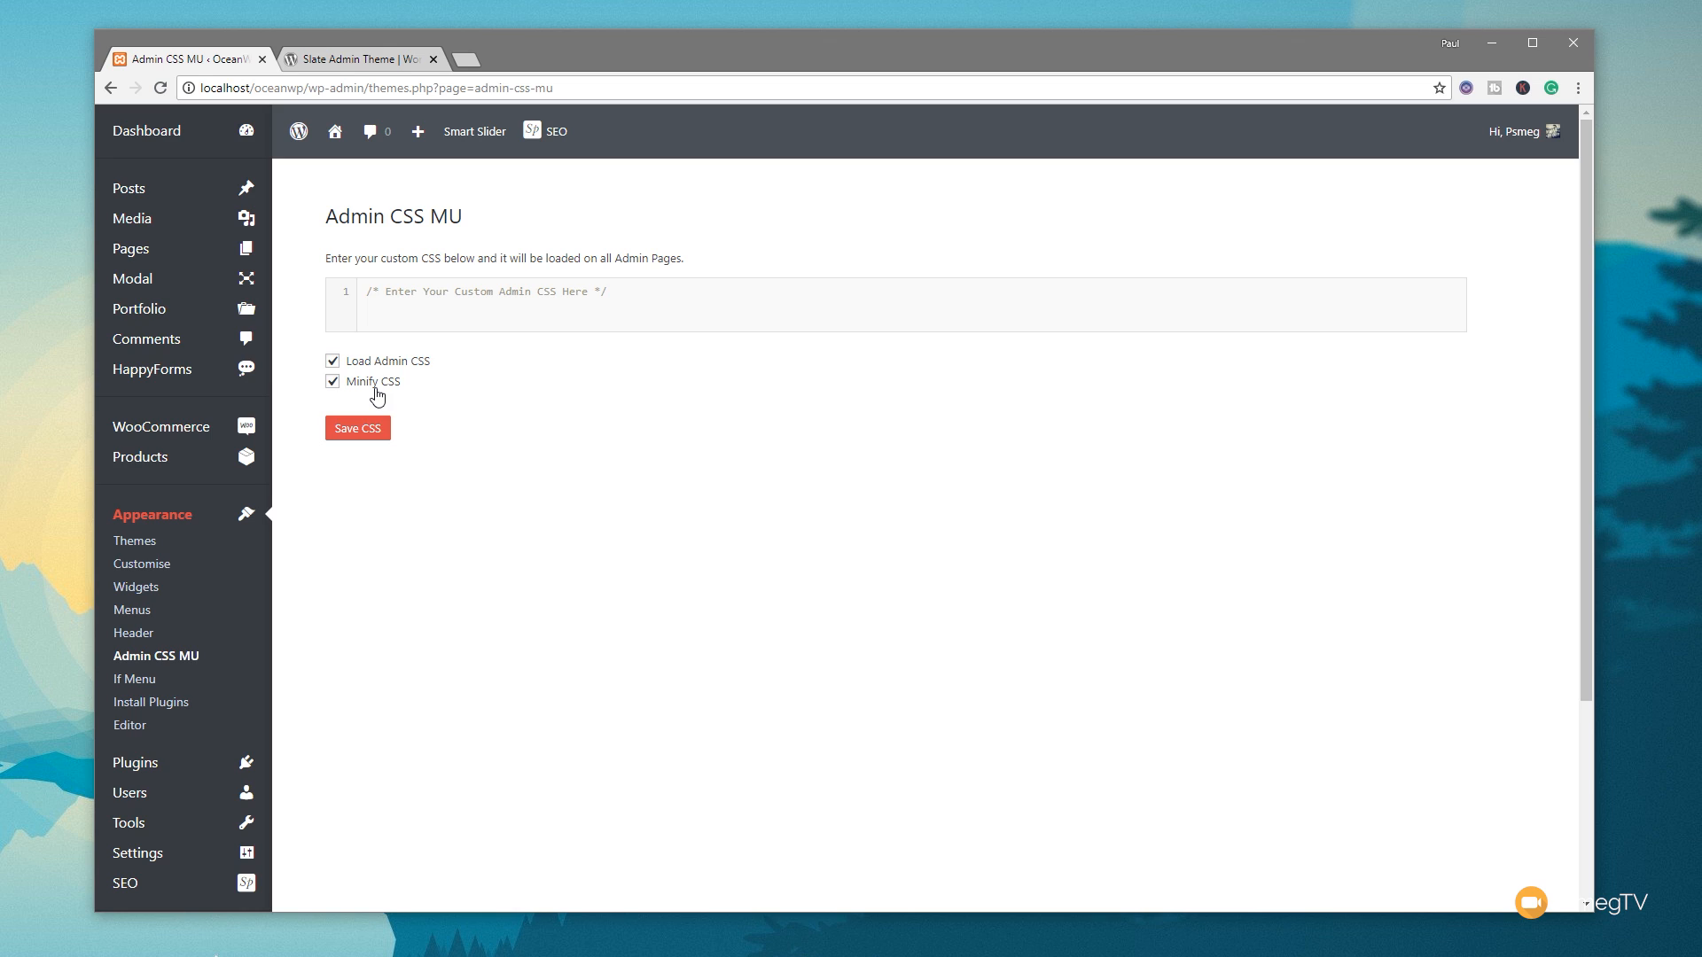
{"action": "mouse_move", "coordinate": [459, 395]}
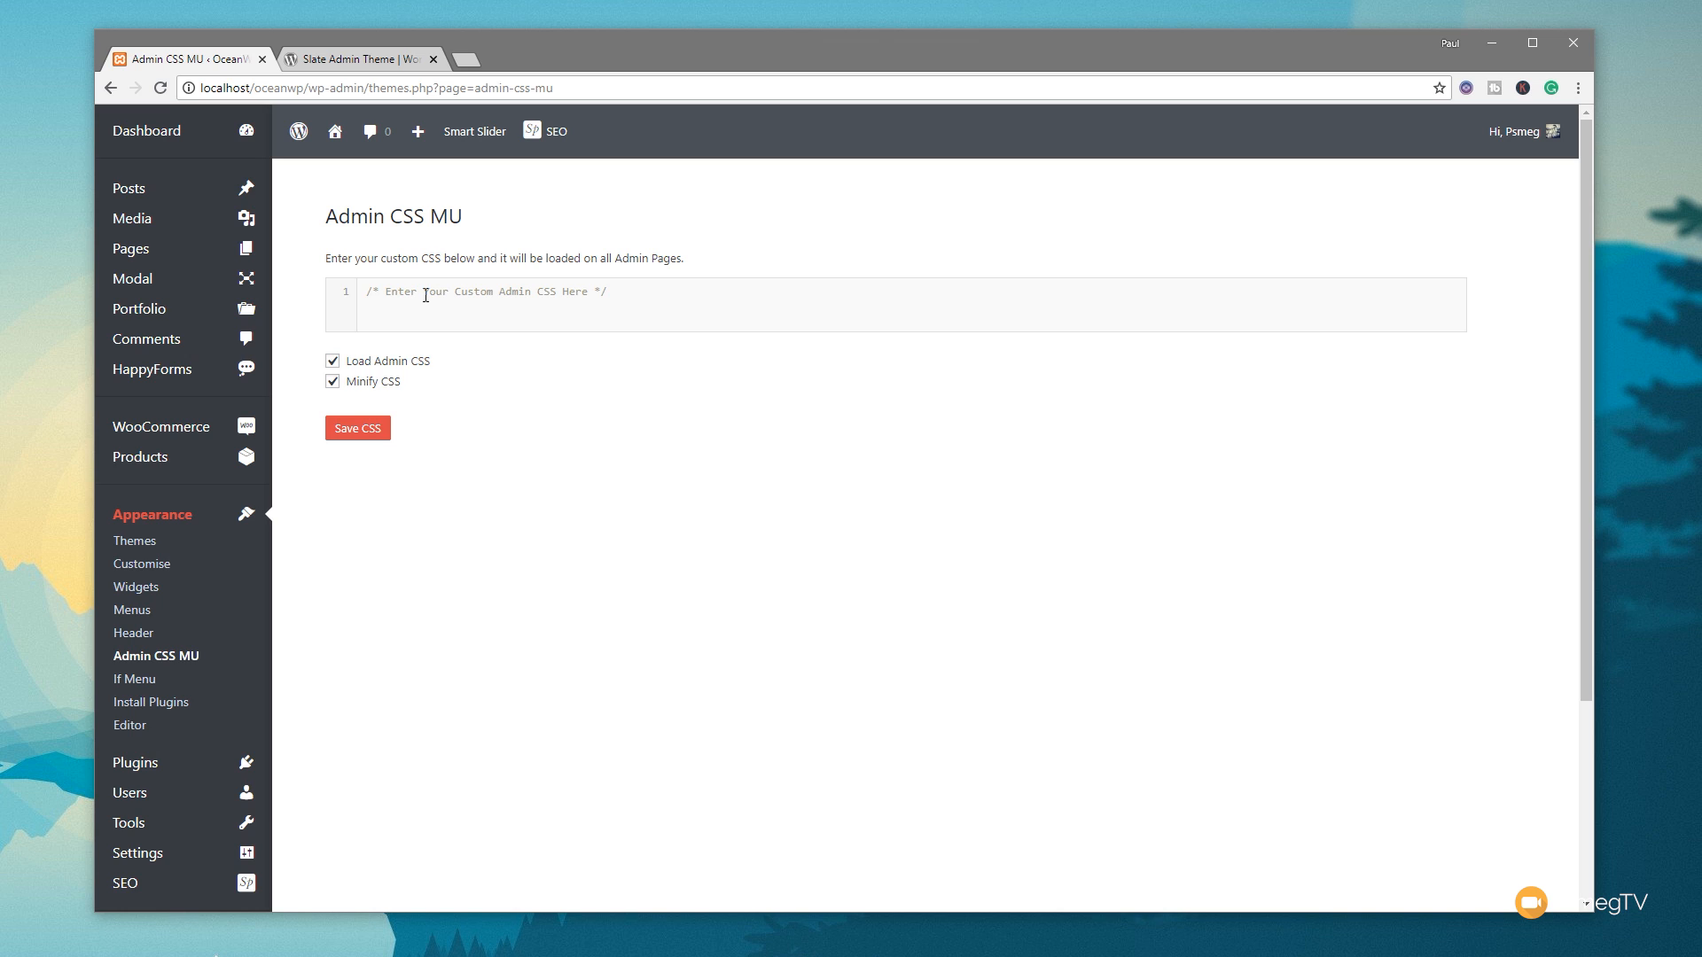
{"action": "key", "text": "F12"}
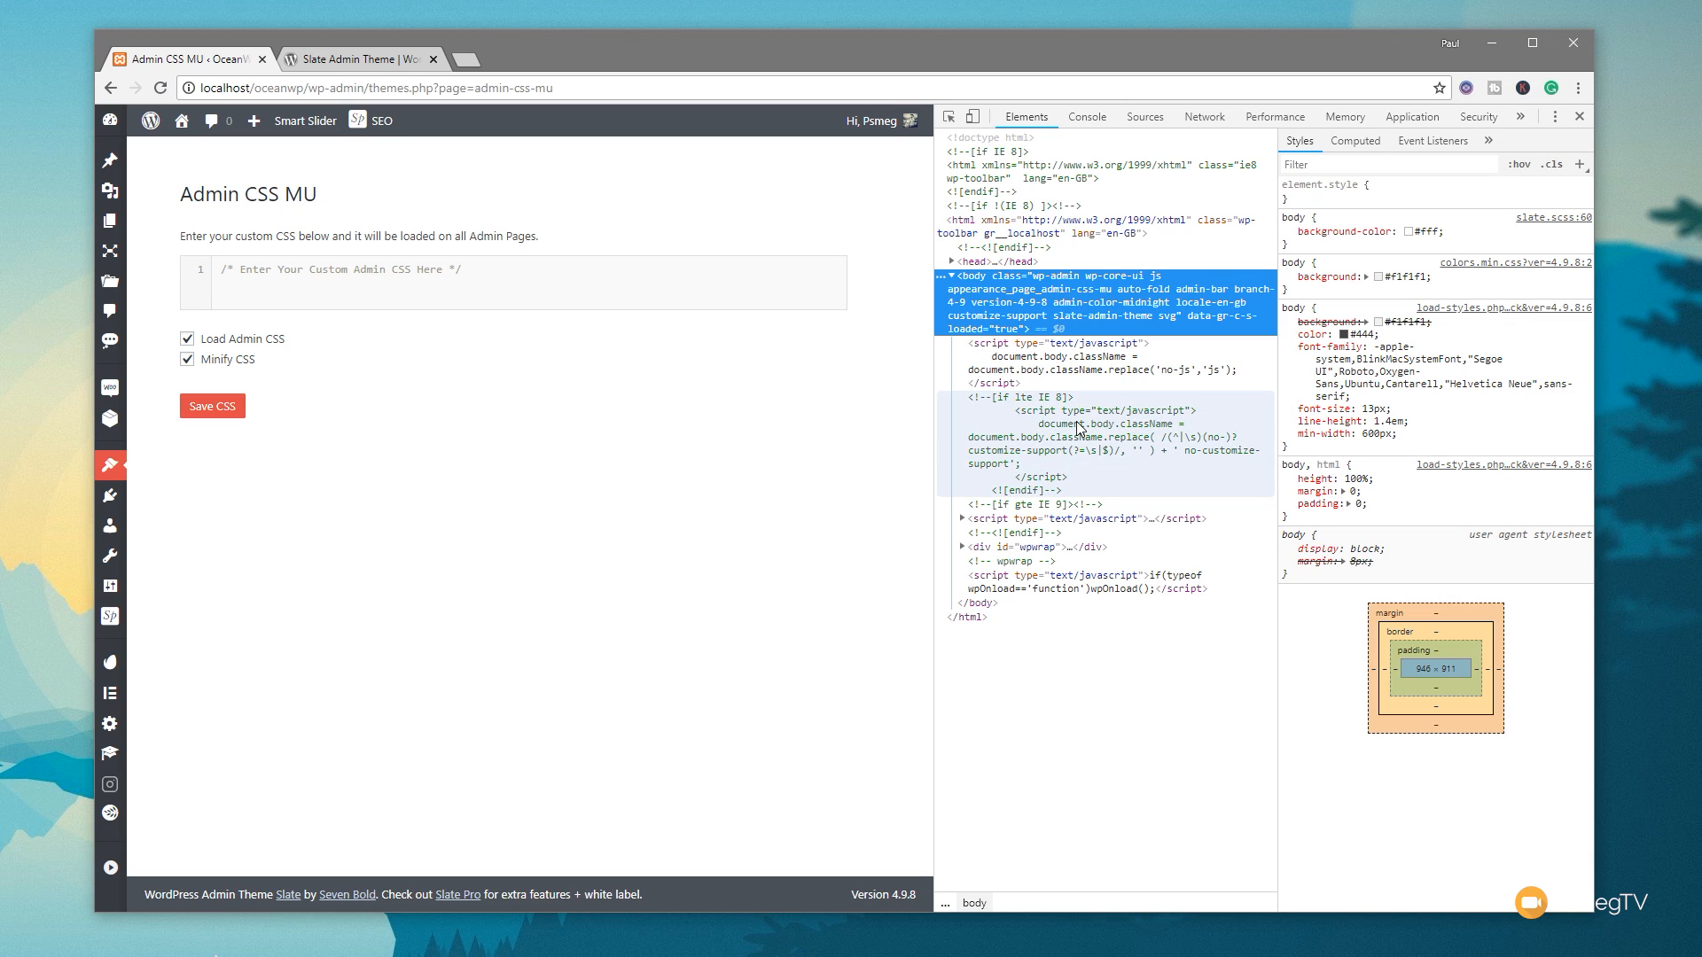
{"action": "mouse_move", "coordinate": [1071, 414]}
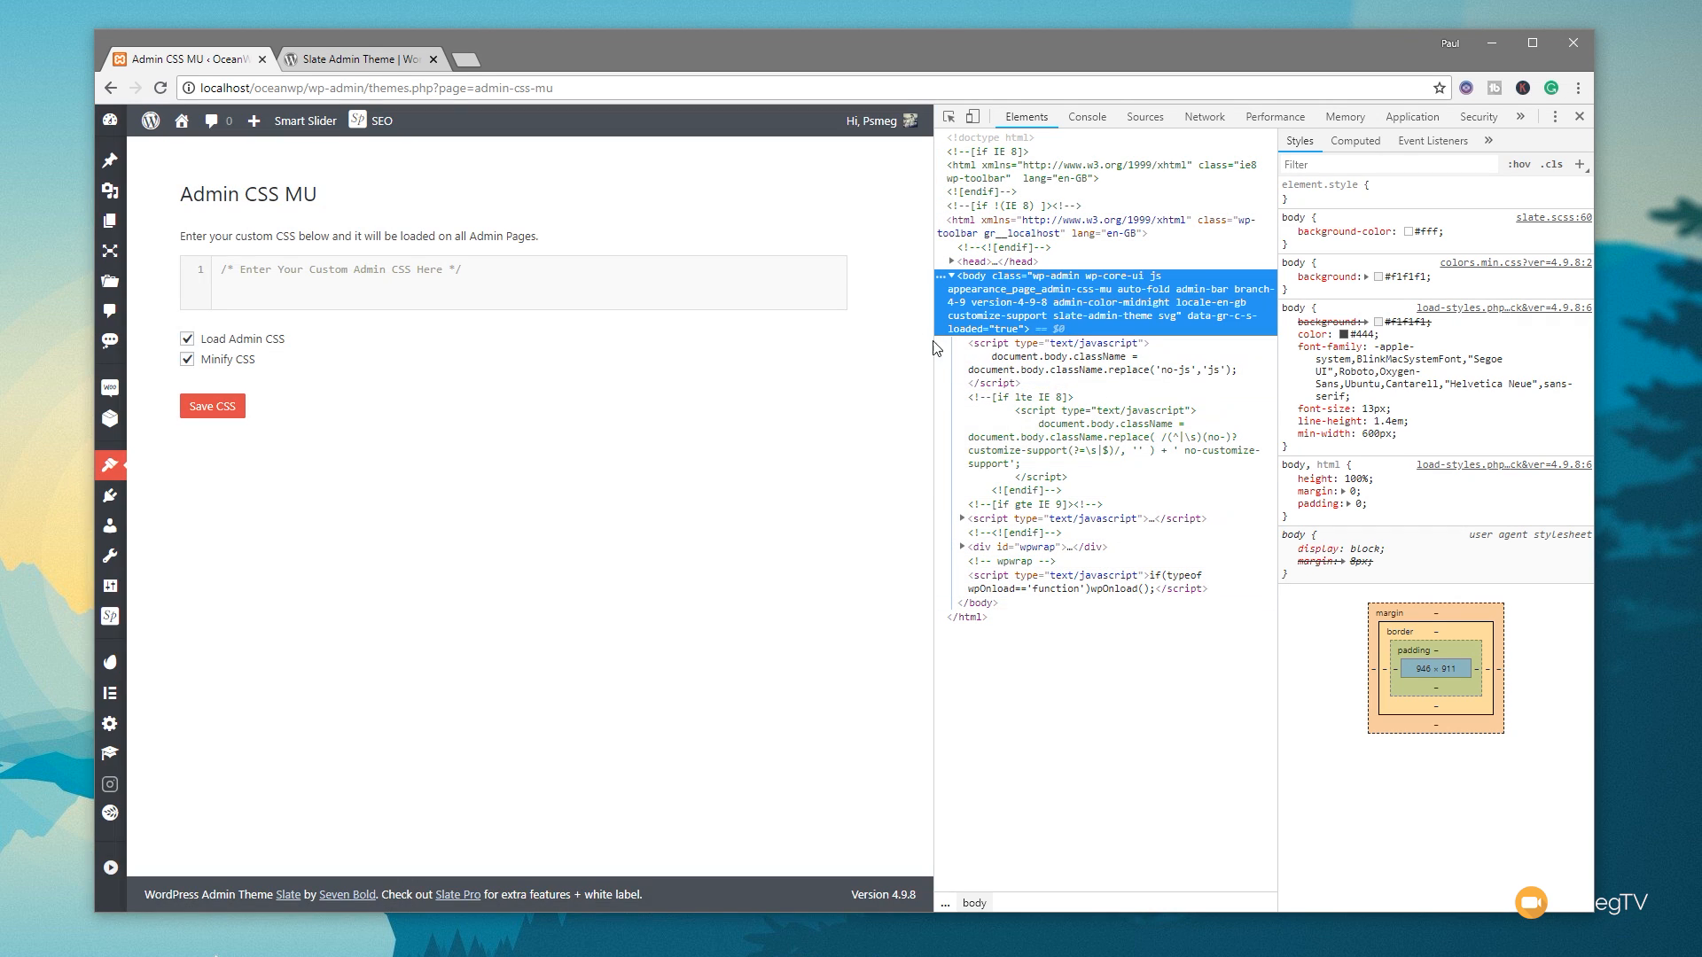
{"action": "mouse_move", "coordinate": [1113, 422]}
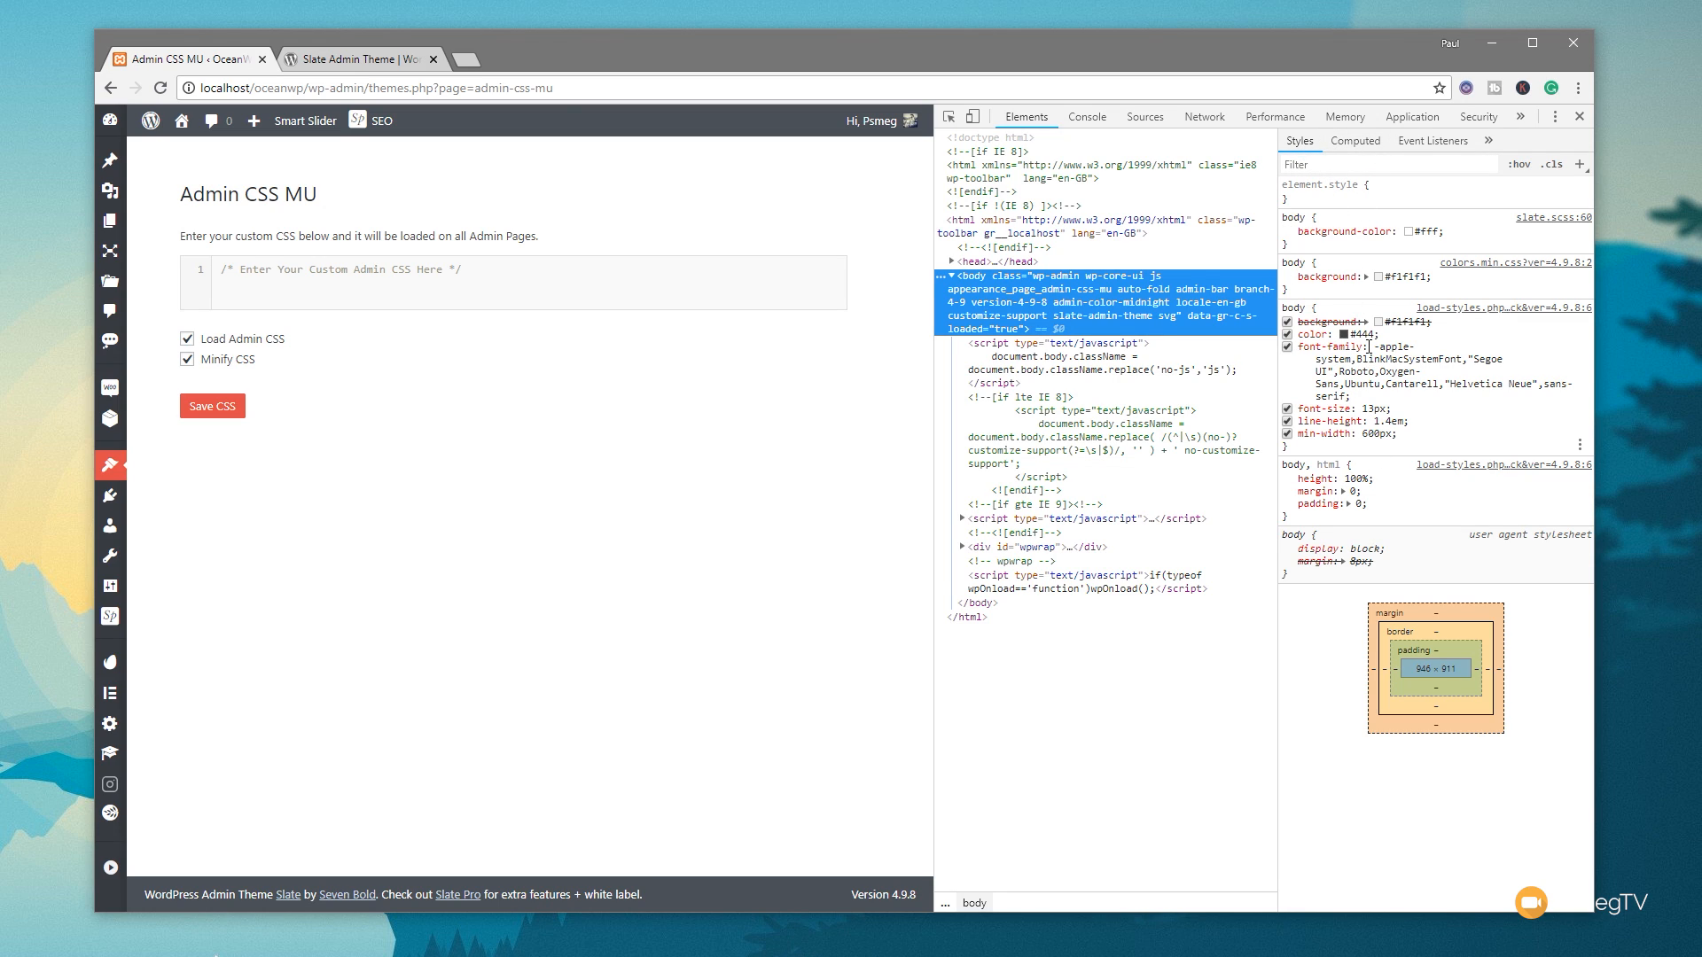
{"action": "mouse_move", "coordinate": [110, 179]}
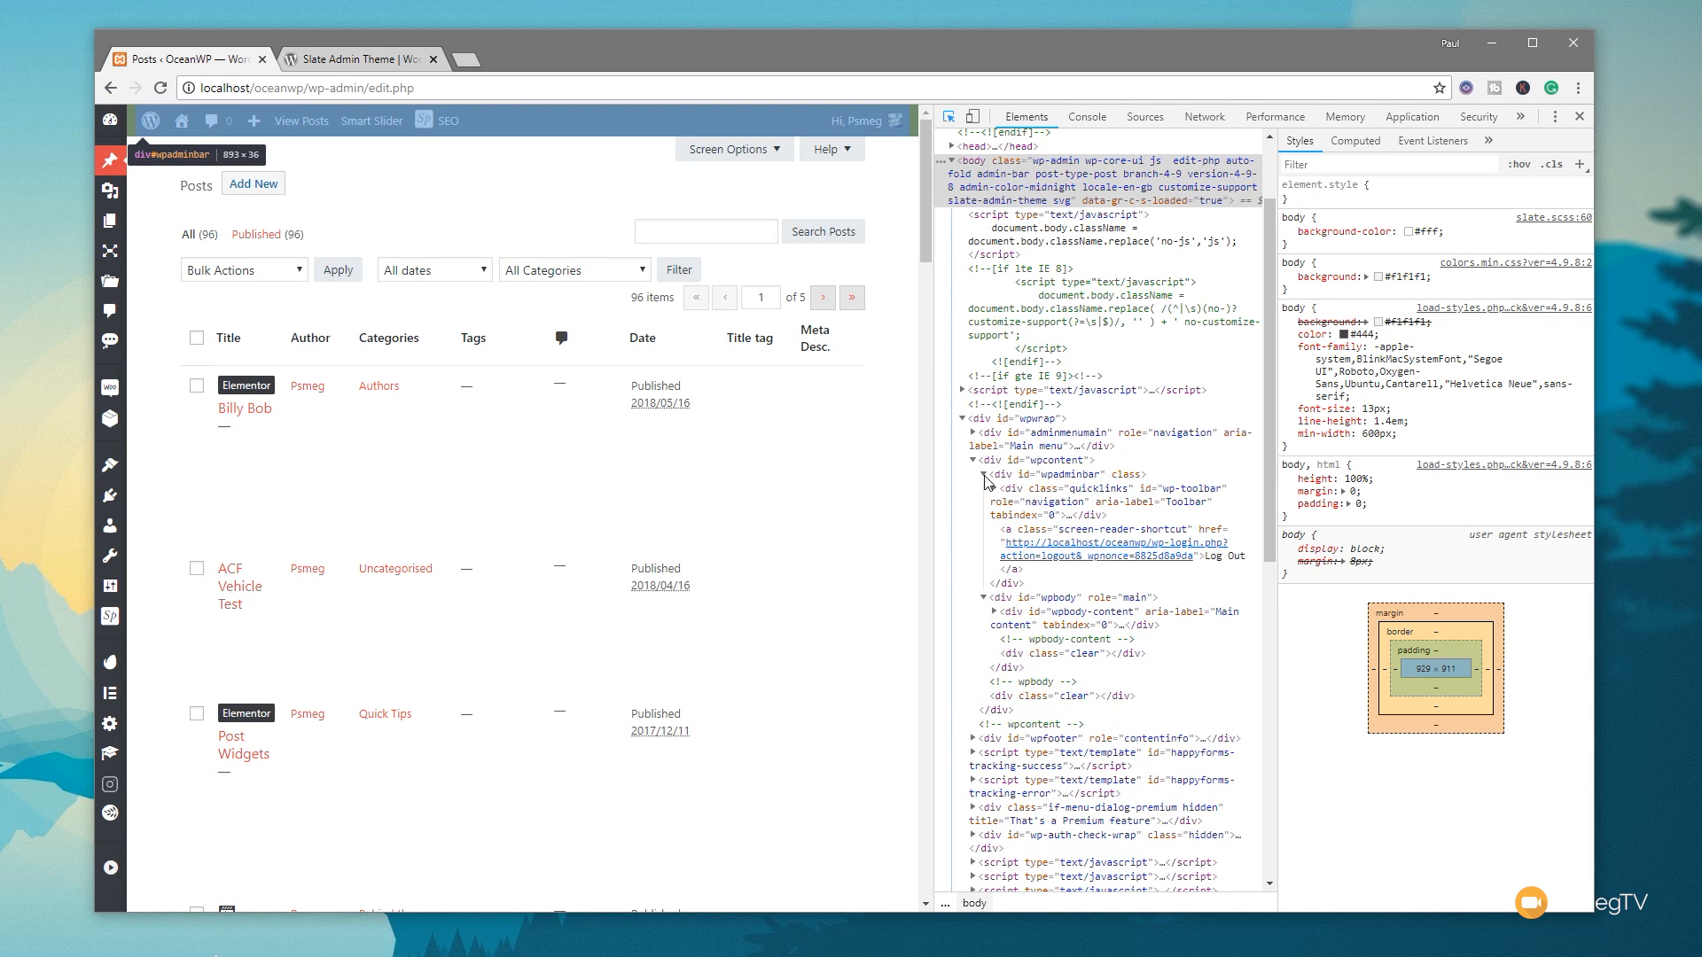
{"action": "mouse_move", "coordinate": [1048, 500]}
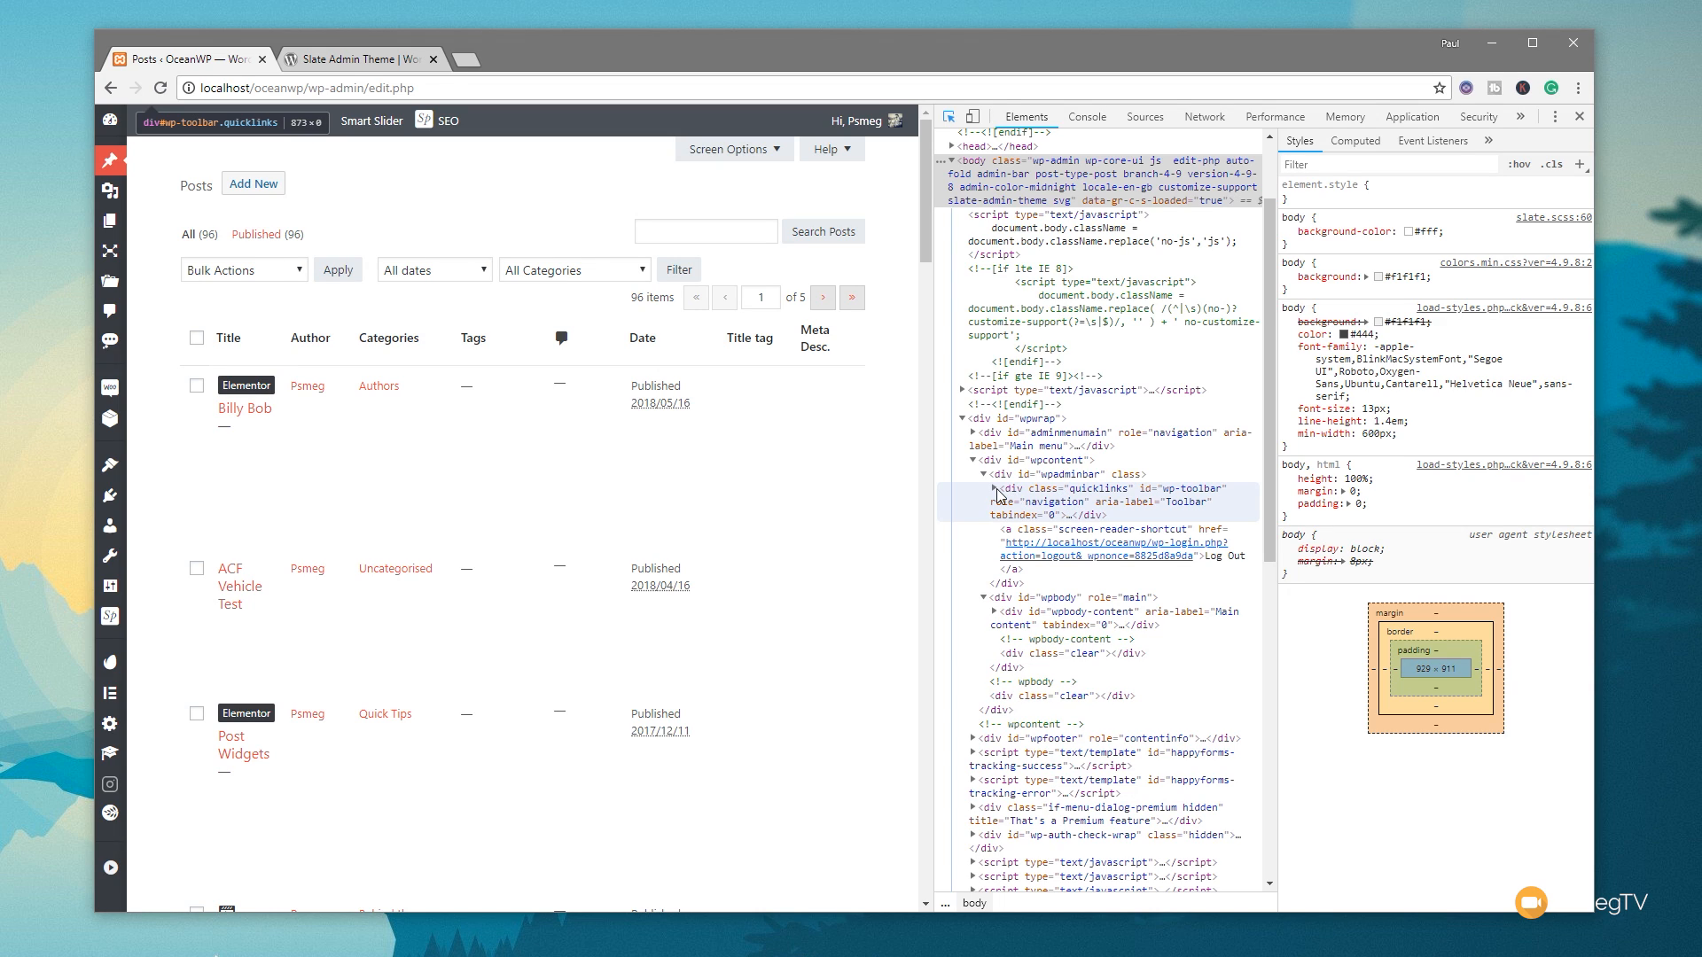
- Inspect the posts table header row markup and its border-bottom rules in DevTools
{"action": "left_click", "coordinate": [983, 530]}
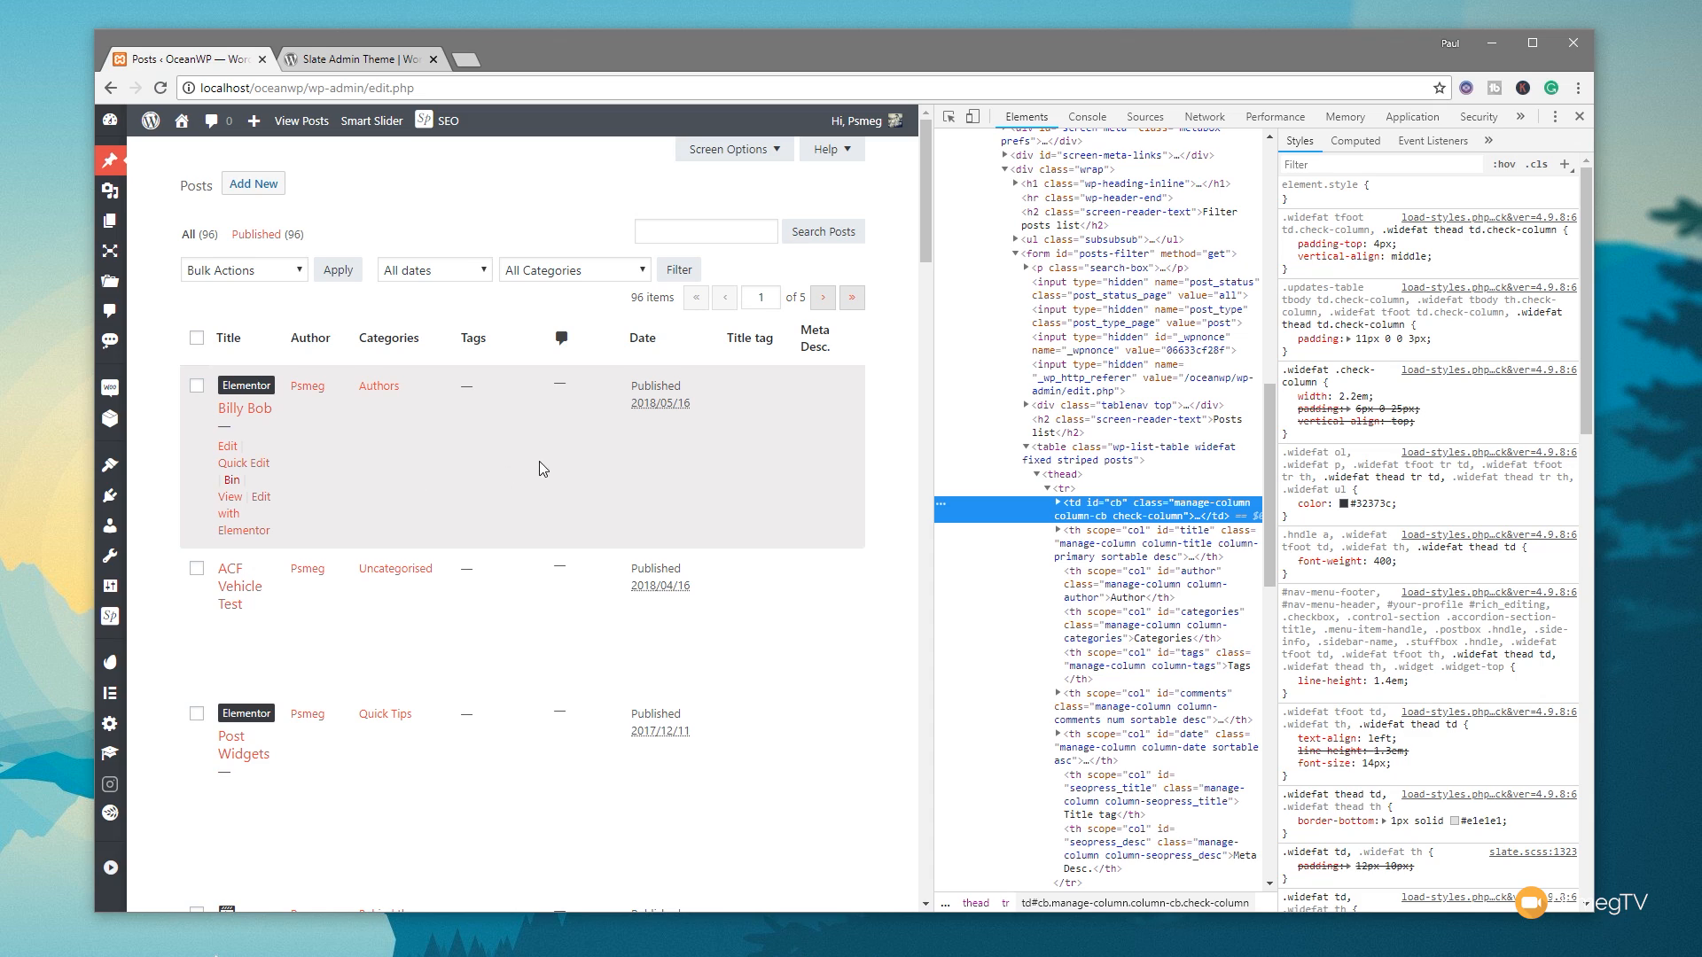
{"action": "mouse_move", "coordinate": [334, 457]}
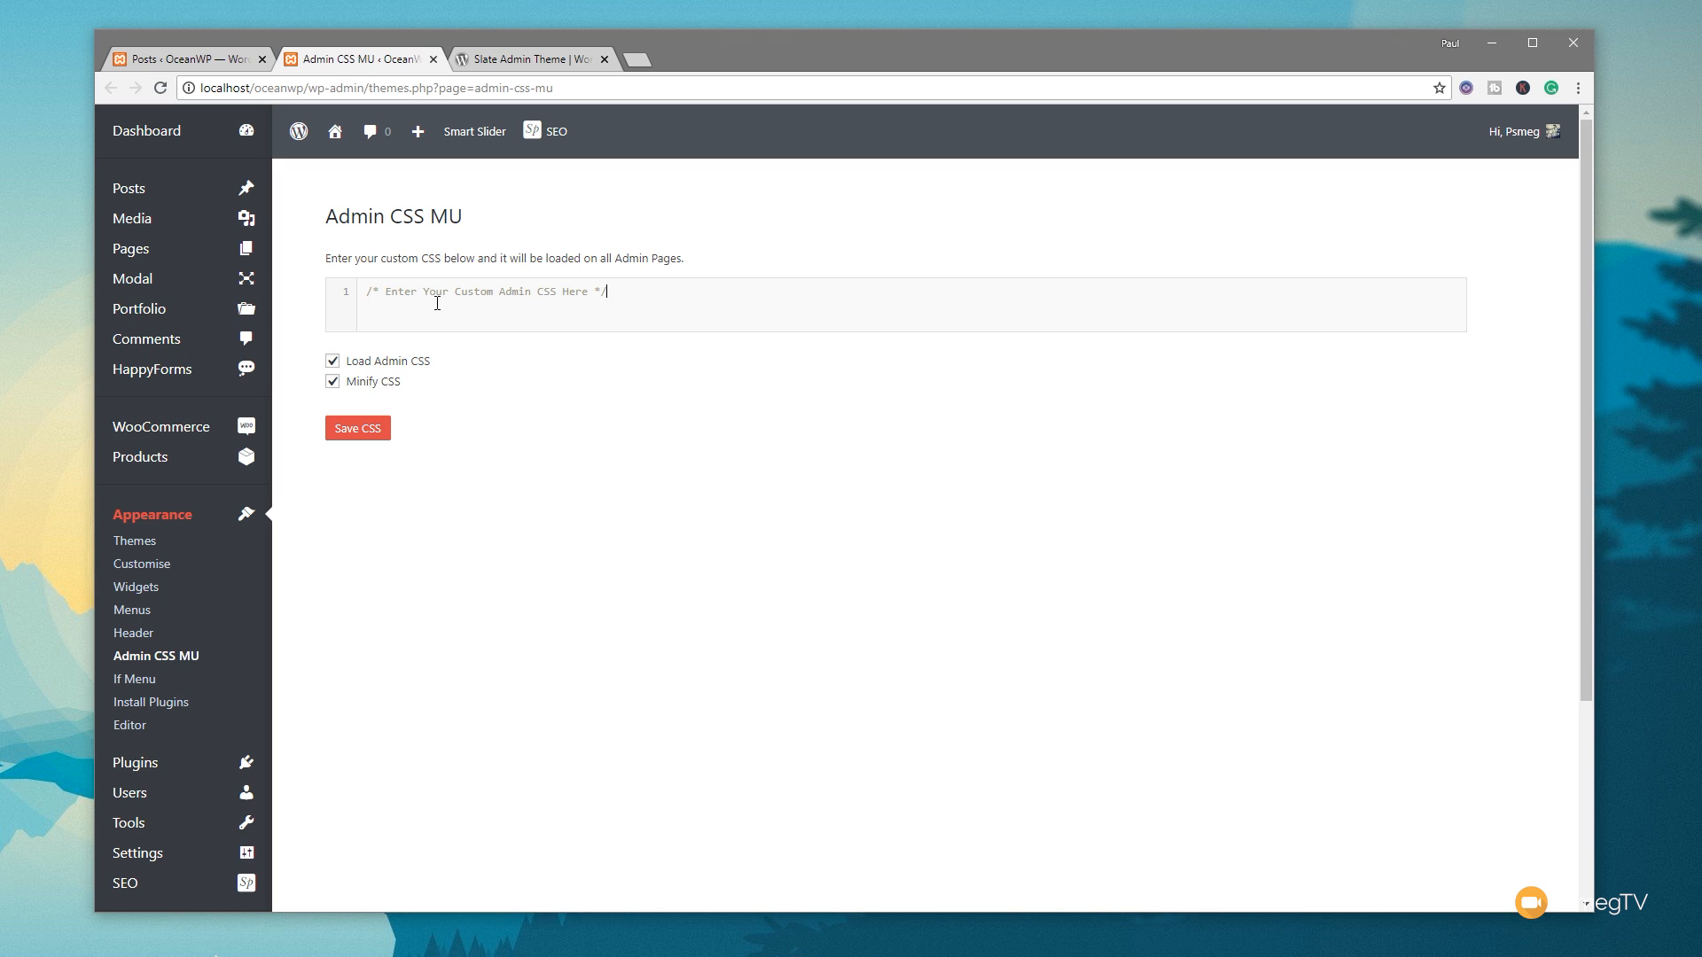
- Write the rule tr { border-bottom: 1px dotted #d3d3d3; } in the Admin CSS MU editor
{"action": "type", "text": "tr {"}
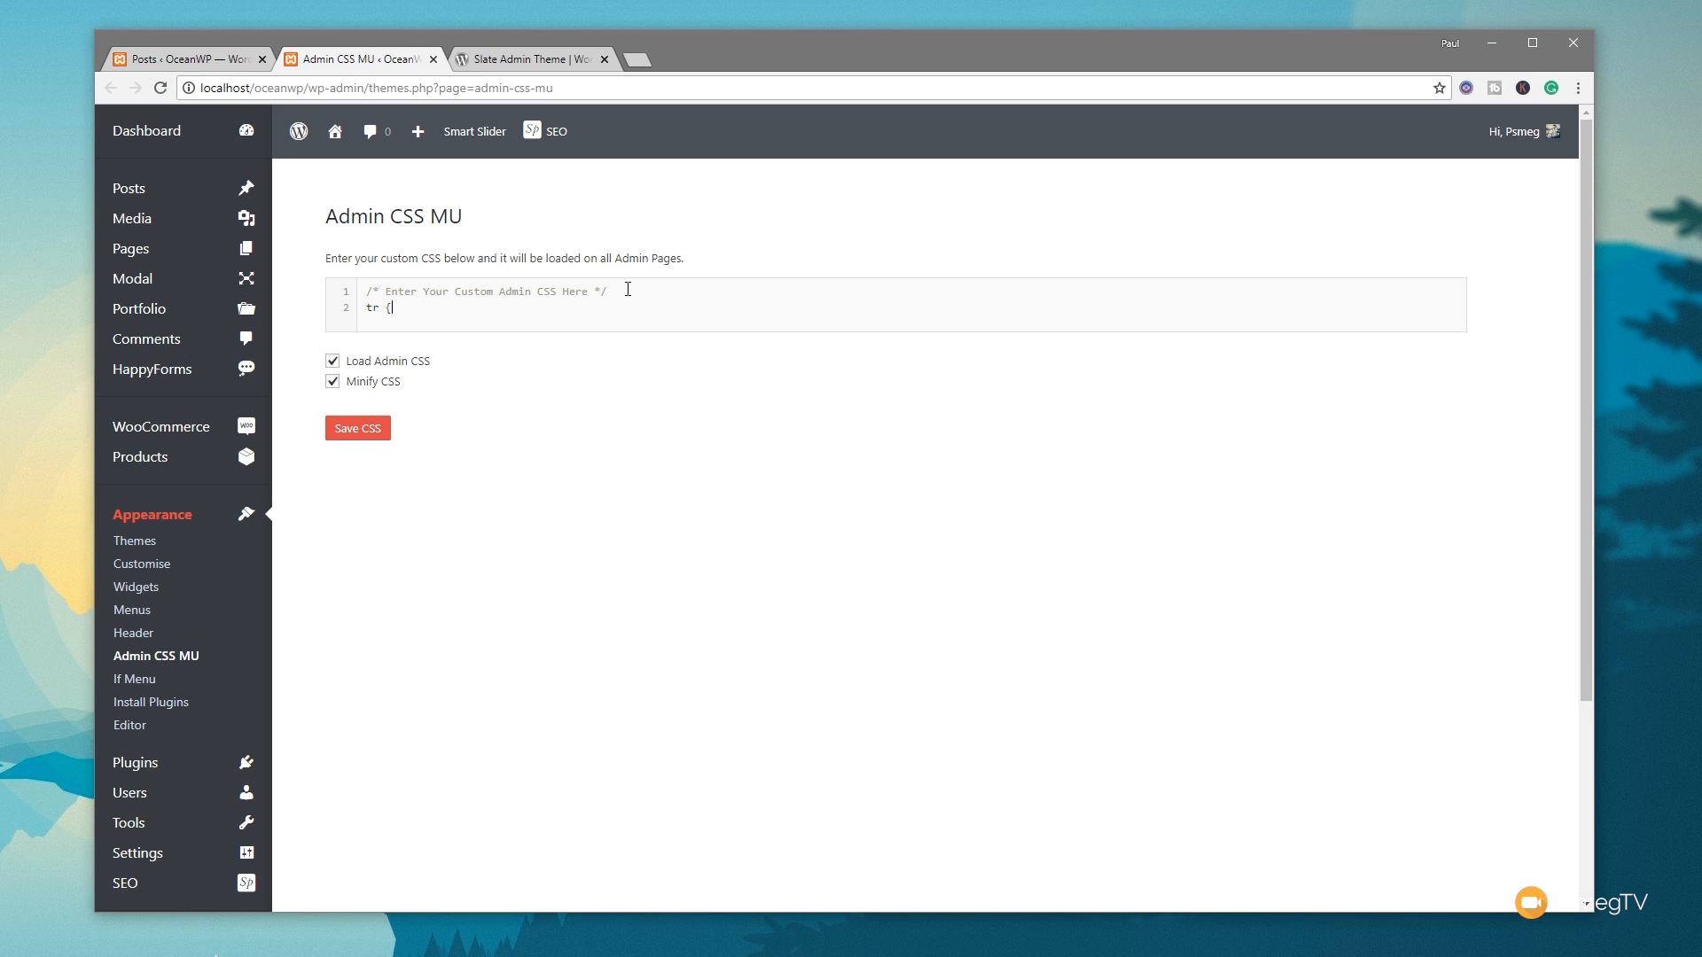
{"action": "key", "text": "enter"}
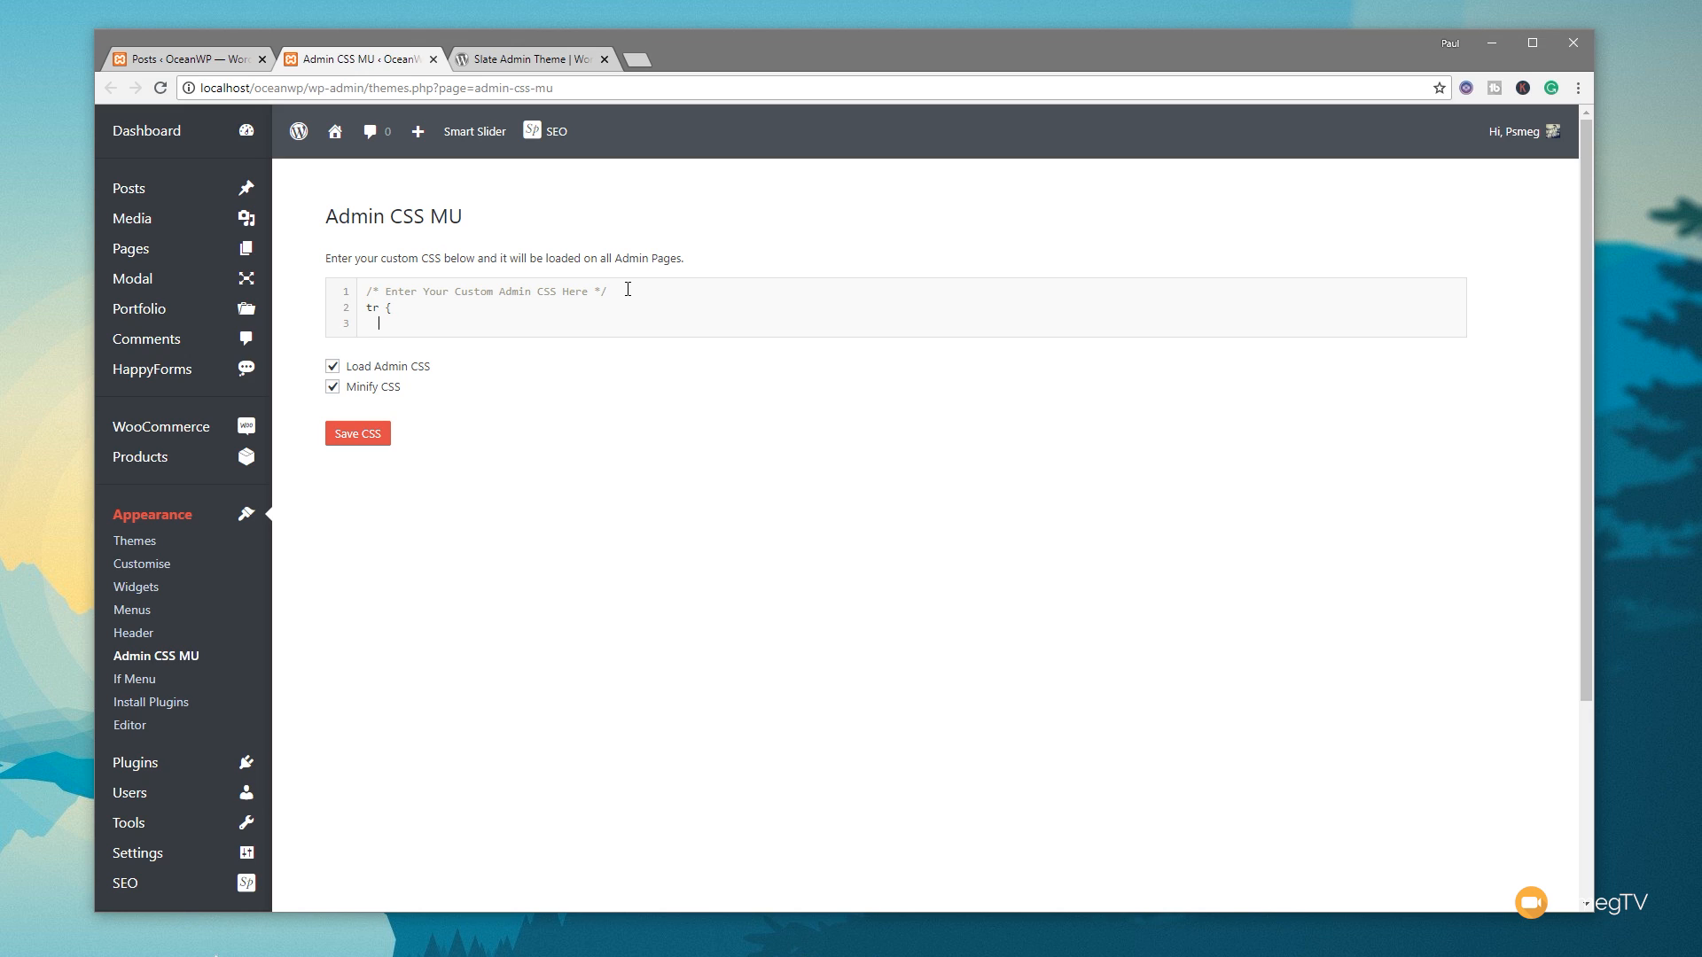
{"action": "type", "text": "border-bottom:"}
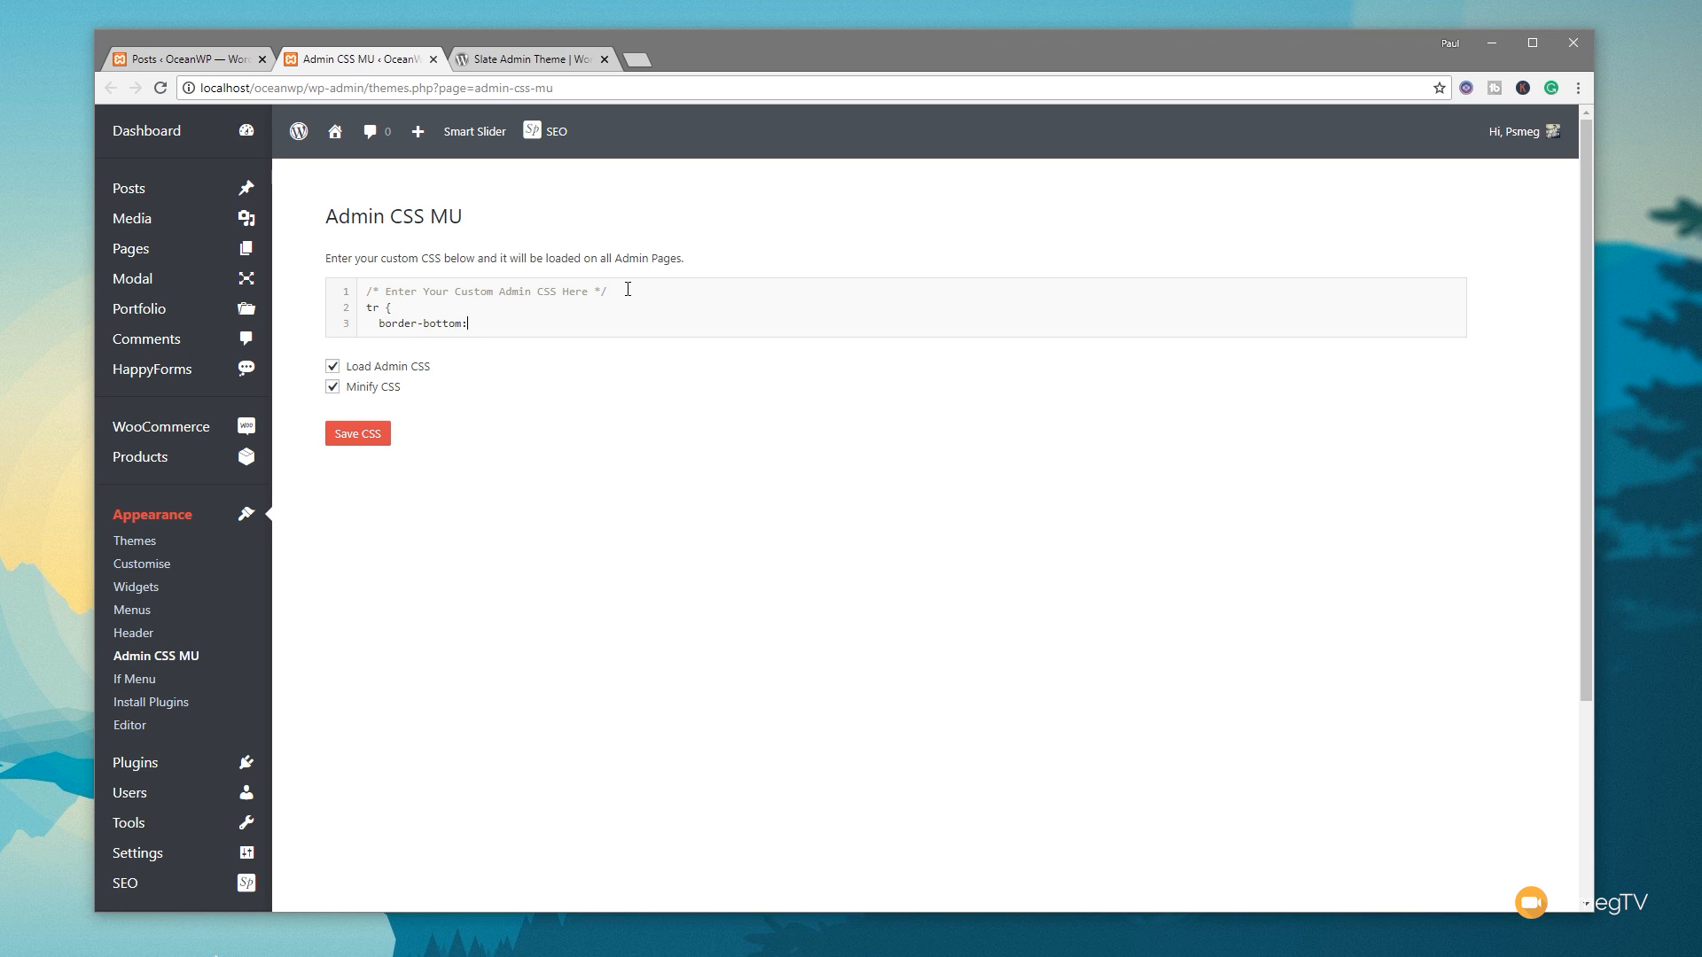
{"action": "type", "text": "1px"}
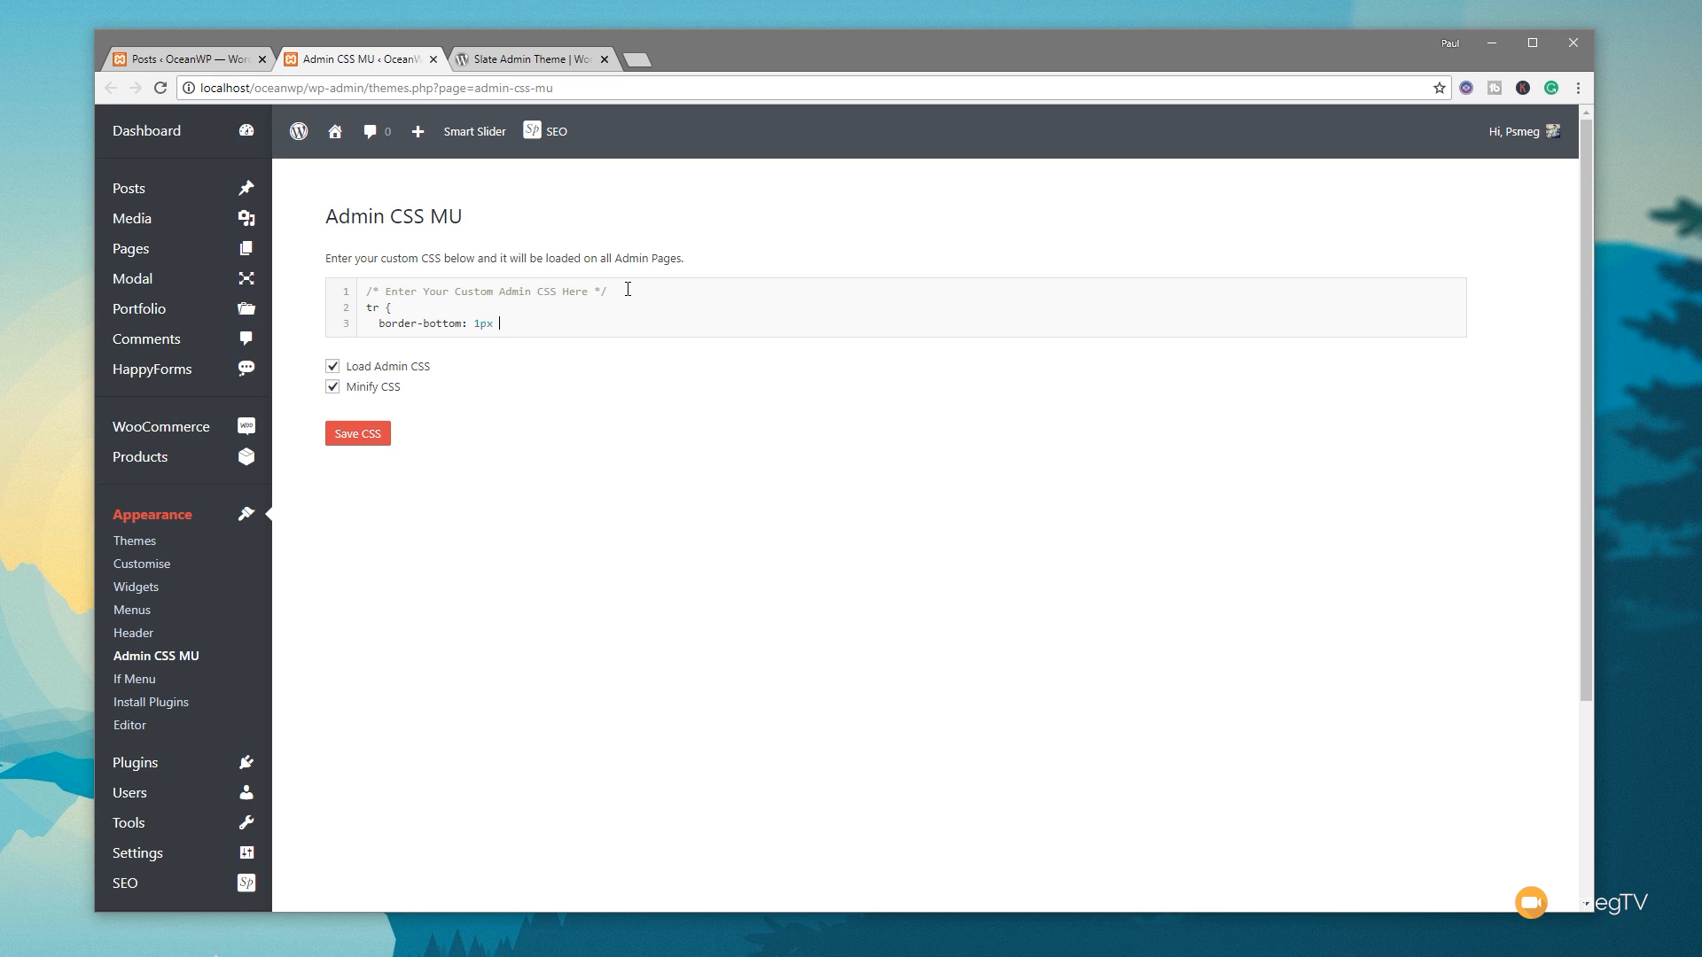
{"action": "type", "text": "dotted #"}
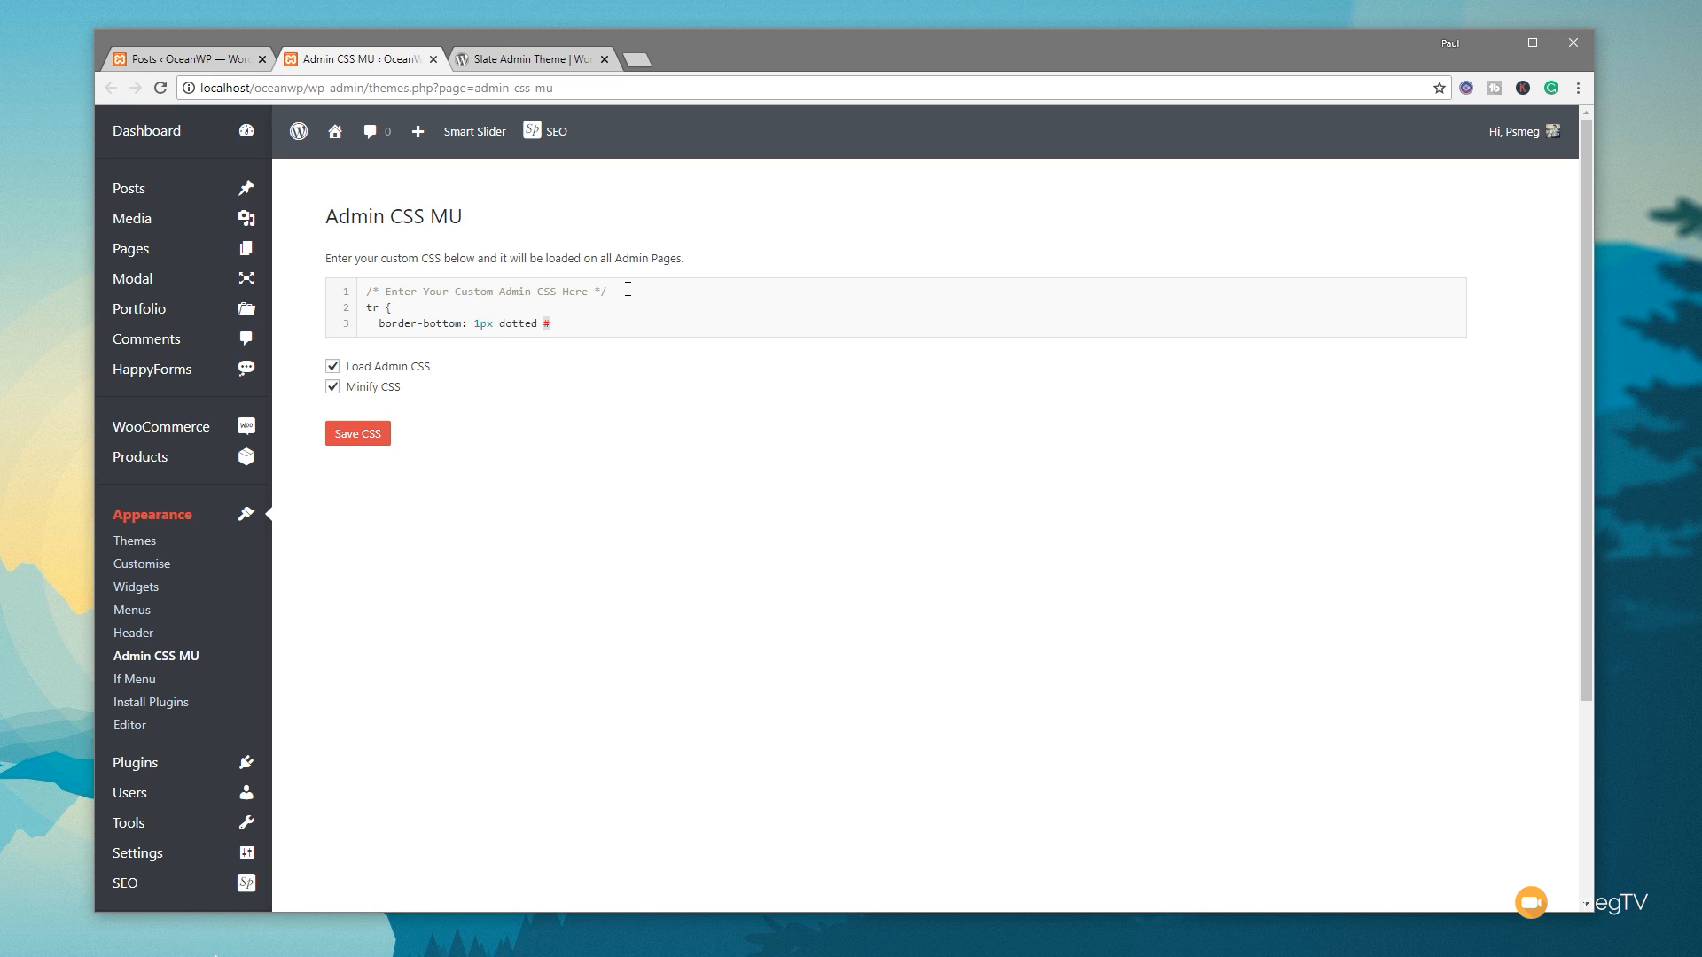
{"action": "type", "text": "d3d3d3"}
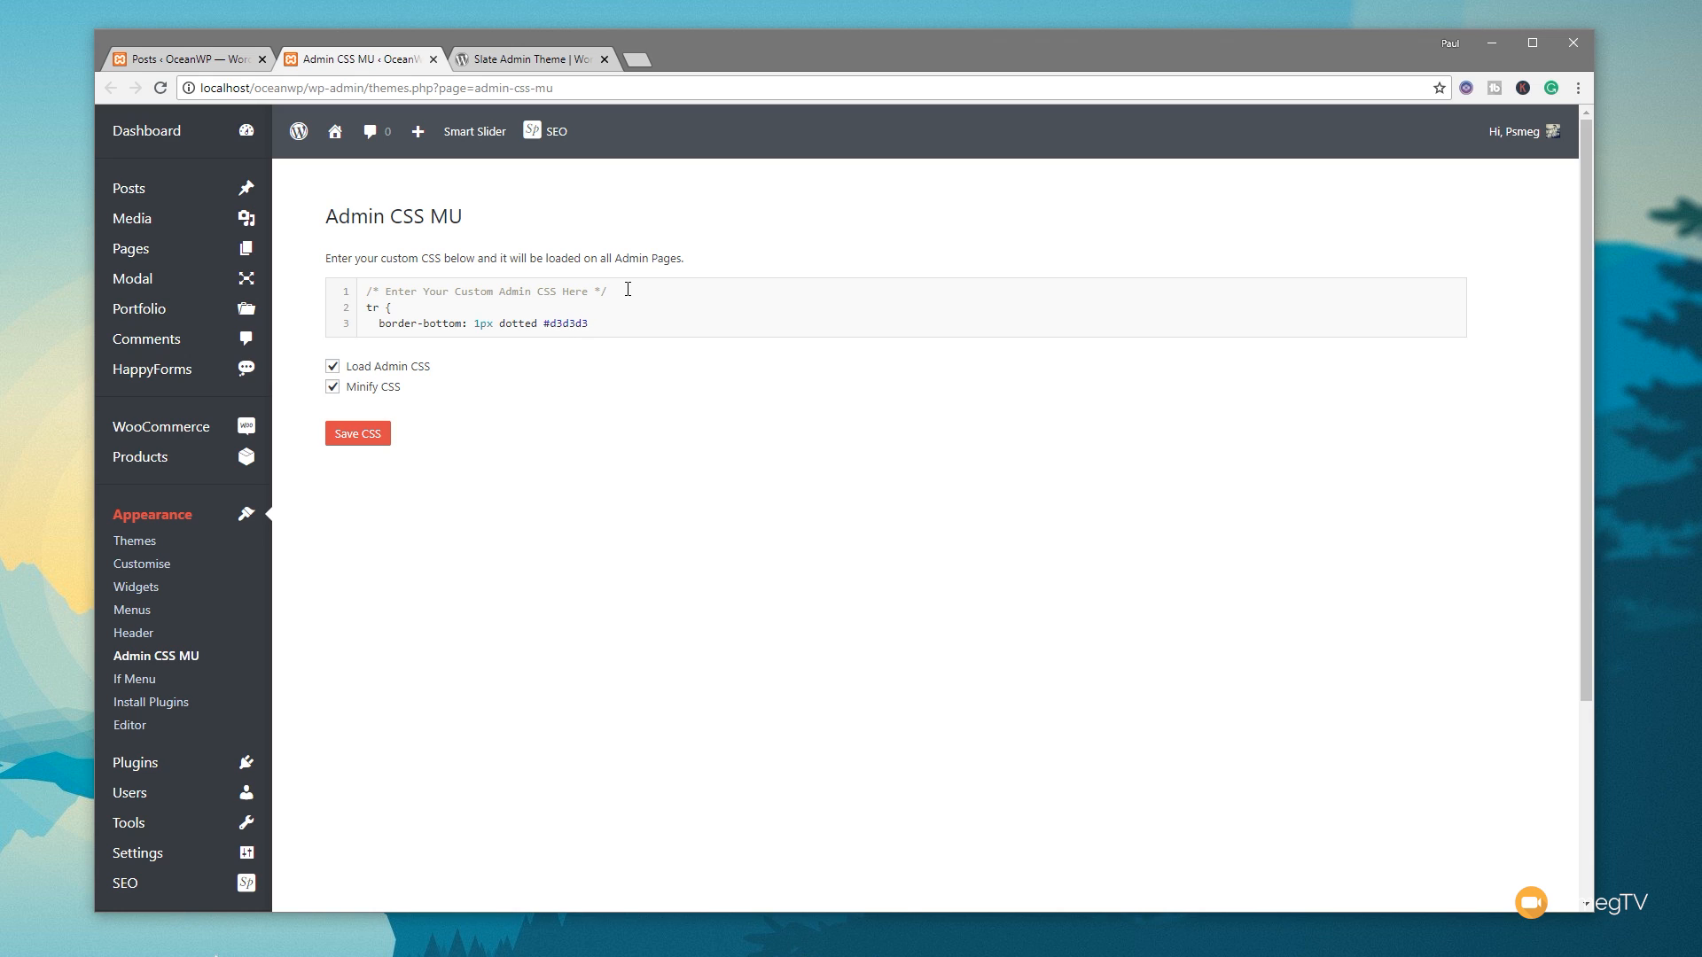
{"action": "type", "text": ";"}
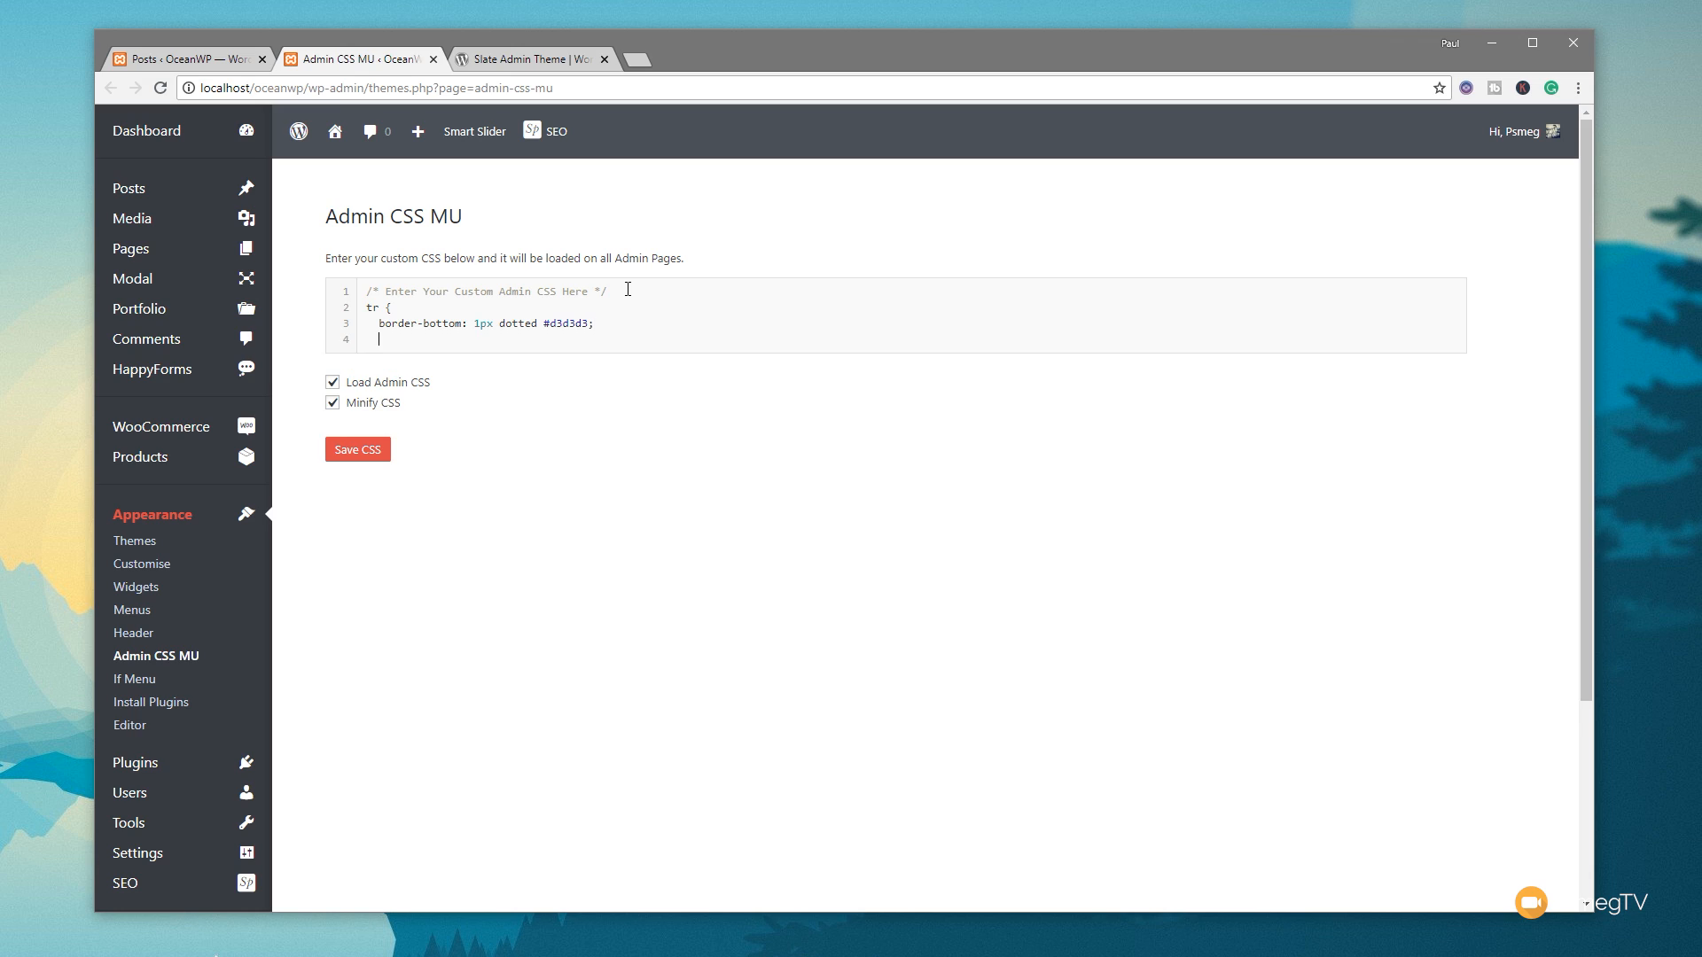
{"action": "type", "text": "}"}
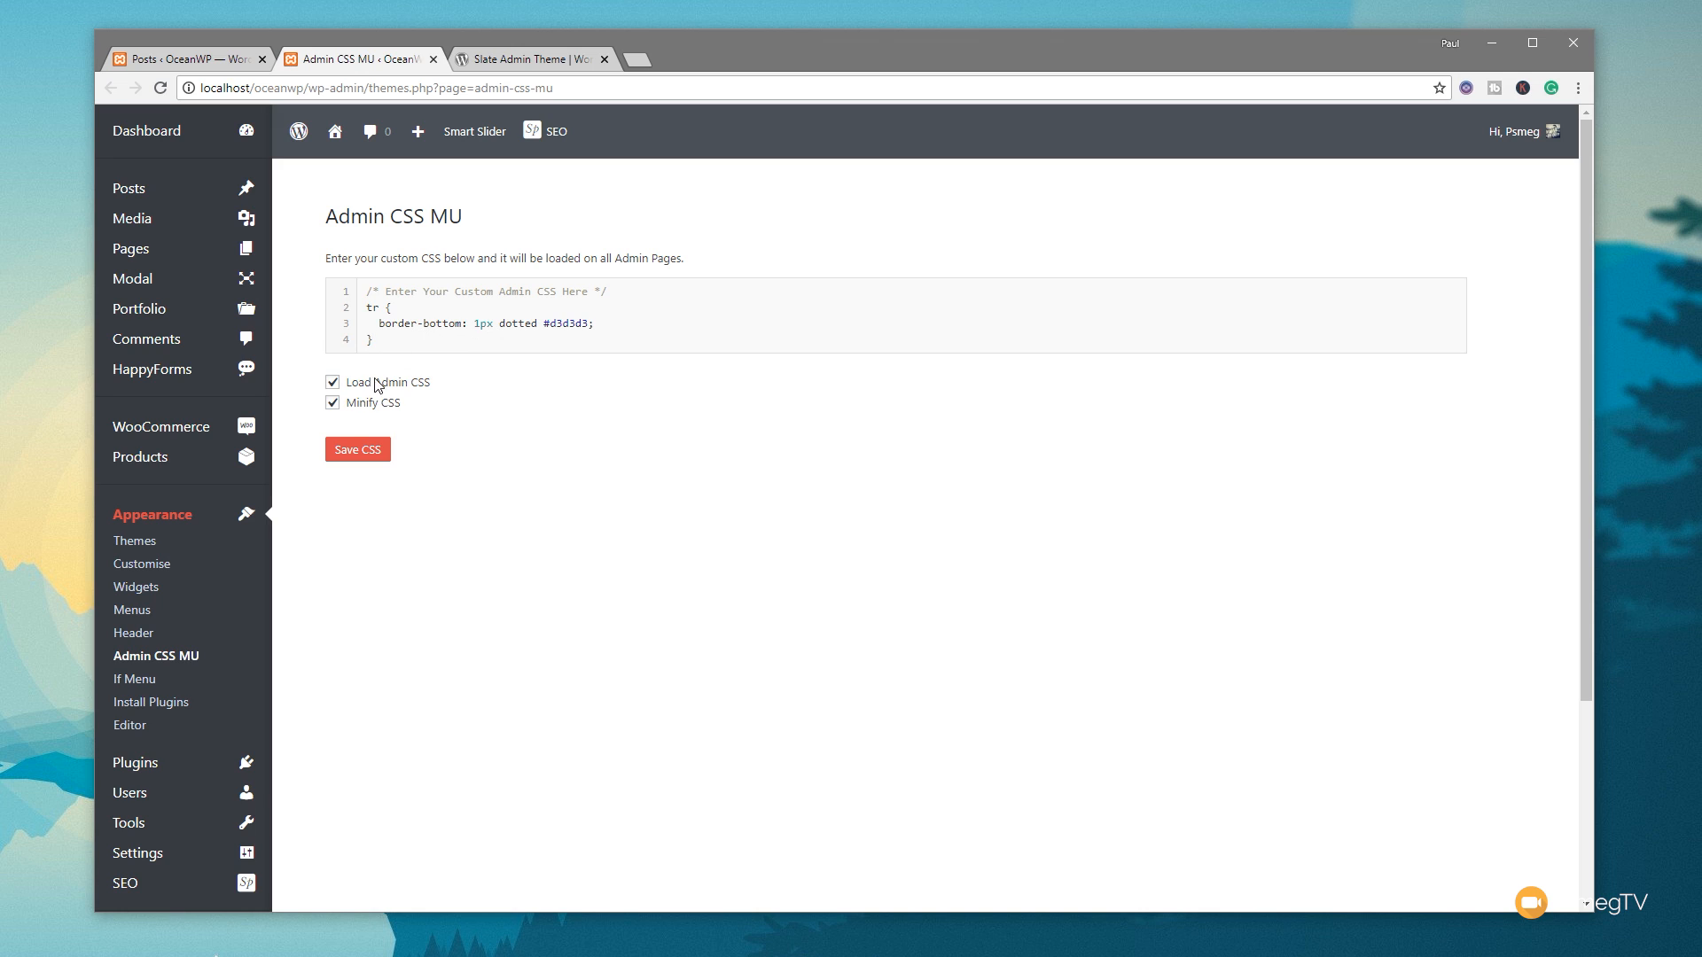
- Save the custom CSS and reload the Posts list to show the dotted grey row borders
{"action": "left_click", "coordinate": [356, 449]}
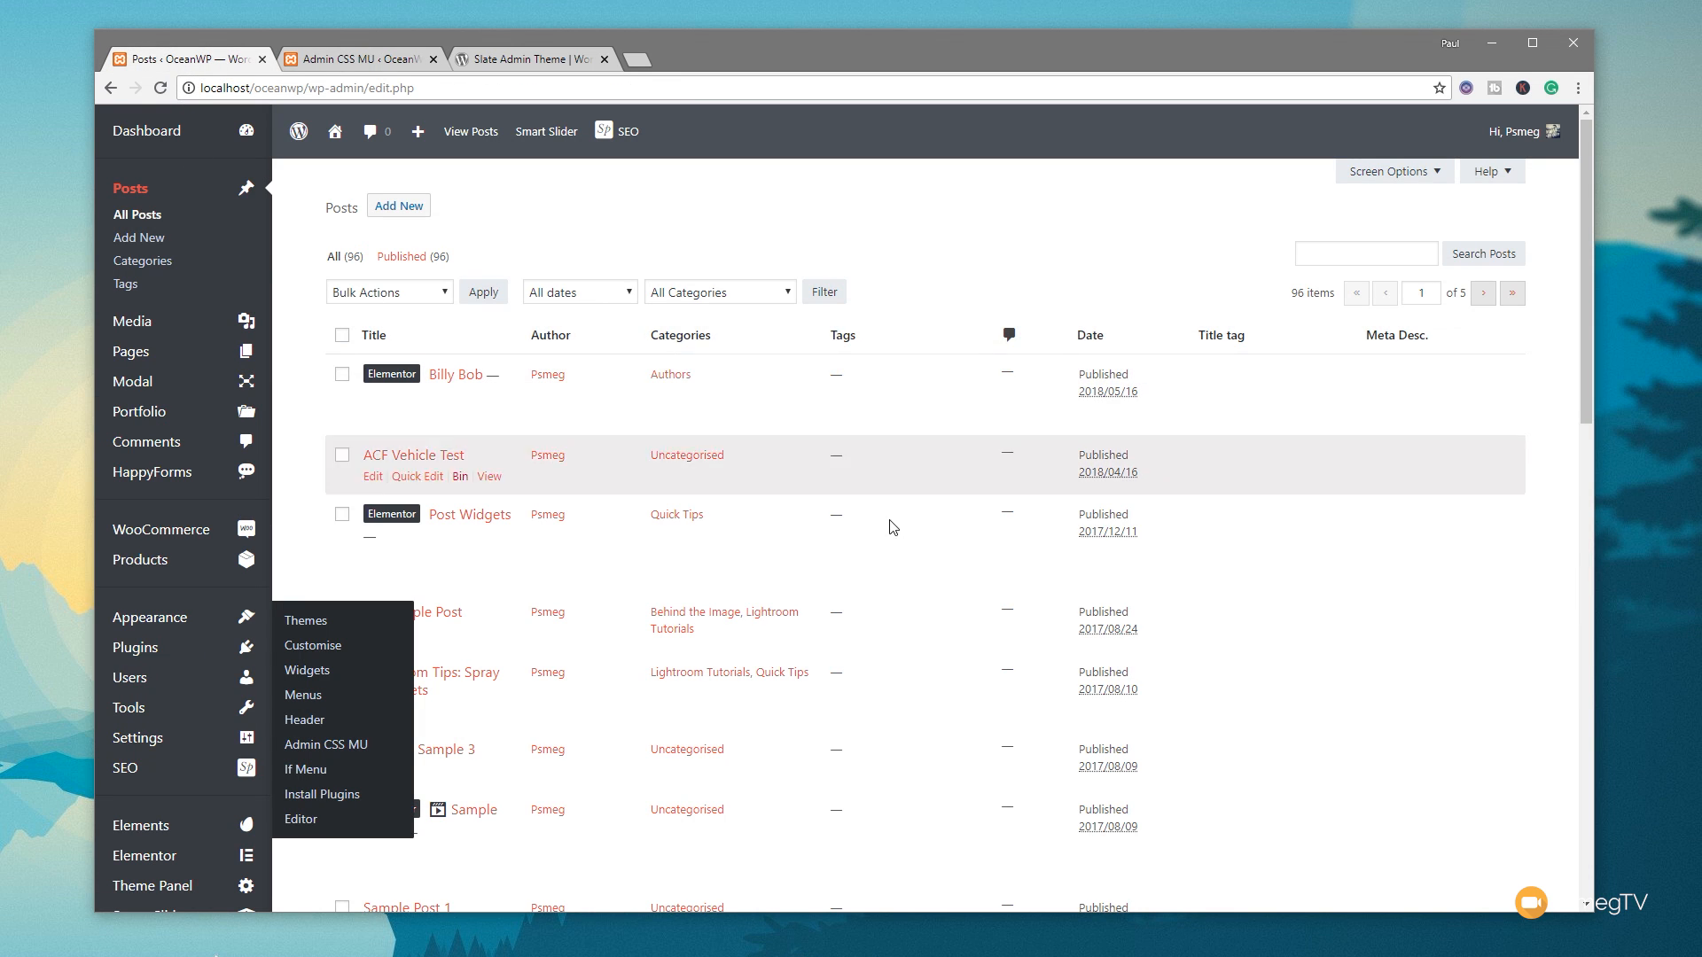
{"action": "mouse_move", "coordinate": [1007, 221]}
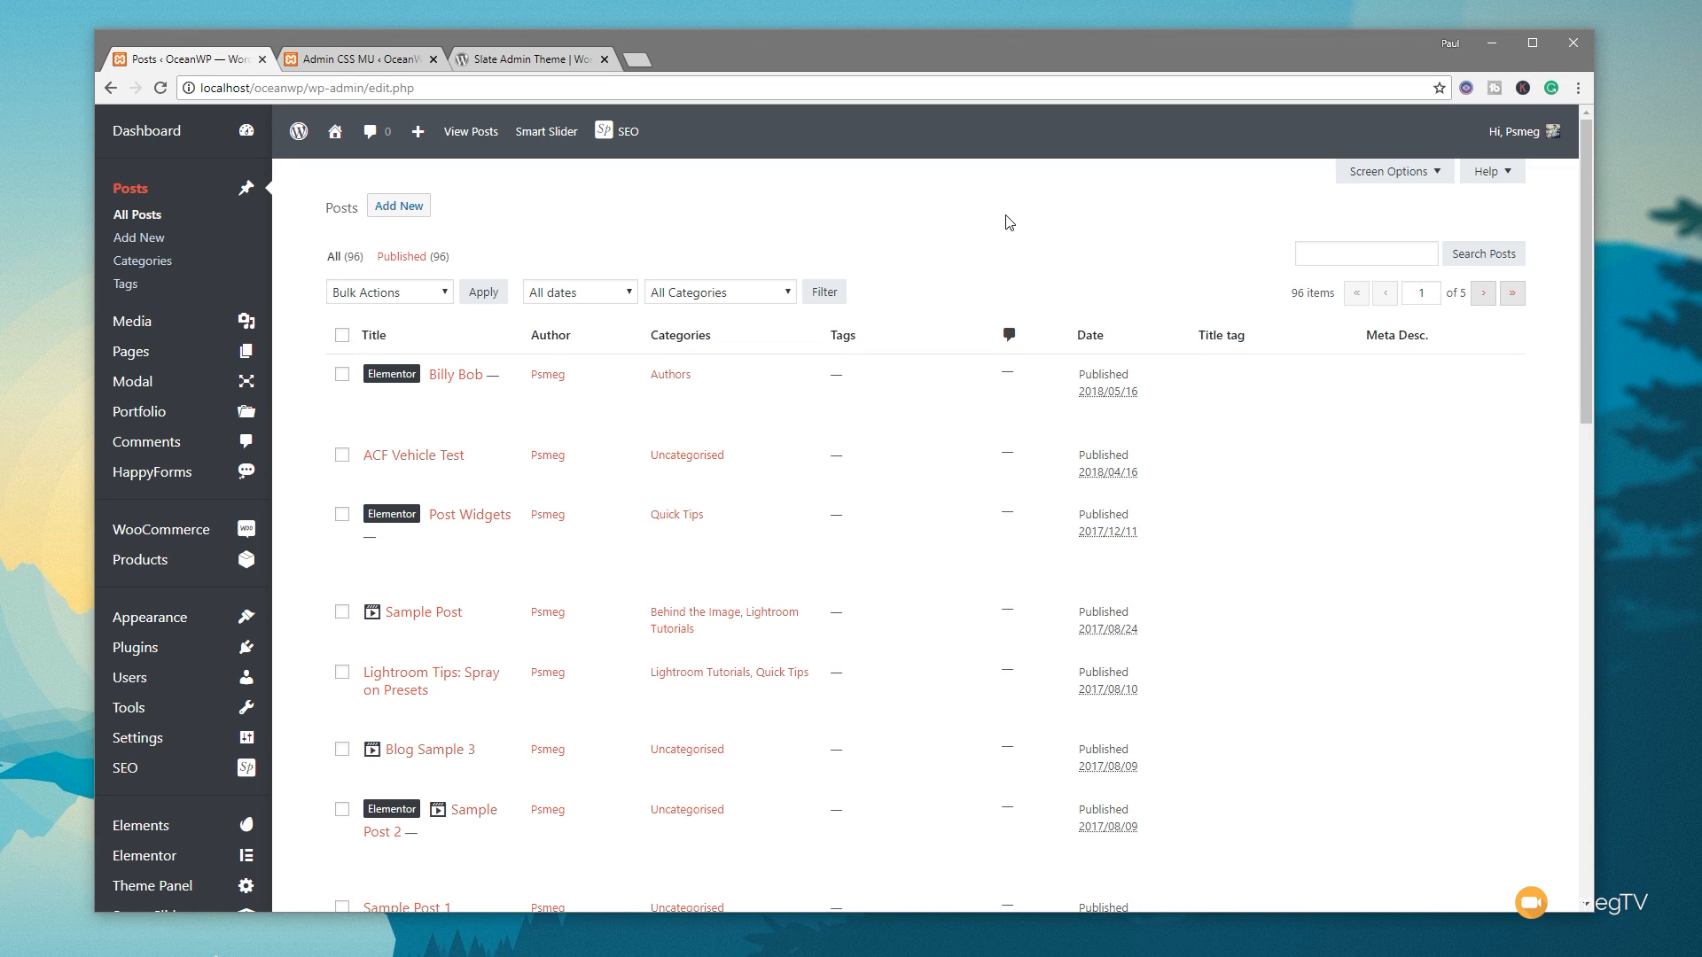
{"action": "left_click", "coordinate": [158, 89]}
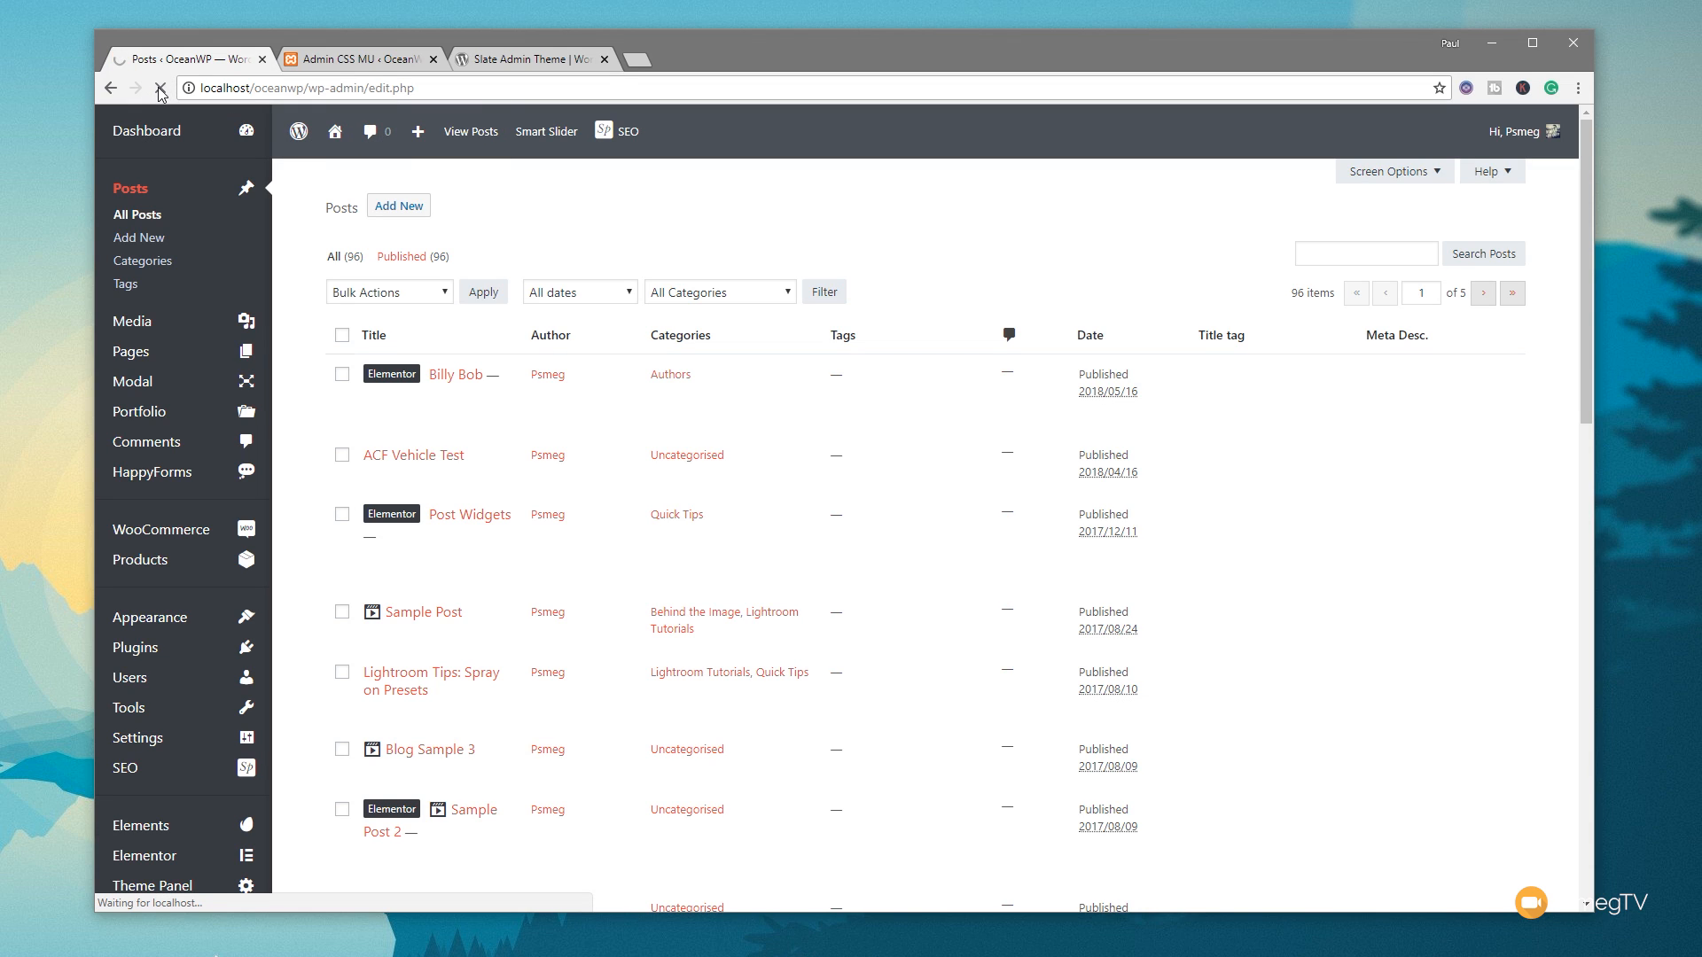
{"action": "mouse_move", "coordinate": [455, 374]}
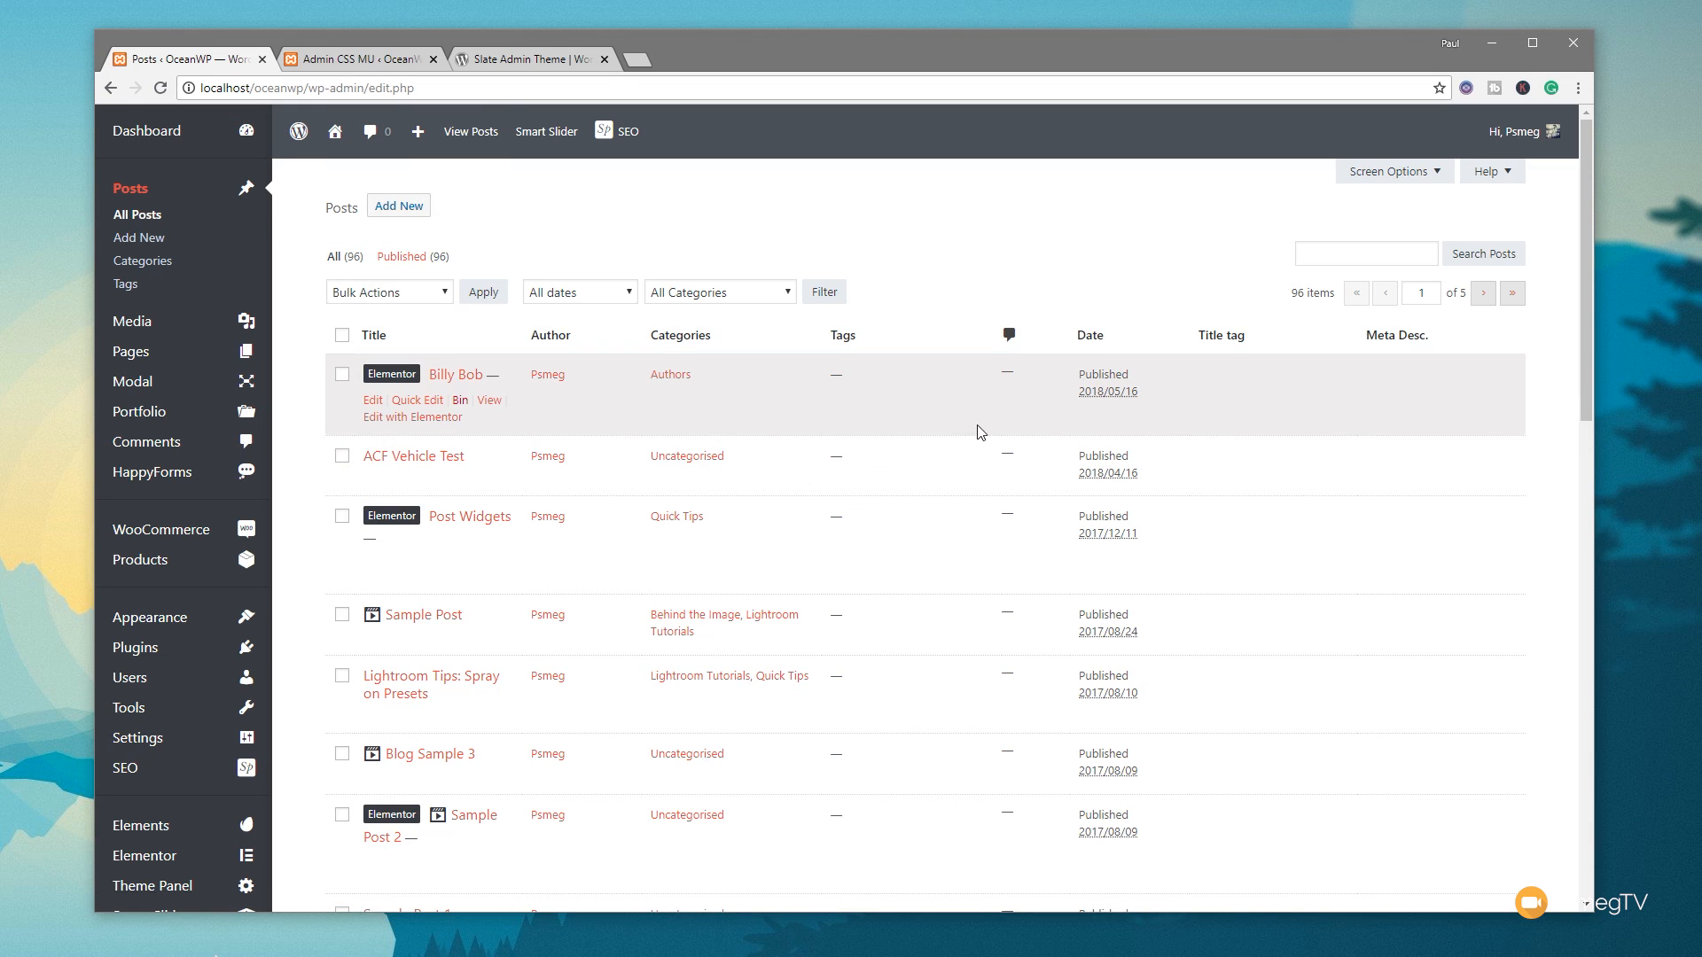
{"action": "mouse_move", "coordinate": [301, 358]}
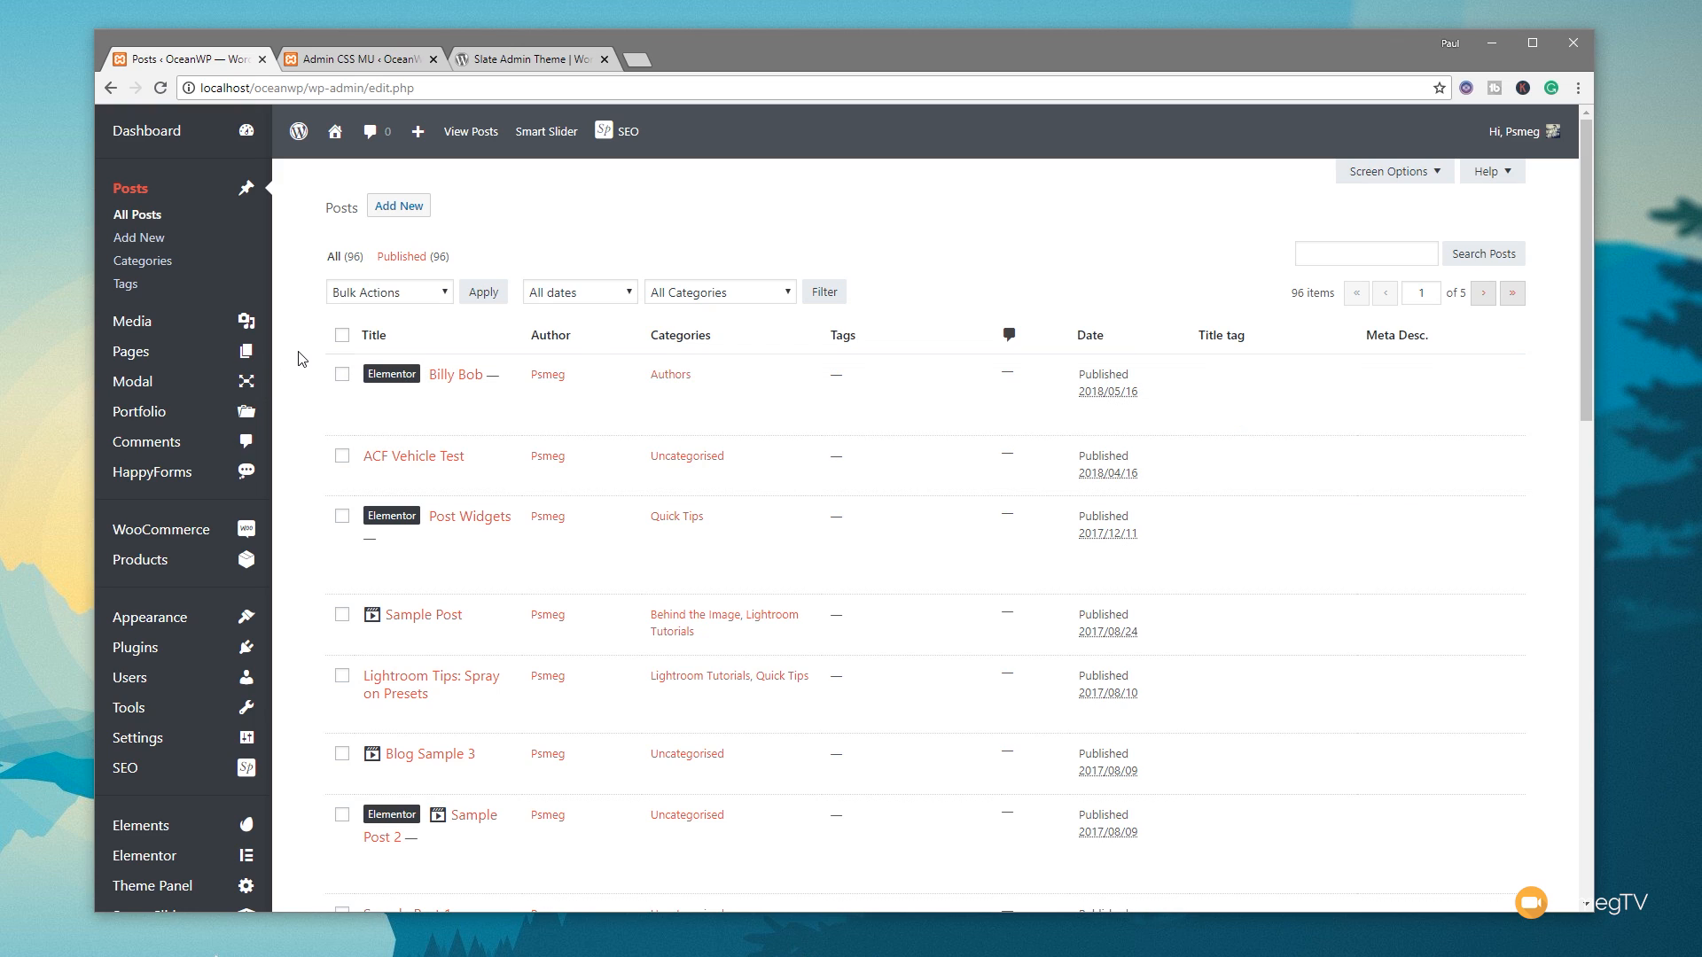